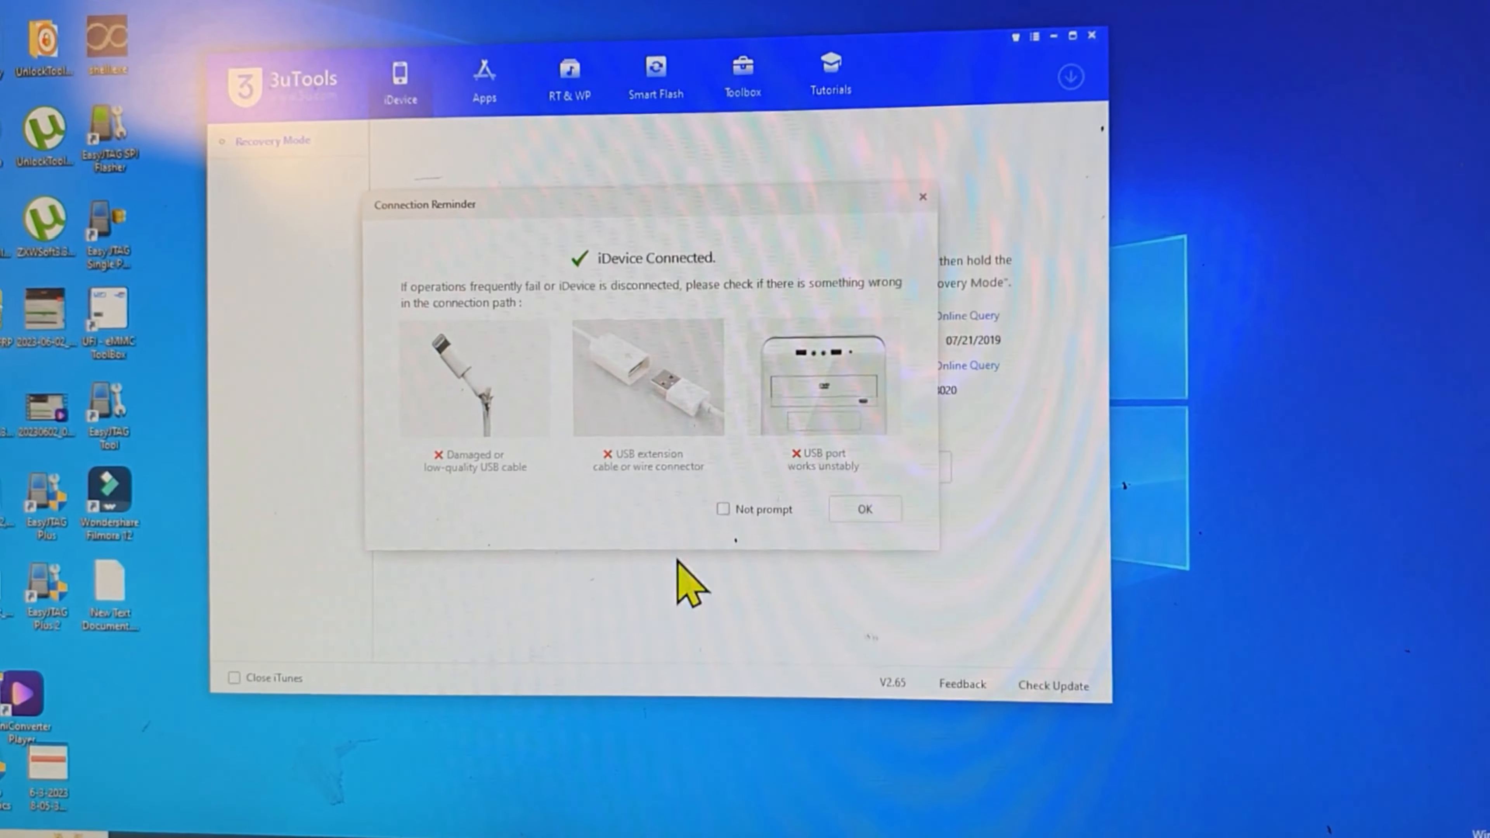
mouse_move(680, 276)
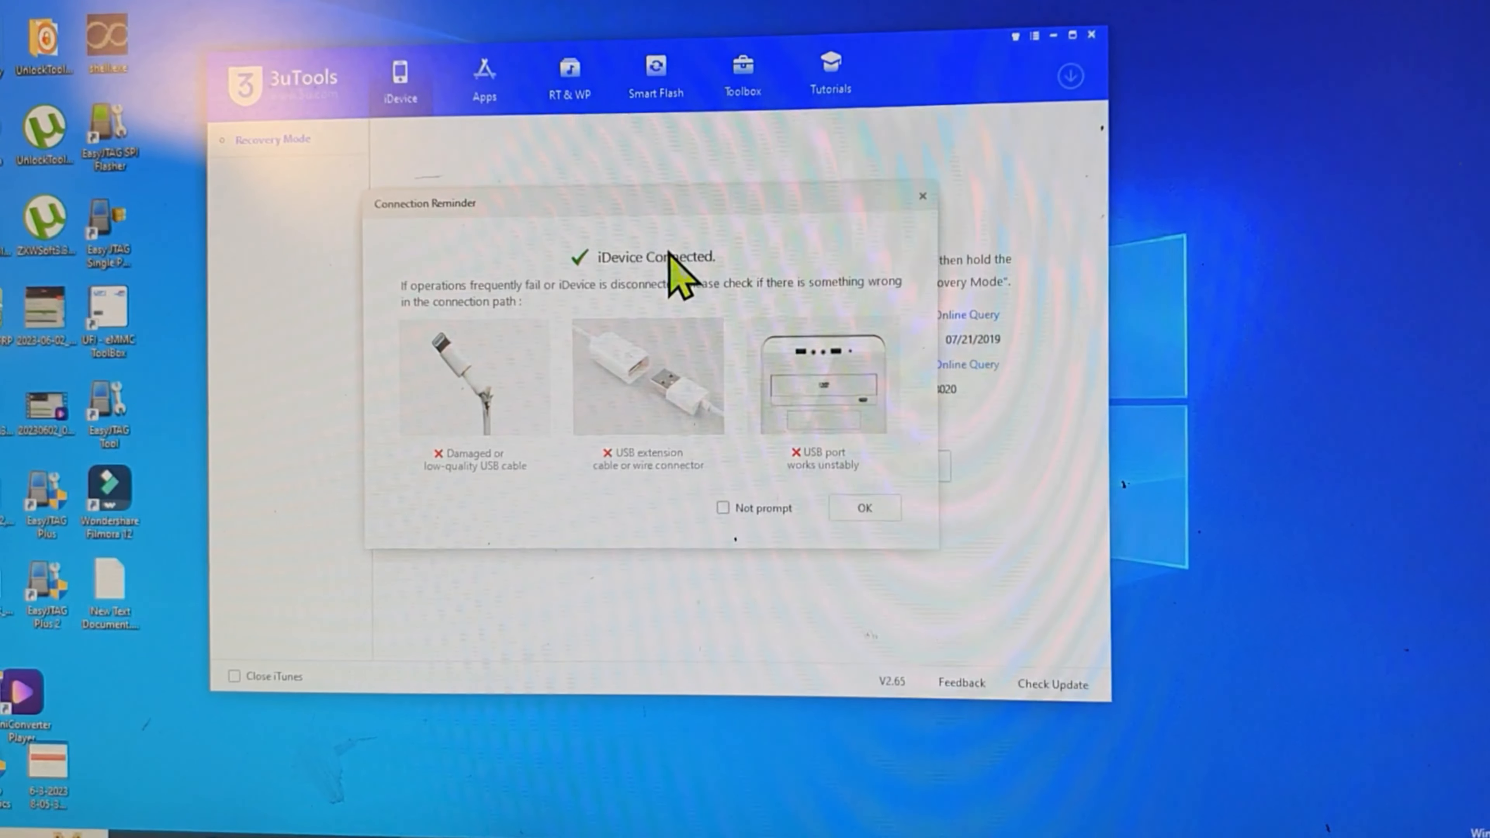
mouse_move(1036, 200)
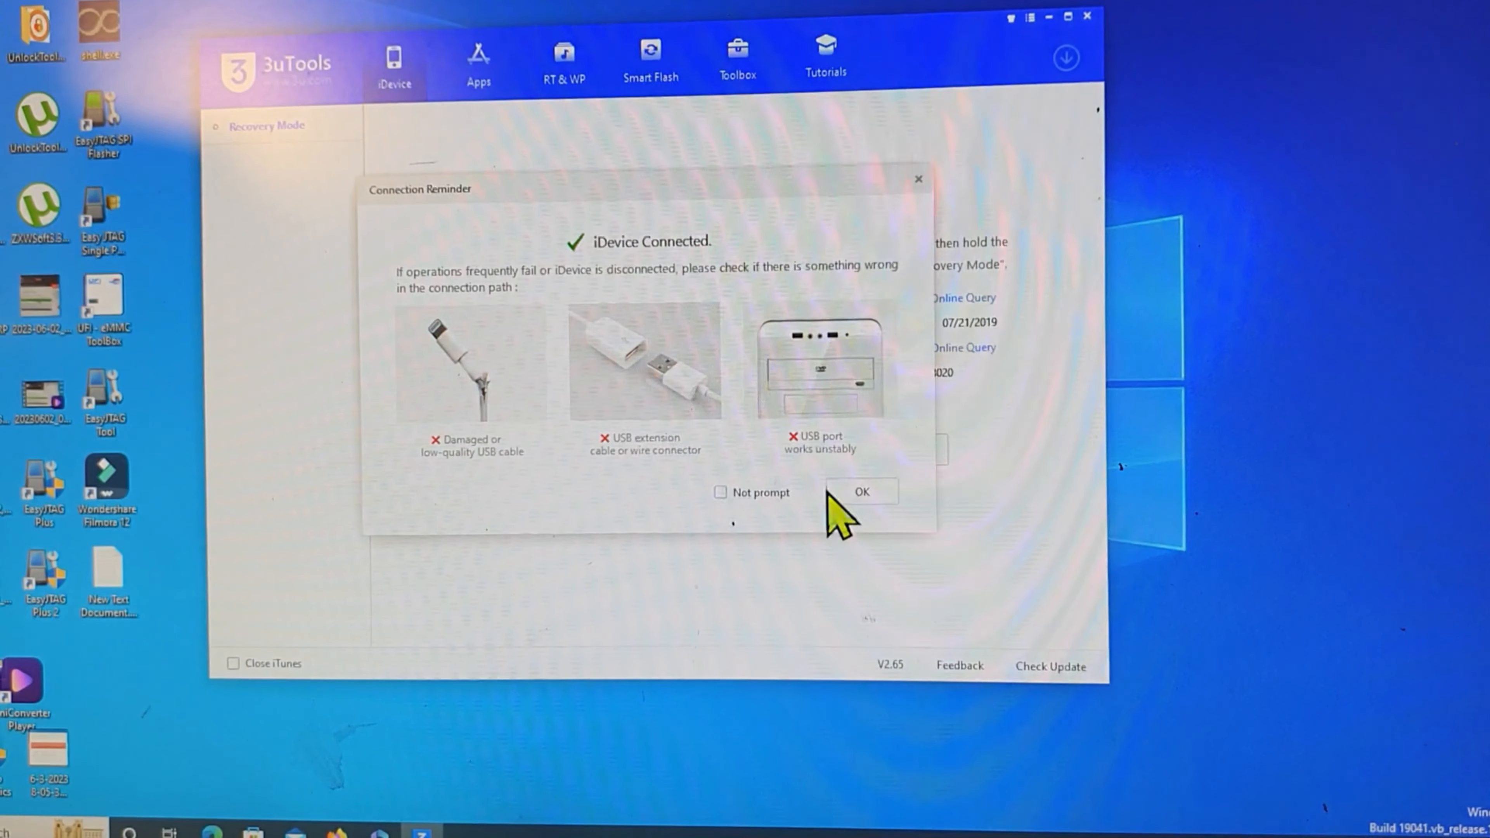
Confirm the Connection Reminder so the iPhone XR's Recovery Mode details appear.
left_click(861, 491)
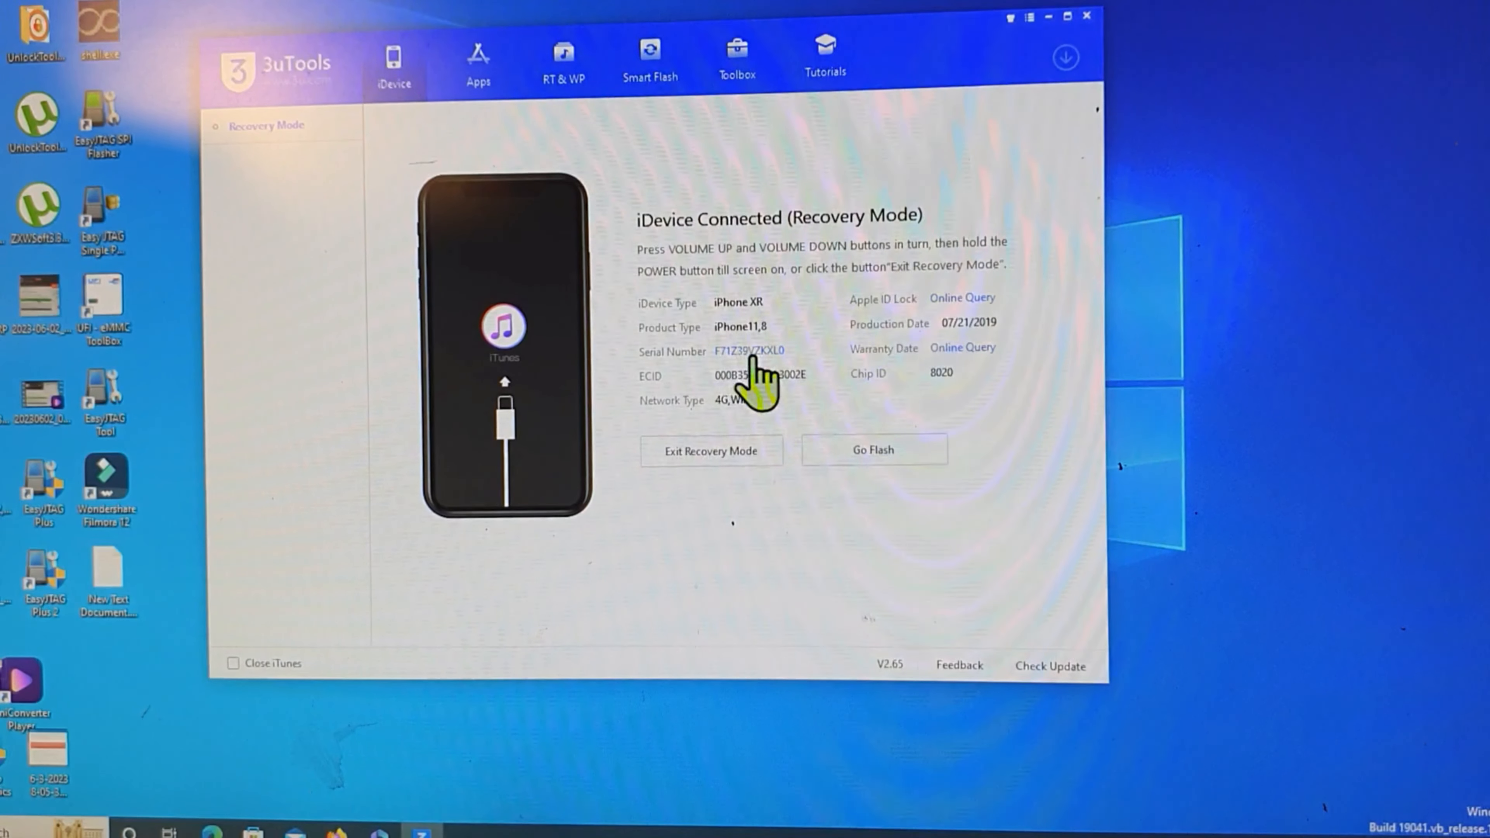
mouse_move(713, 389)
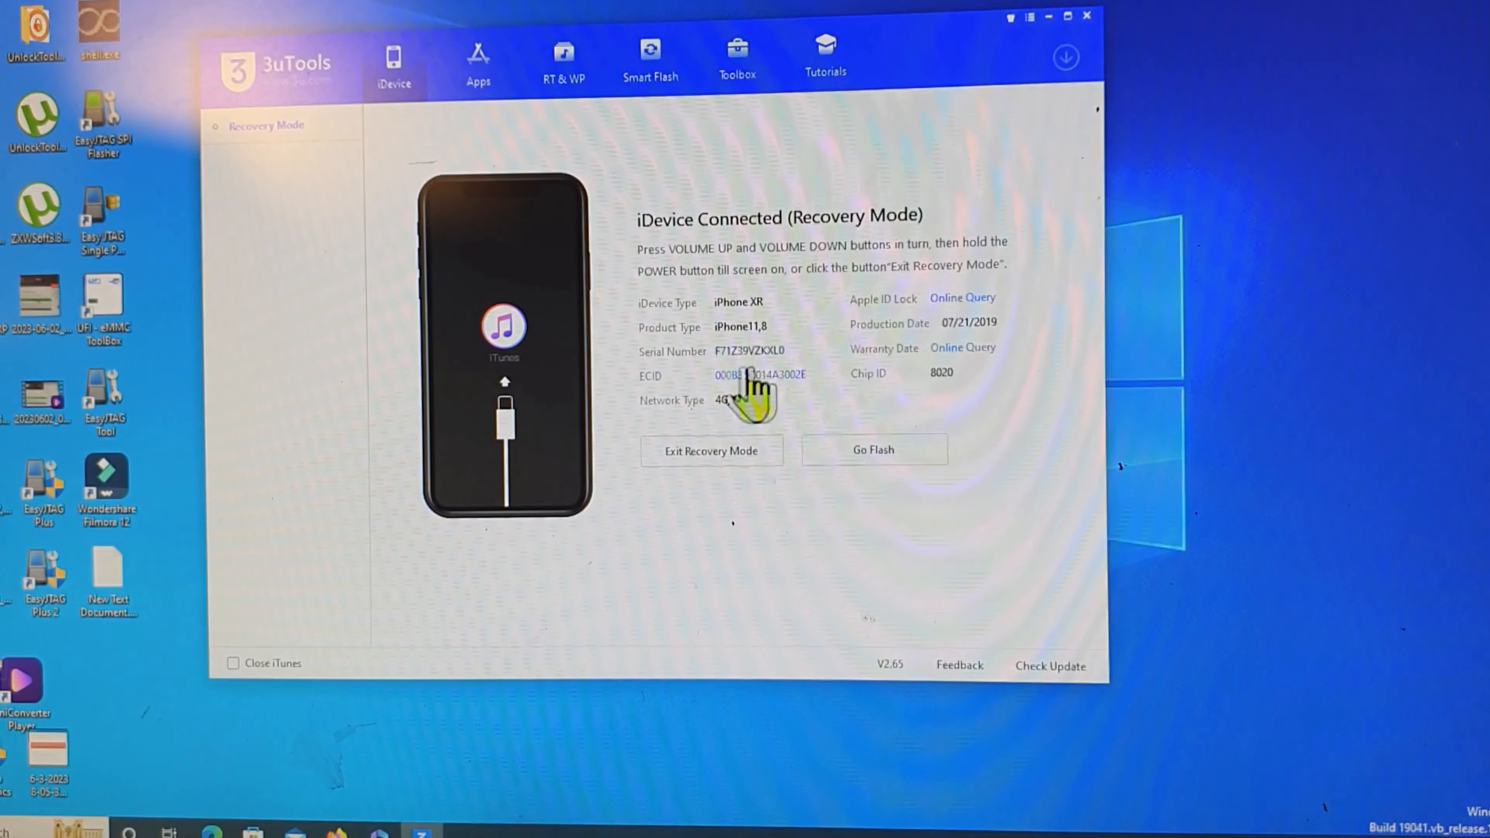
Copy the iPhone XR's serial number from the iDevice page.
left_click(750, 351)
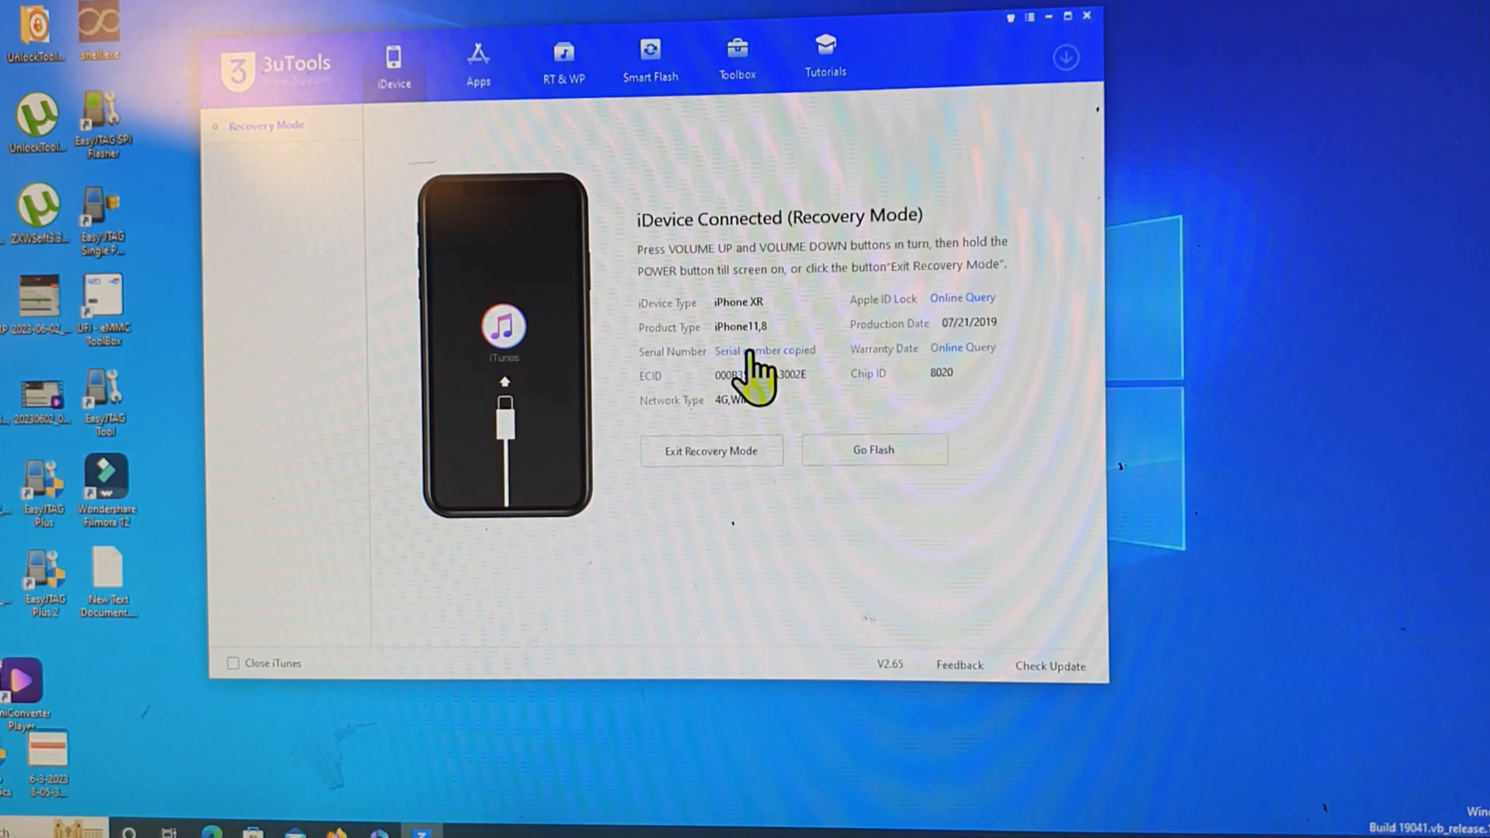
left_click(765, 350)
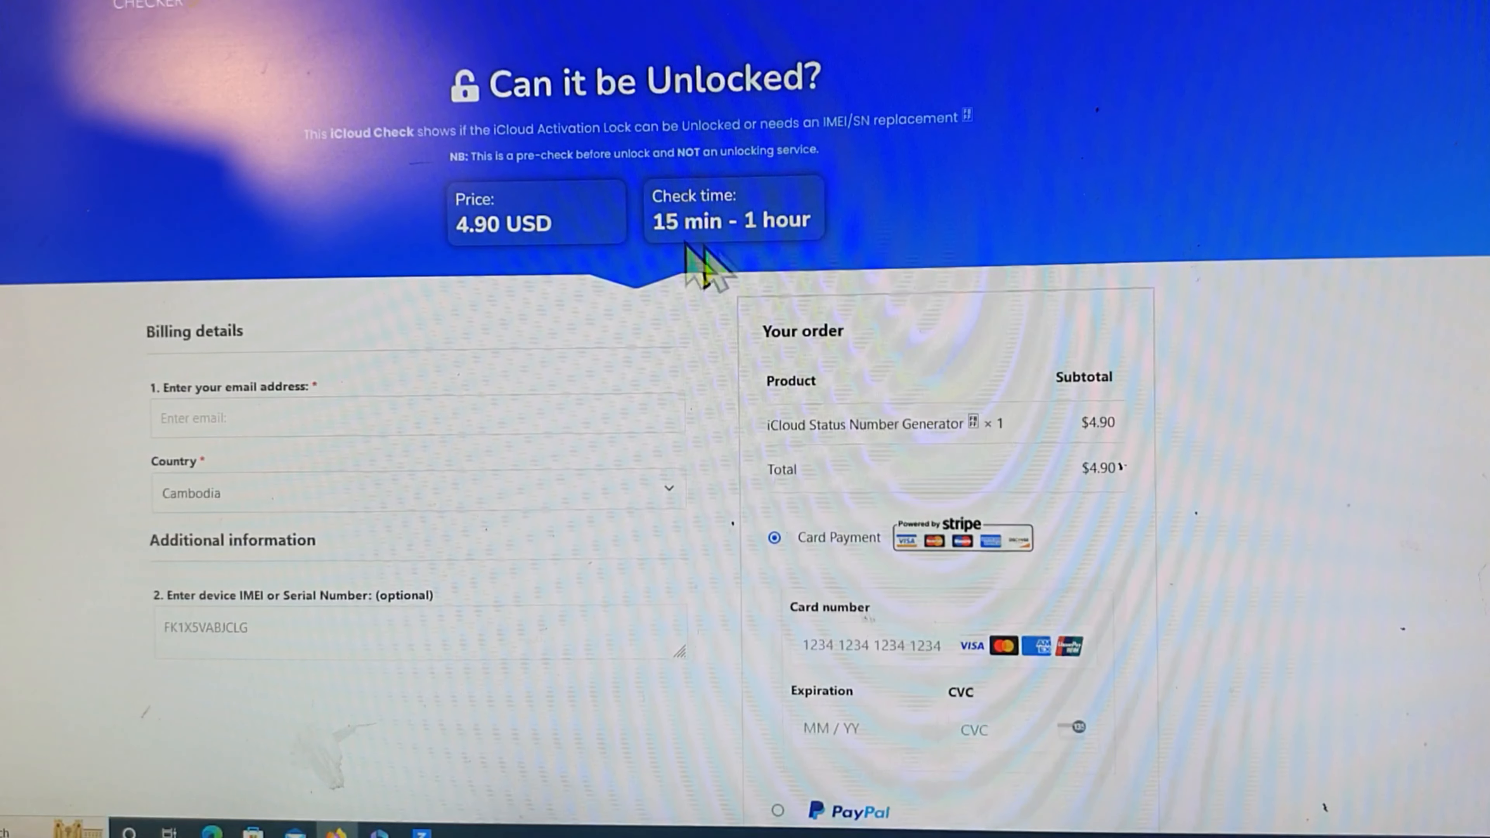
mouse_move(185, 85)
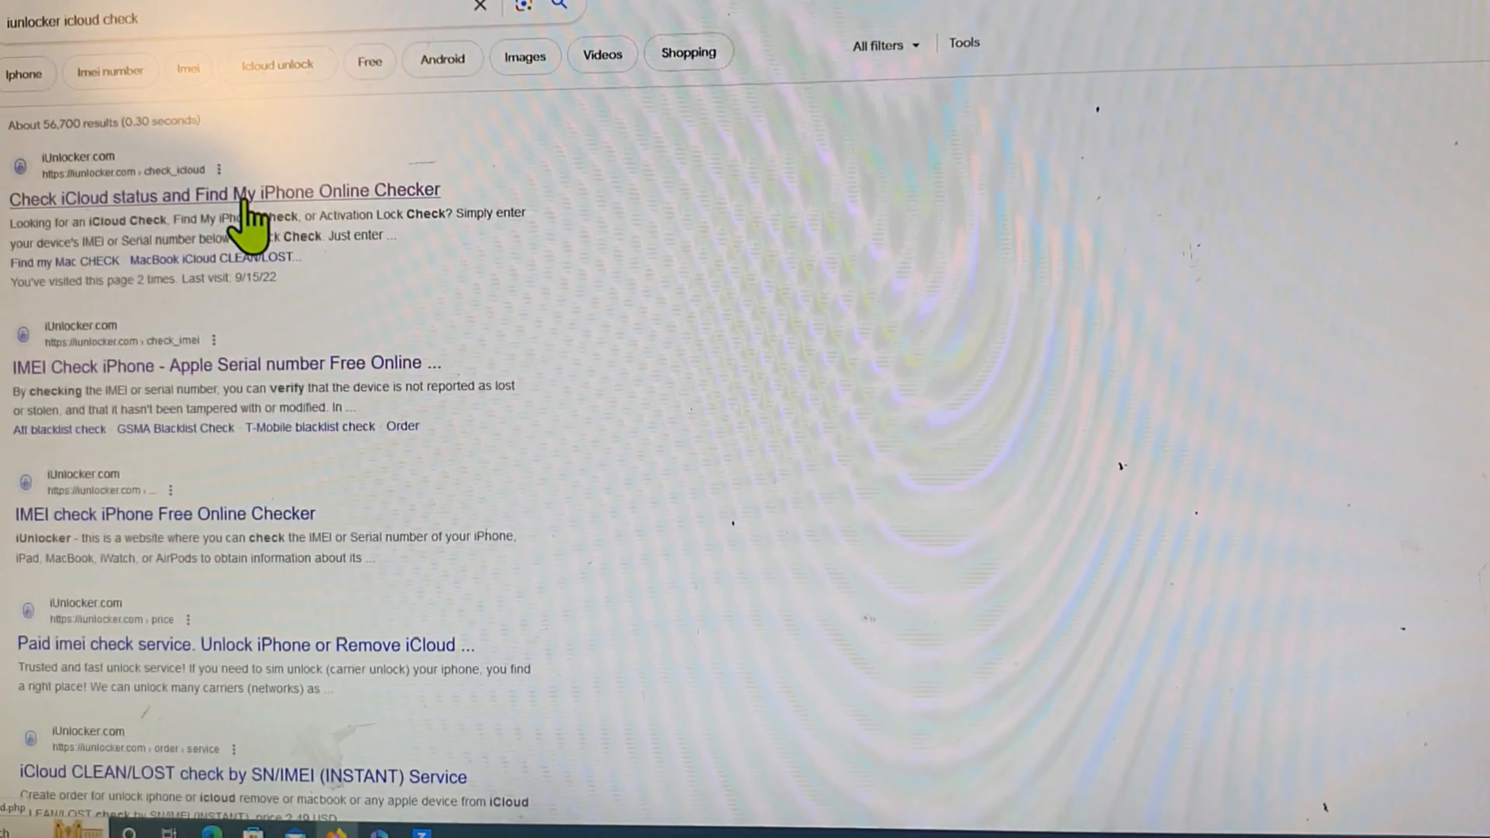
mouse_move(390, 209)
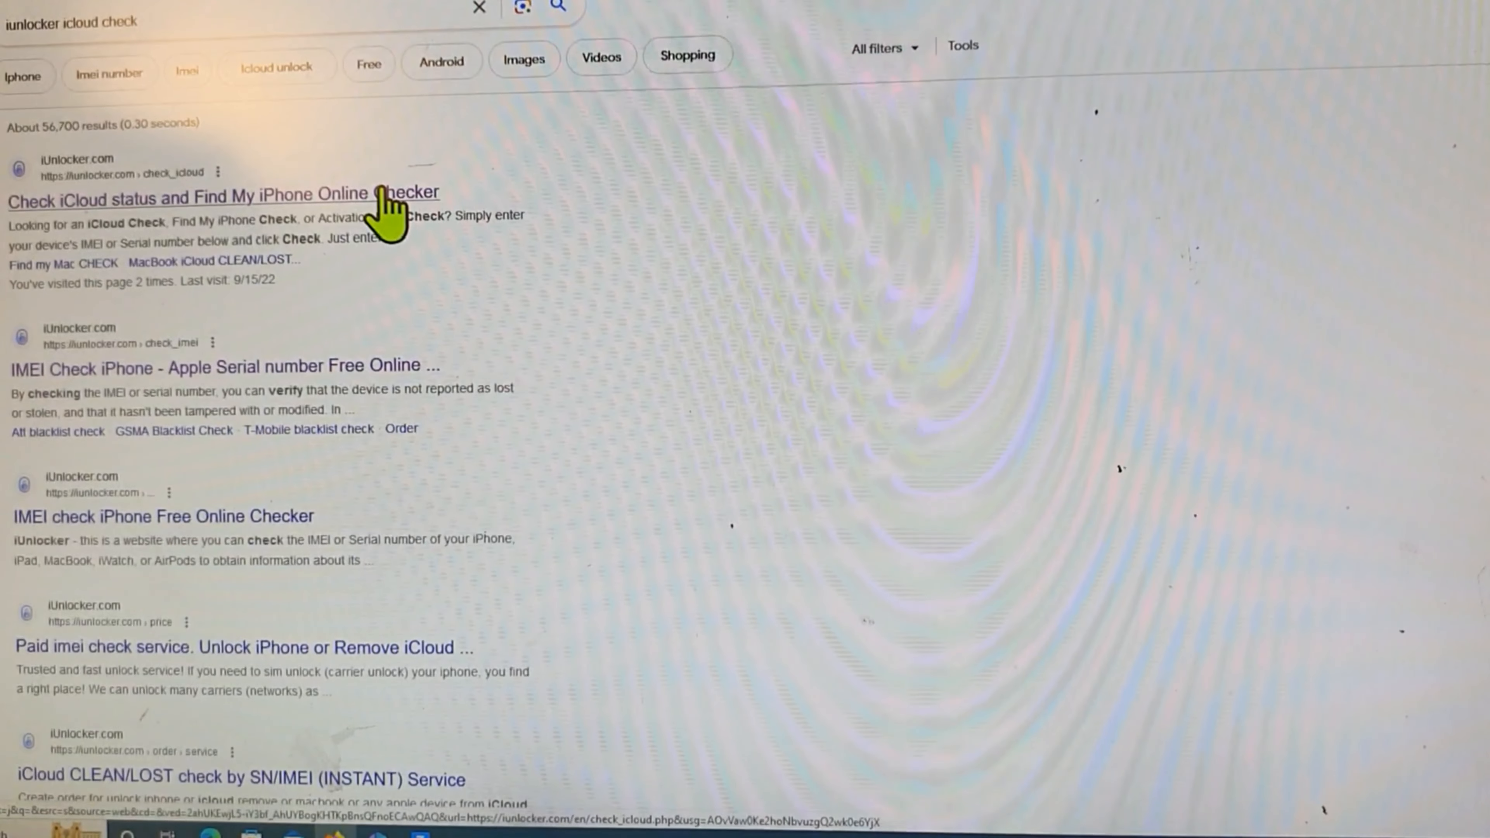
Go to iUnlocker's 'Check iCloud status and Find My iPhone' checker from the results.
left_click(222, 194)
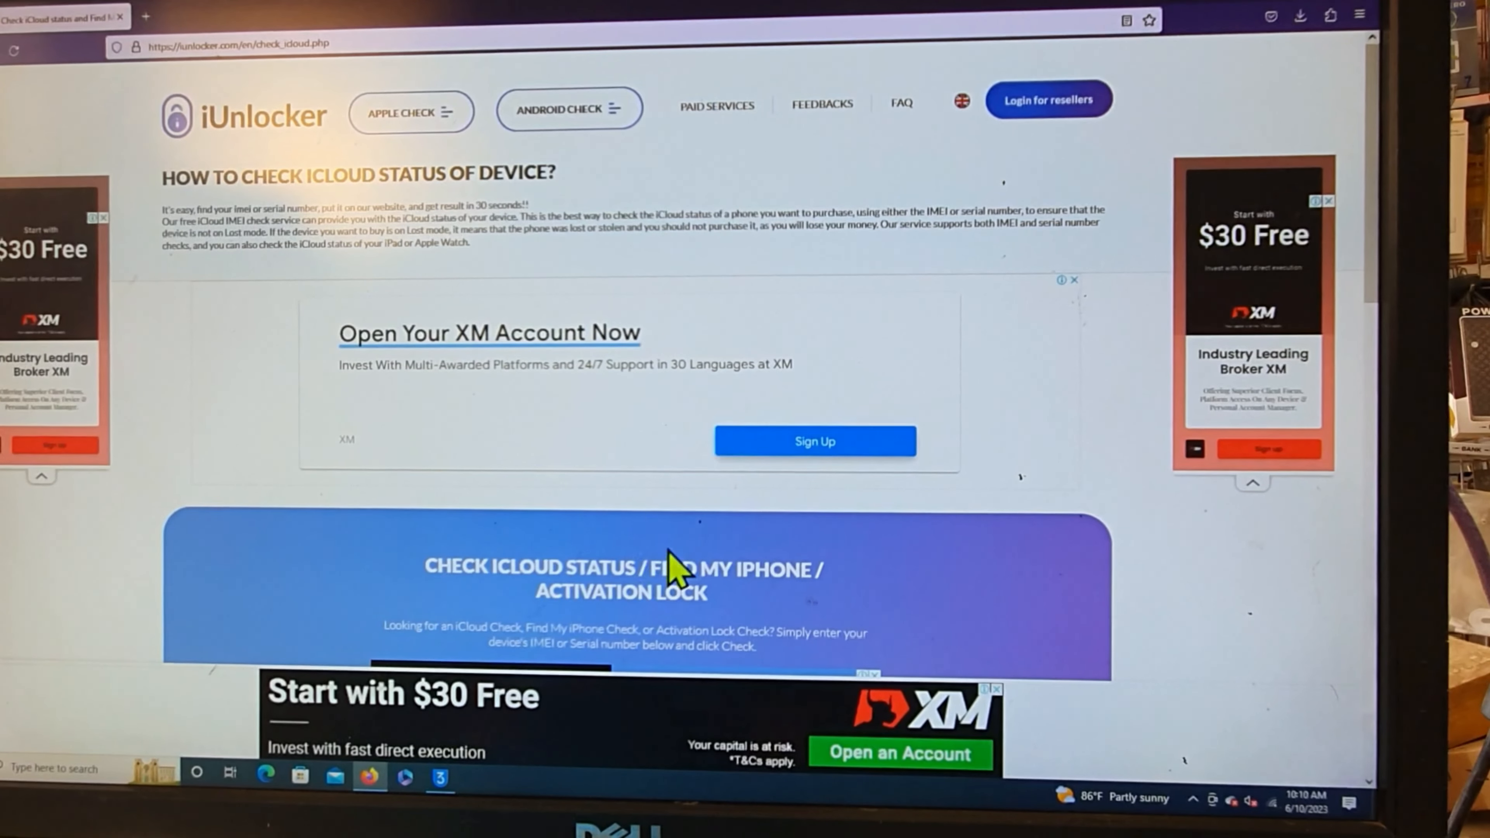
scroll("down", 3)
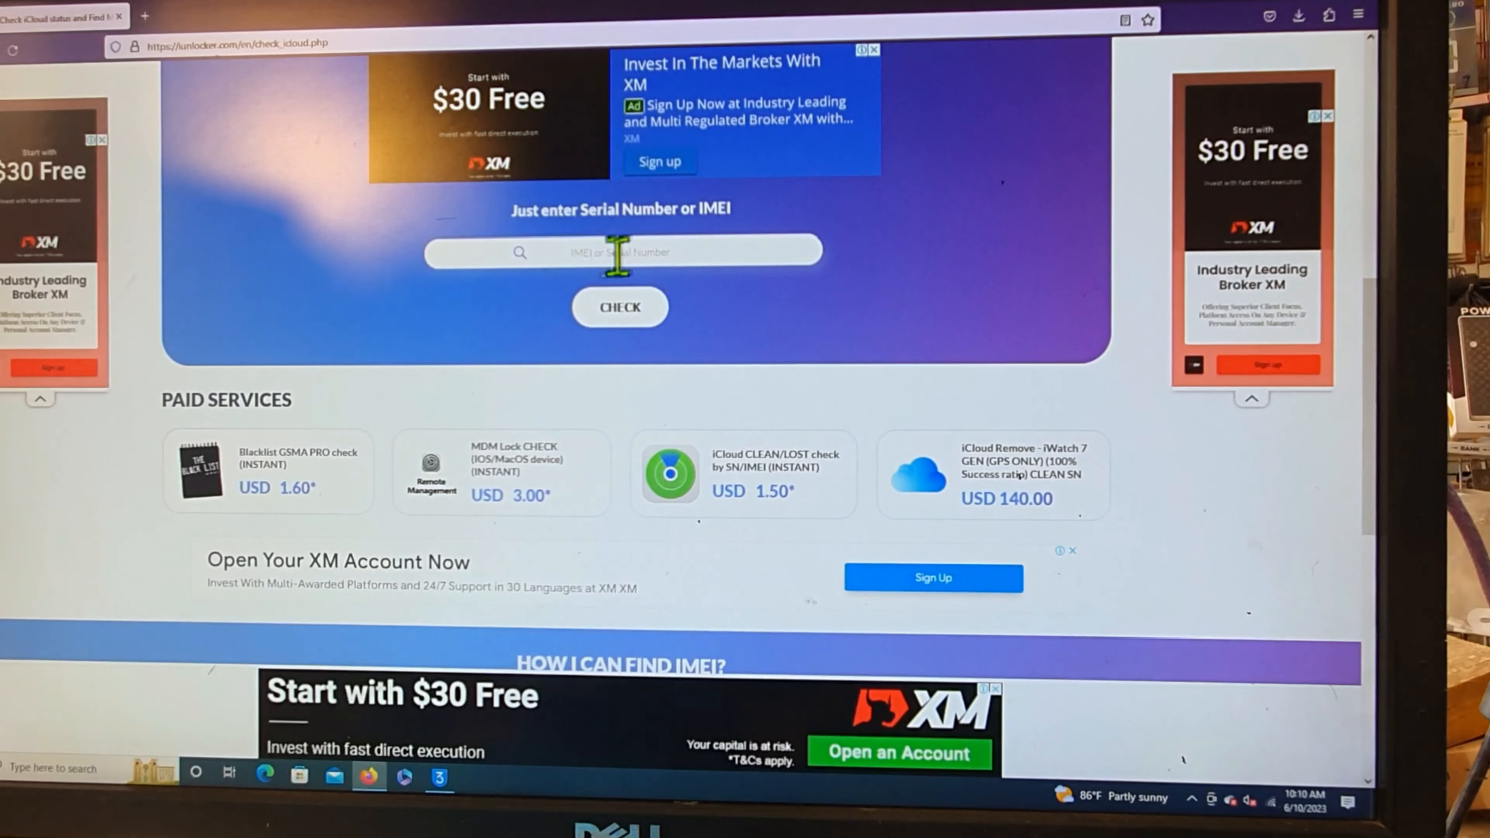
mouse_move(447, 300)
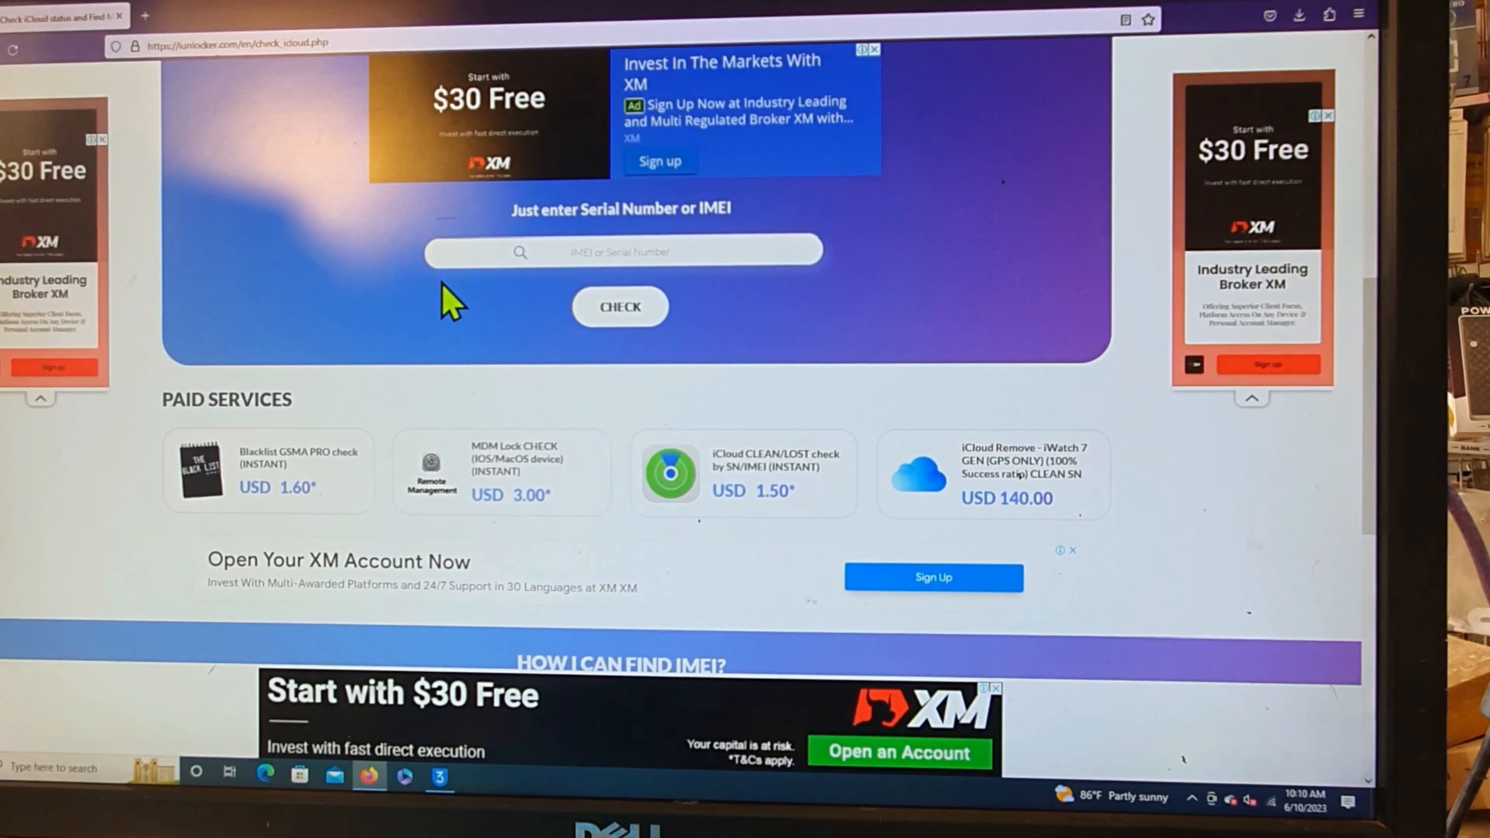
mouse_move(620, 308)
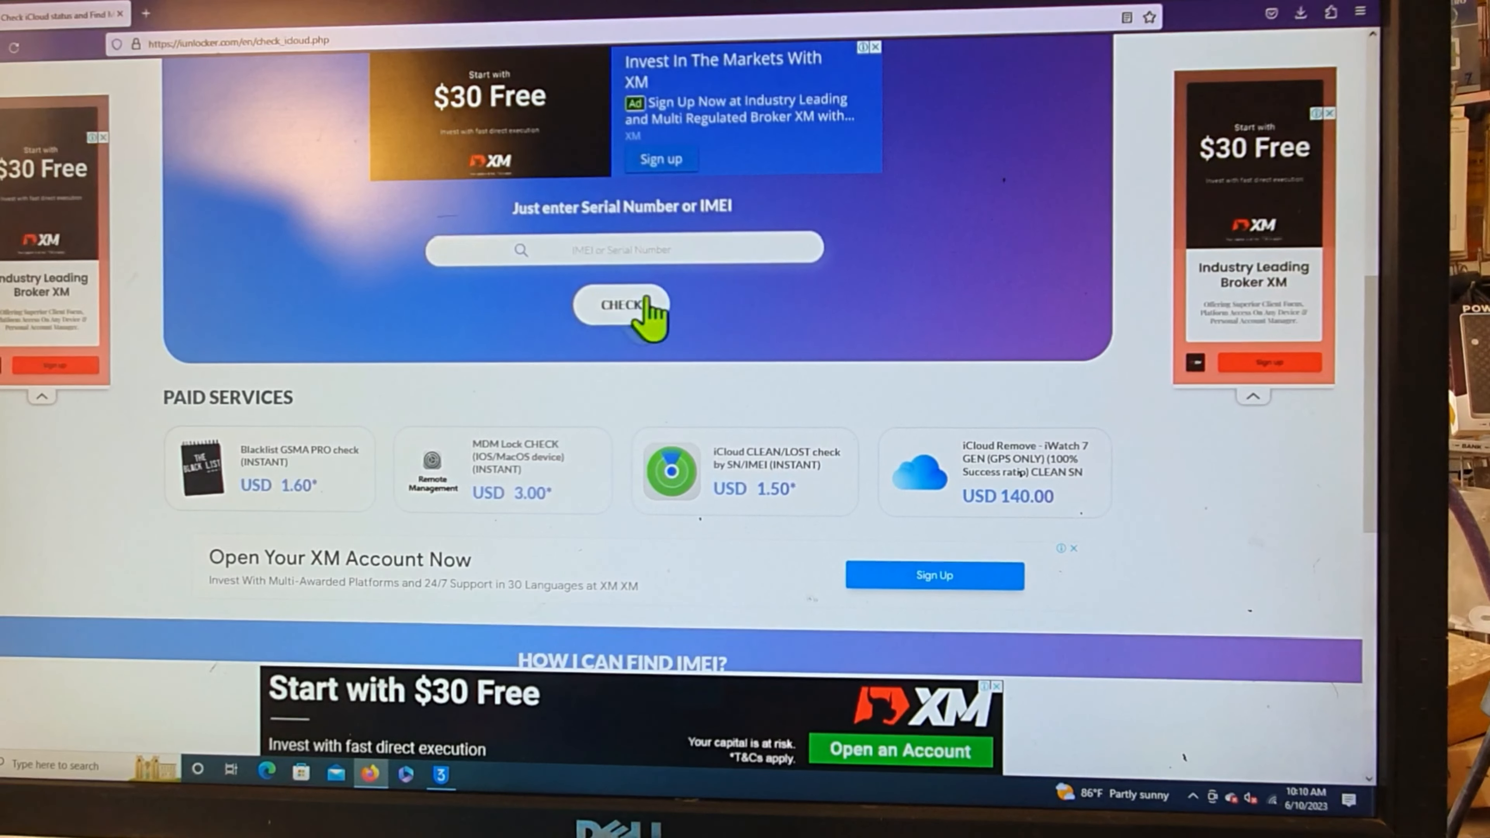
right_click(622, 249)
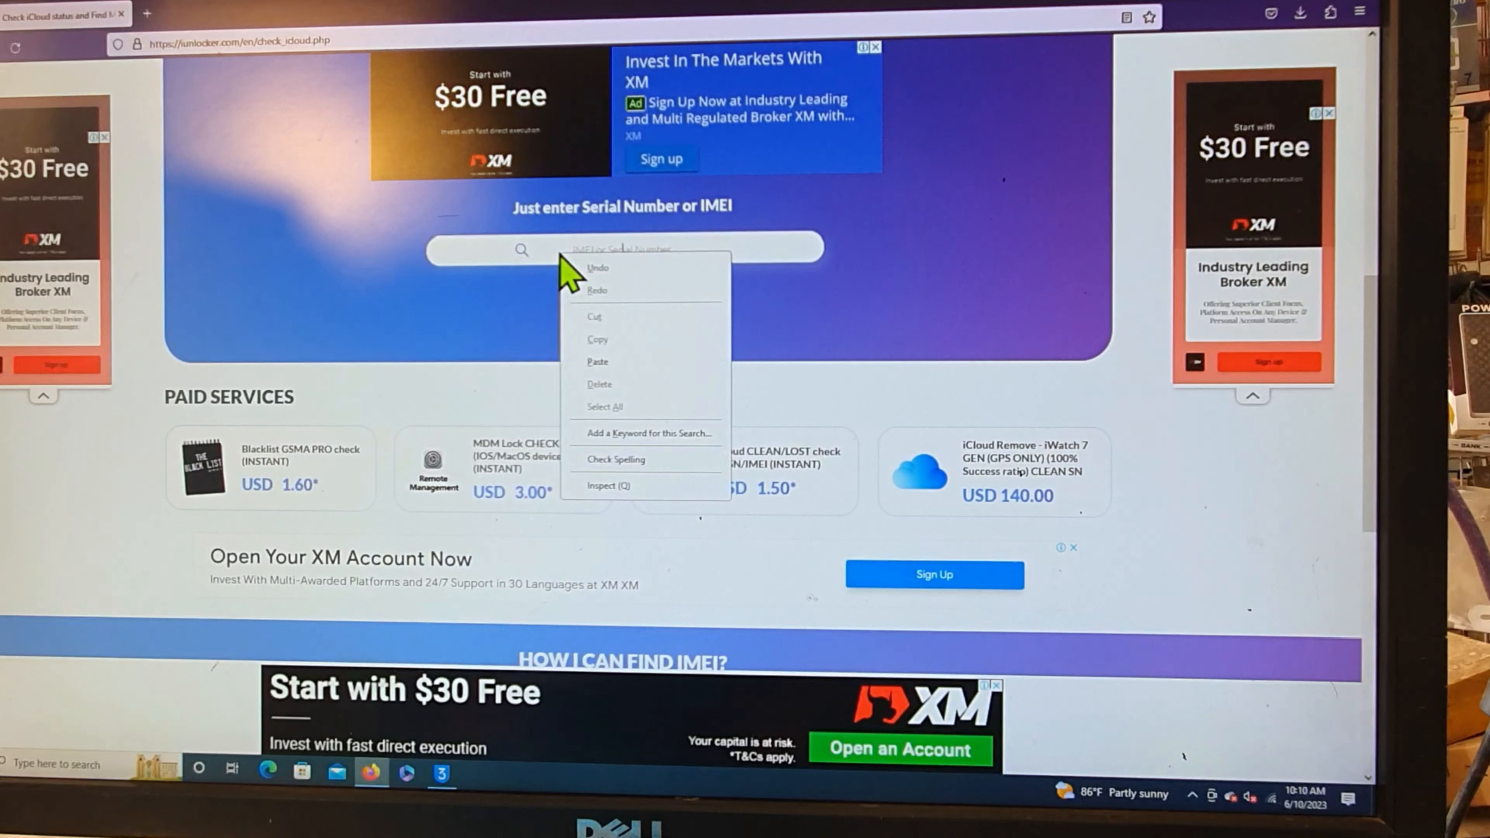
left_click(598, 361)
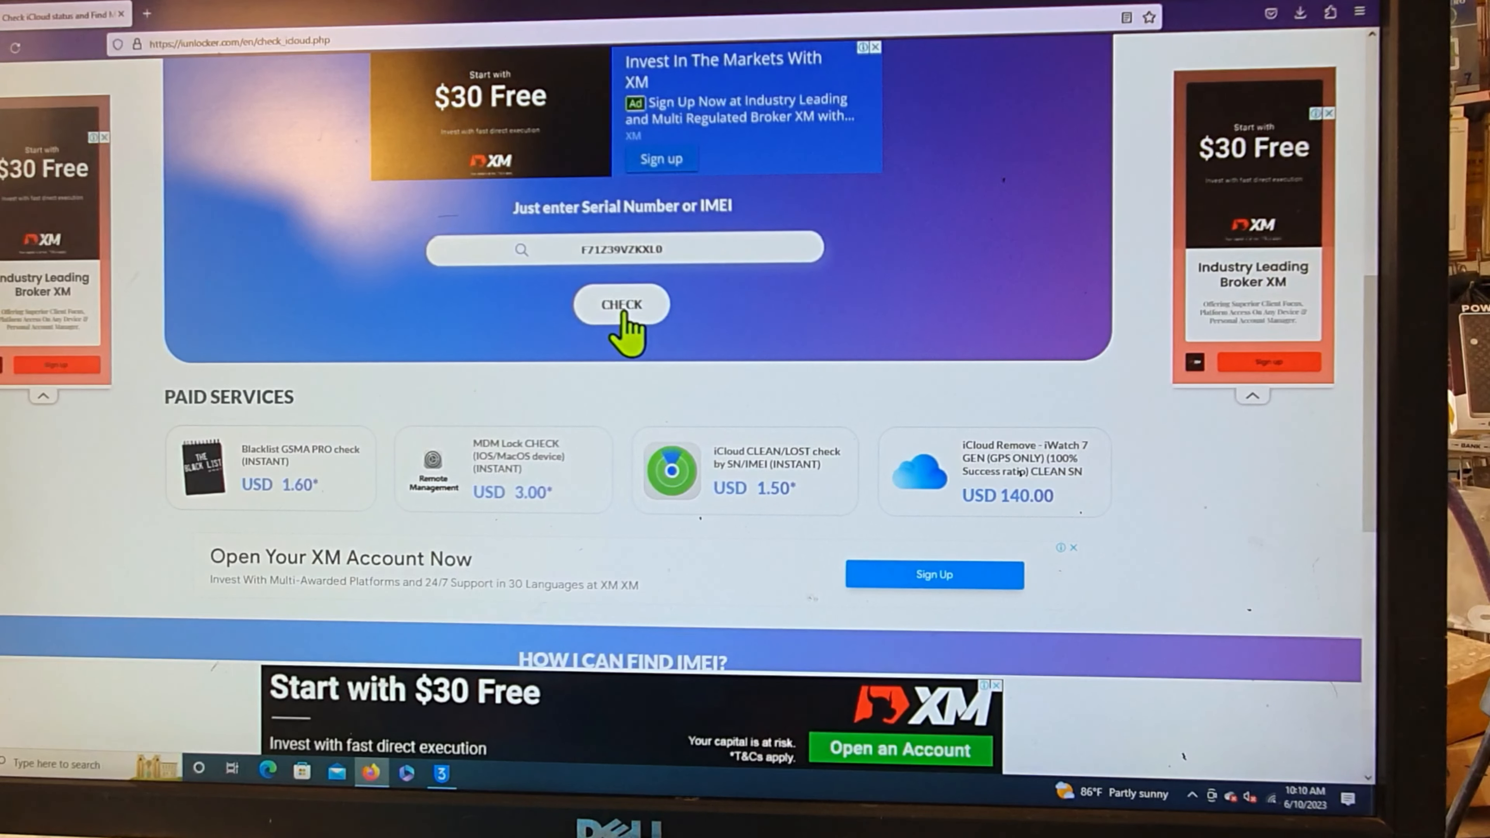
left_click(622, 305)
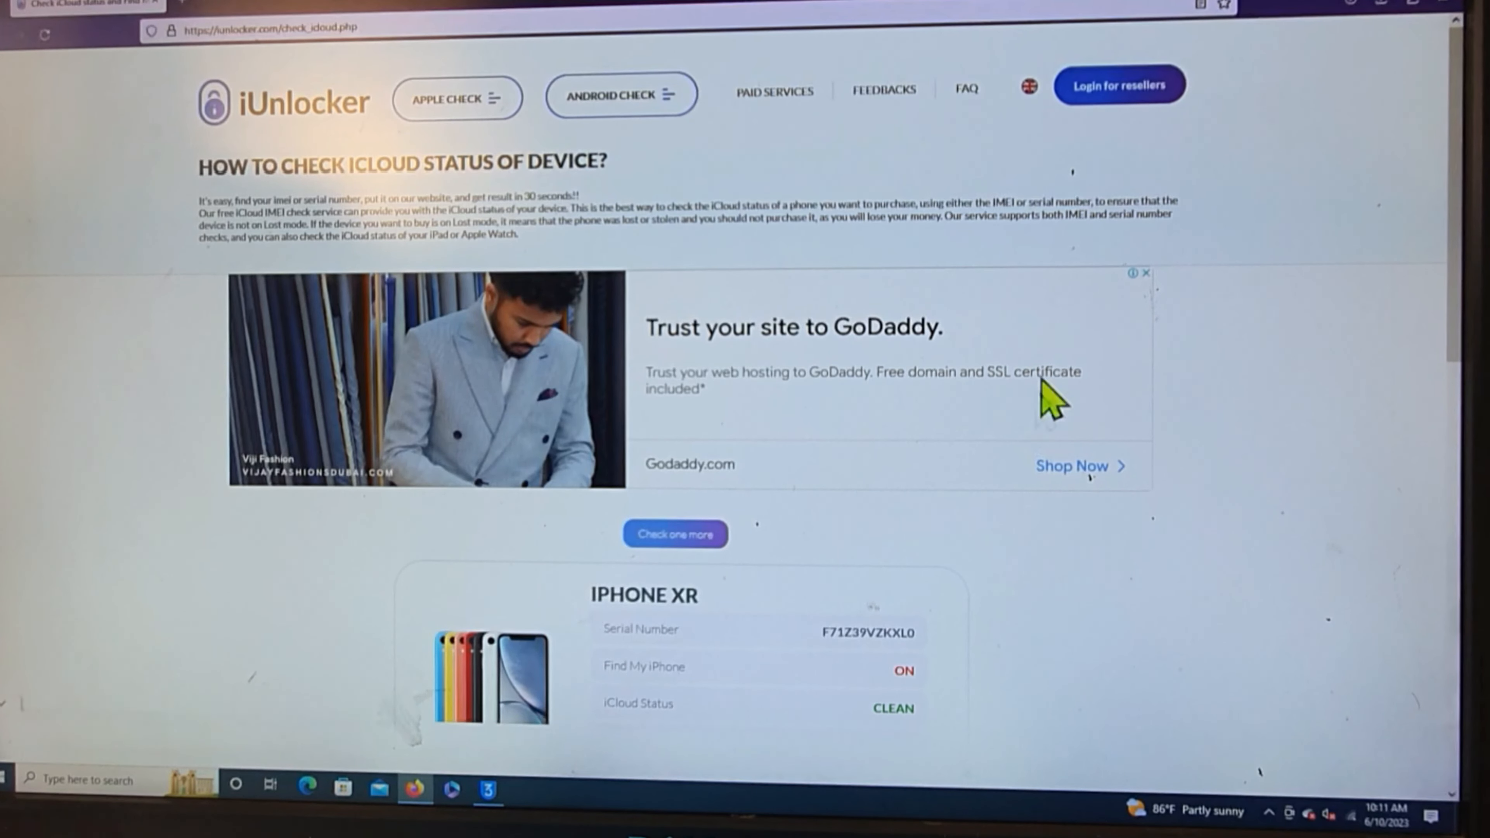
Scroll down to read the iPhone XR report: Find My iPhone ON, iCloud CLEAN.
scroll("down", 3)
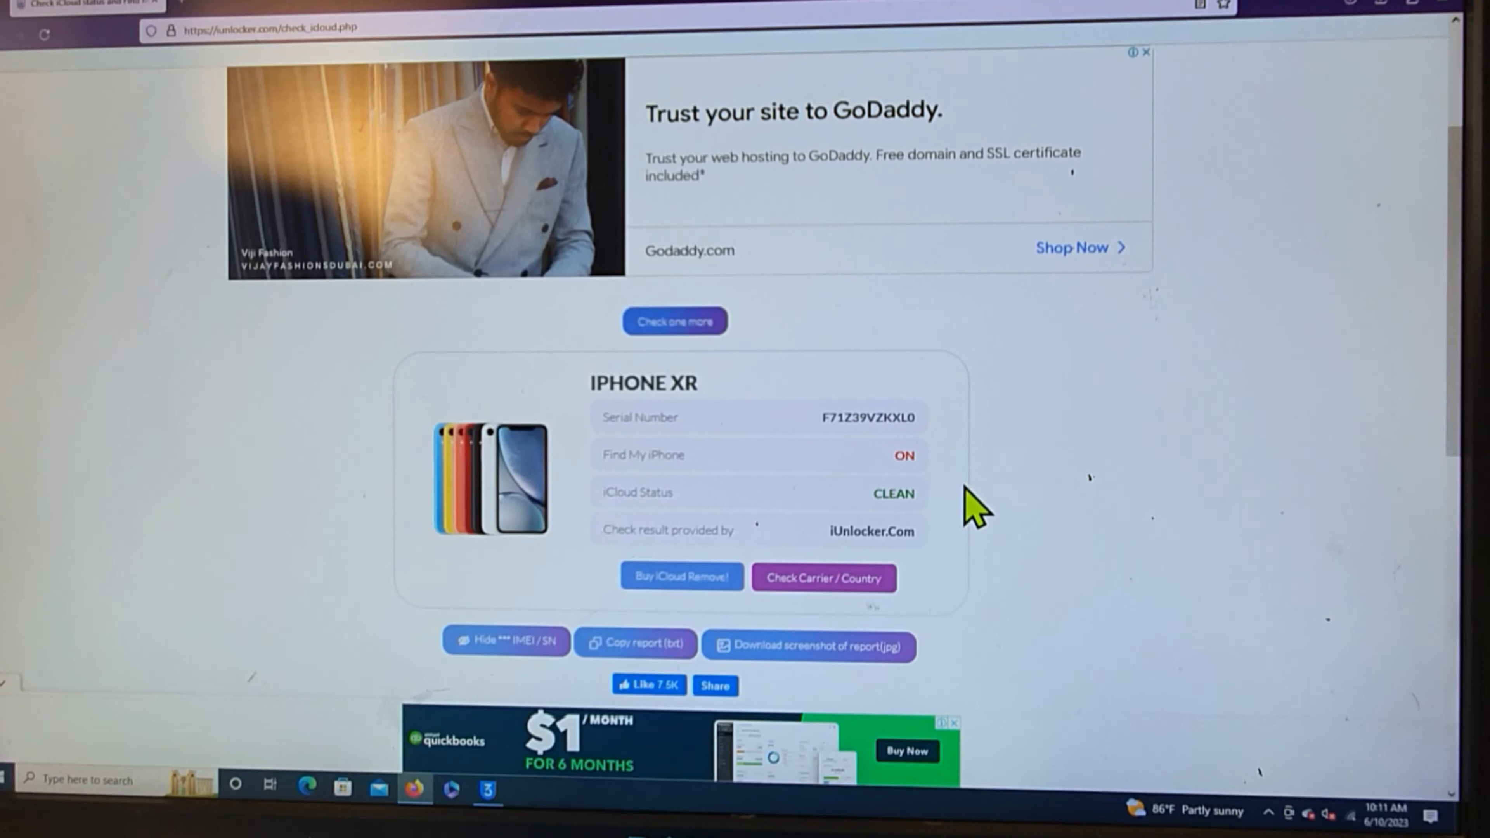
mouse_move(993, 598)
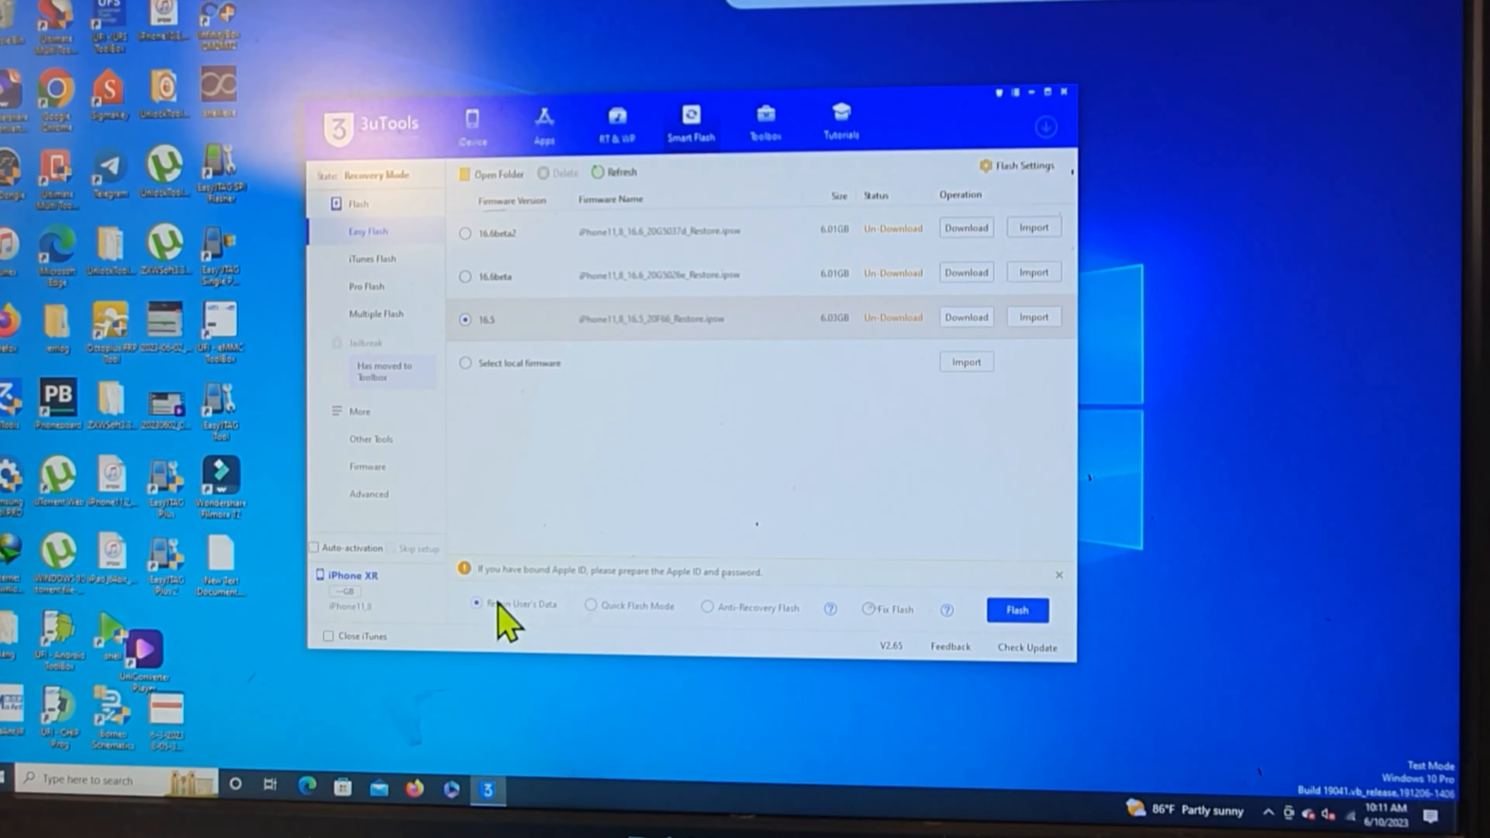
mouse_move(694, 466)
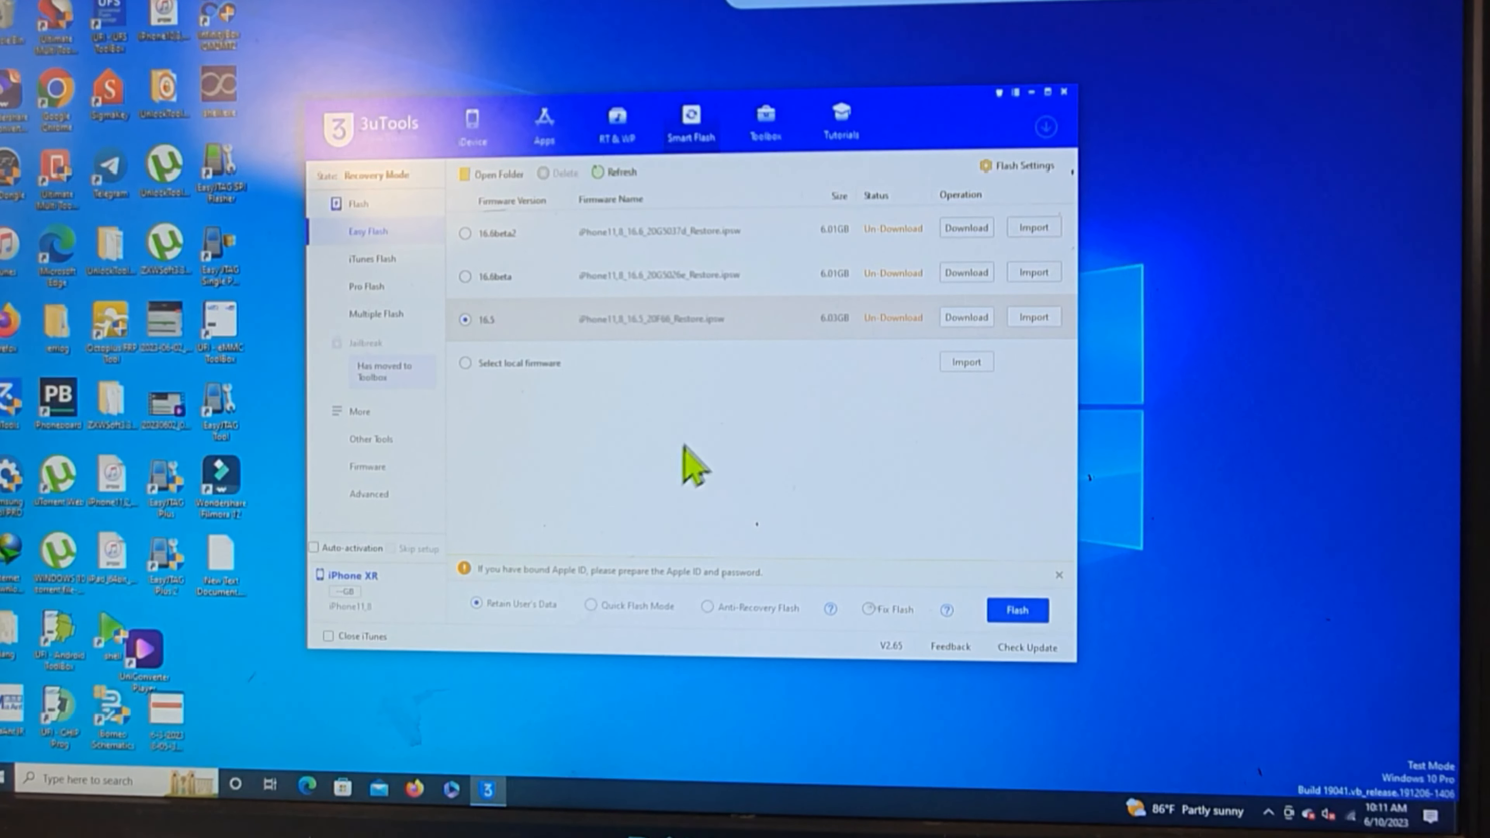
mouse_move(518, 249)
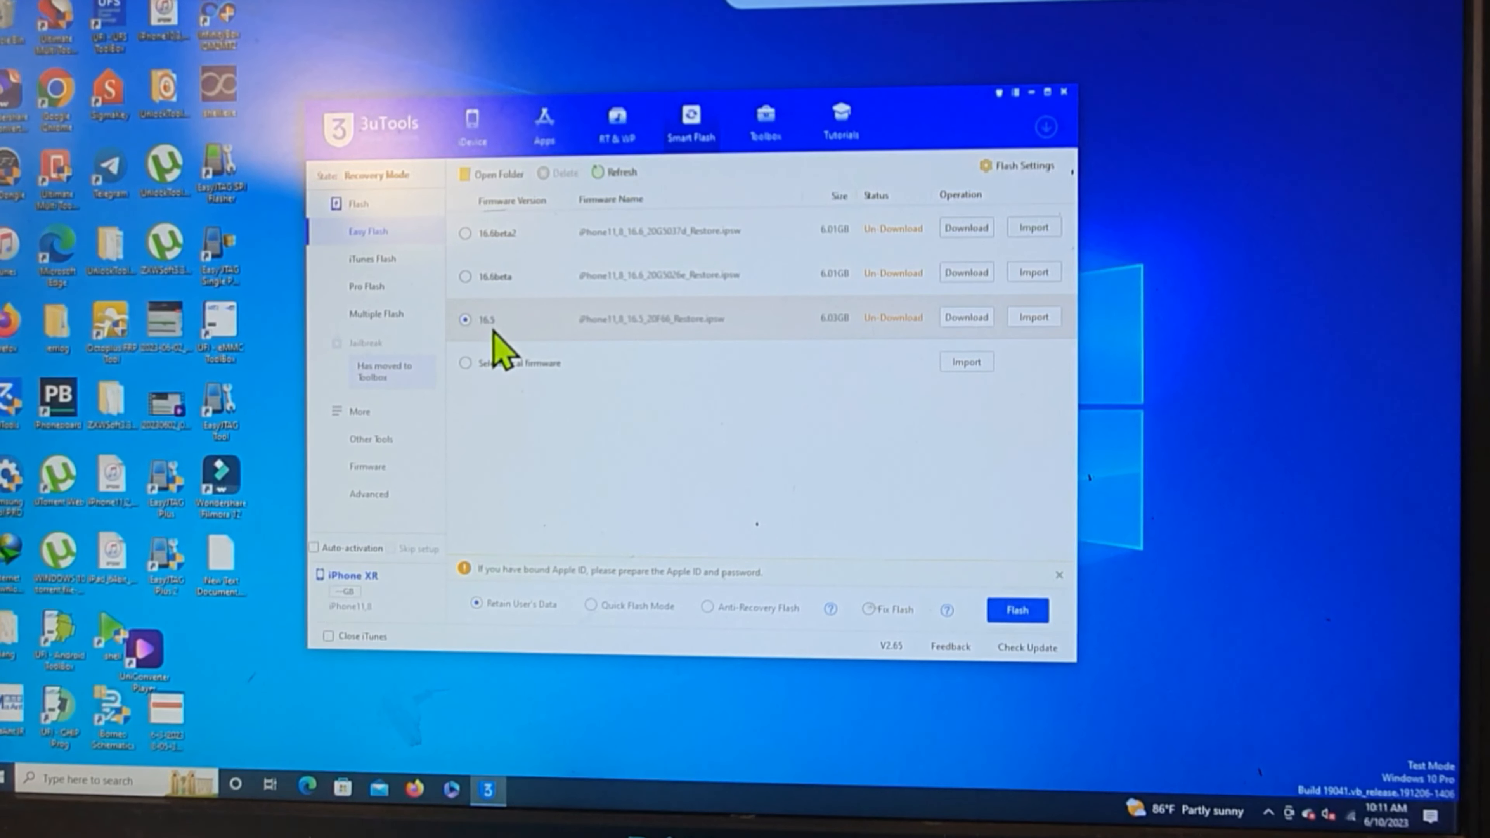
mouse_move(513, 285)
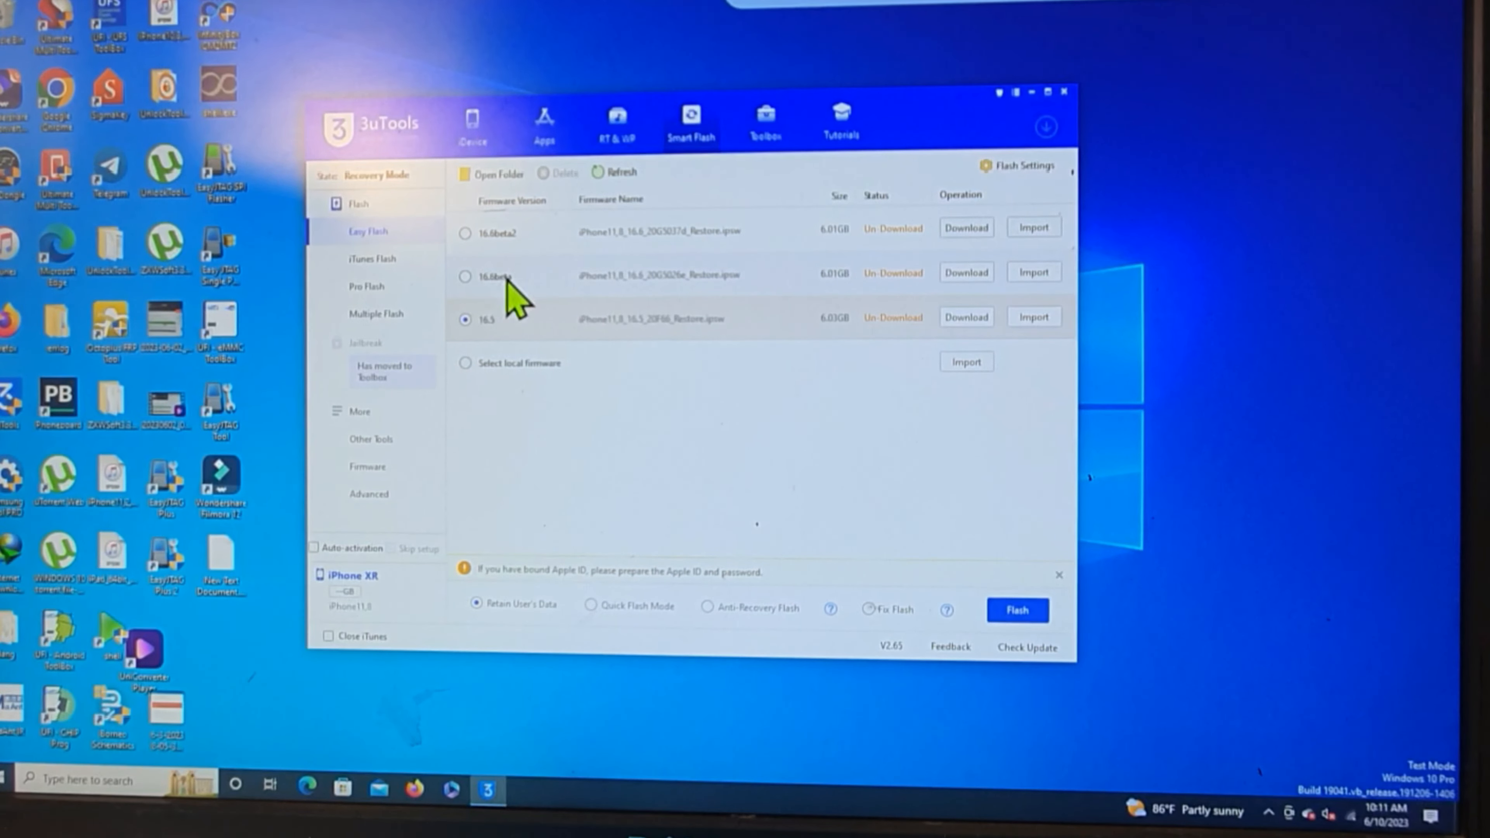
mouse_move(541, 319)
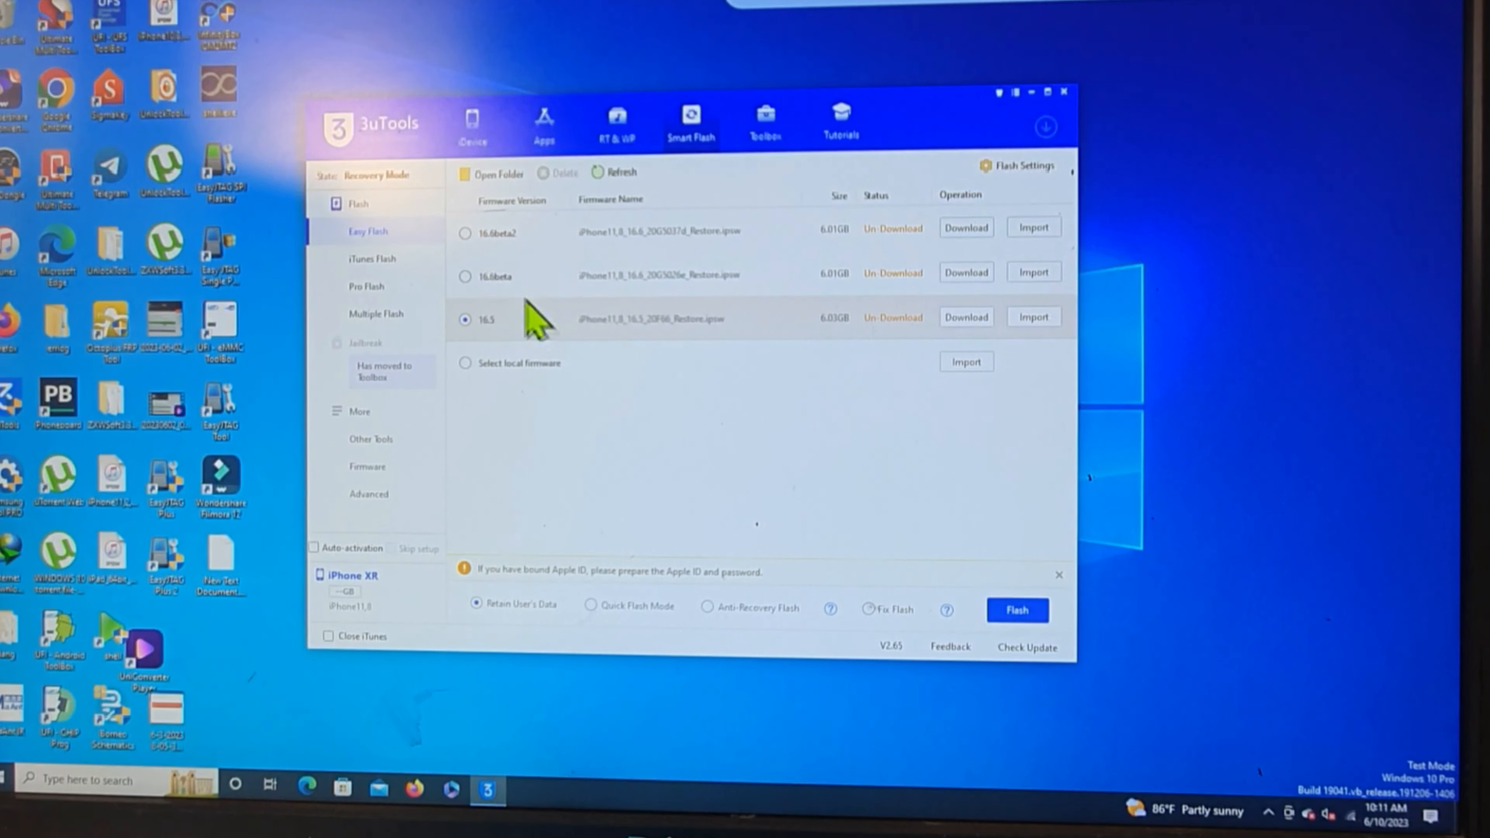
mouse_move(522, 281)
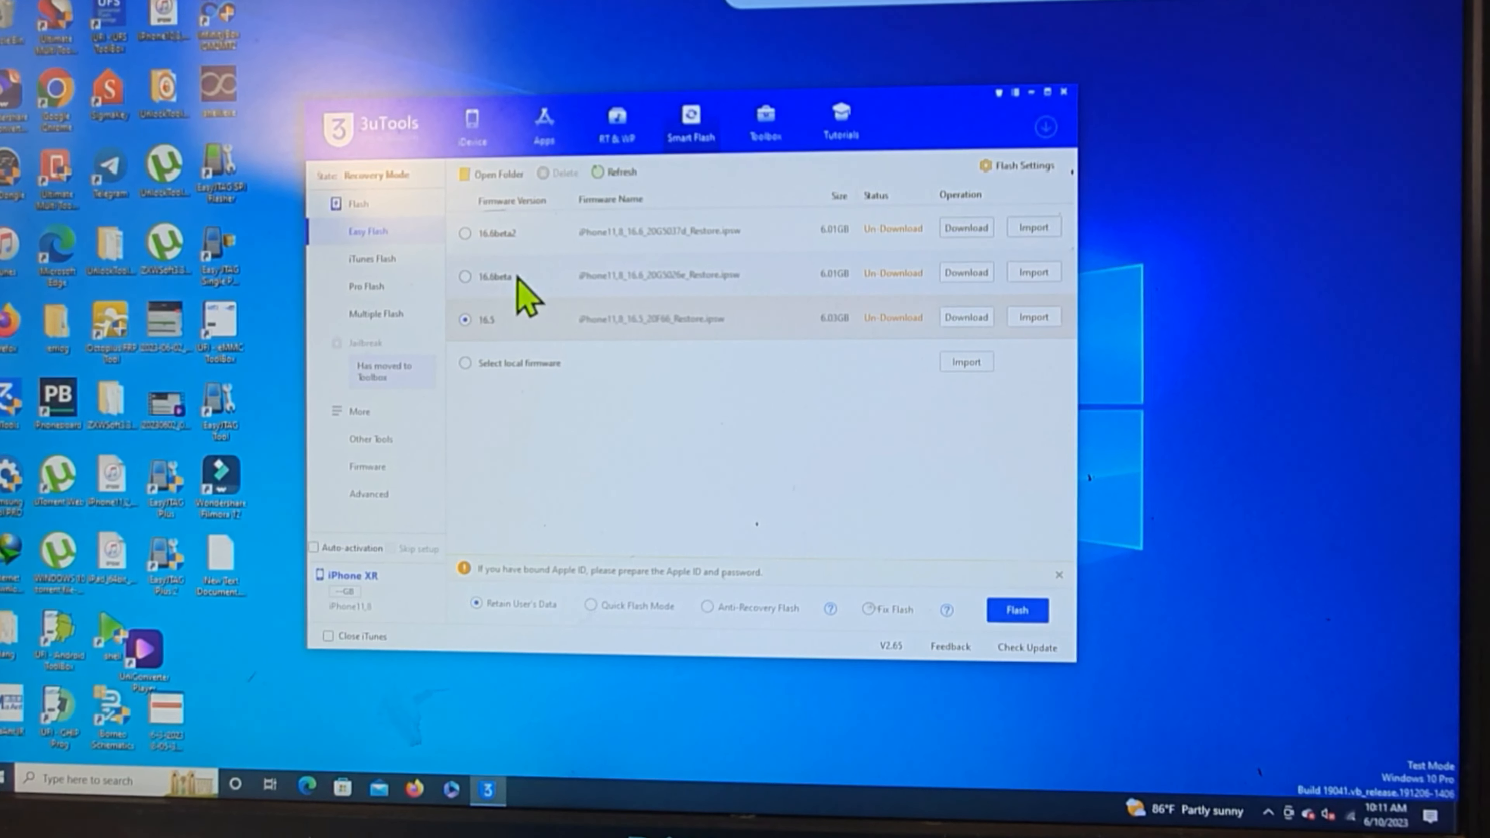
mouse_move(509, 300)
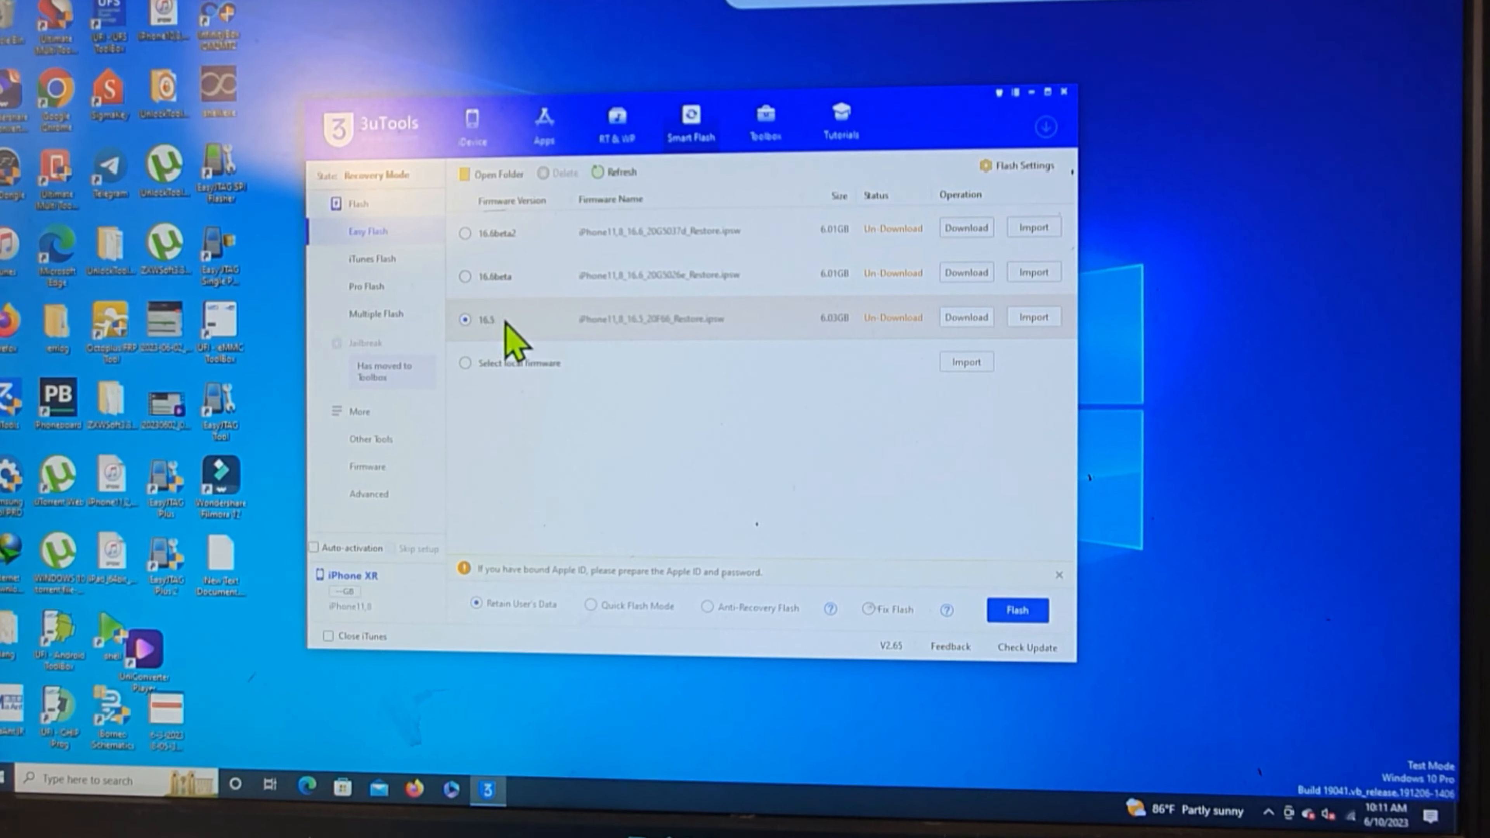
mouse_move(542, 343)
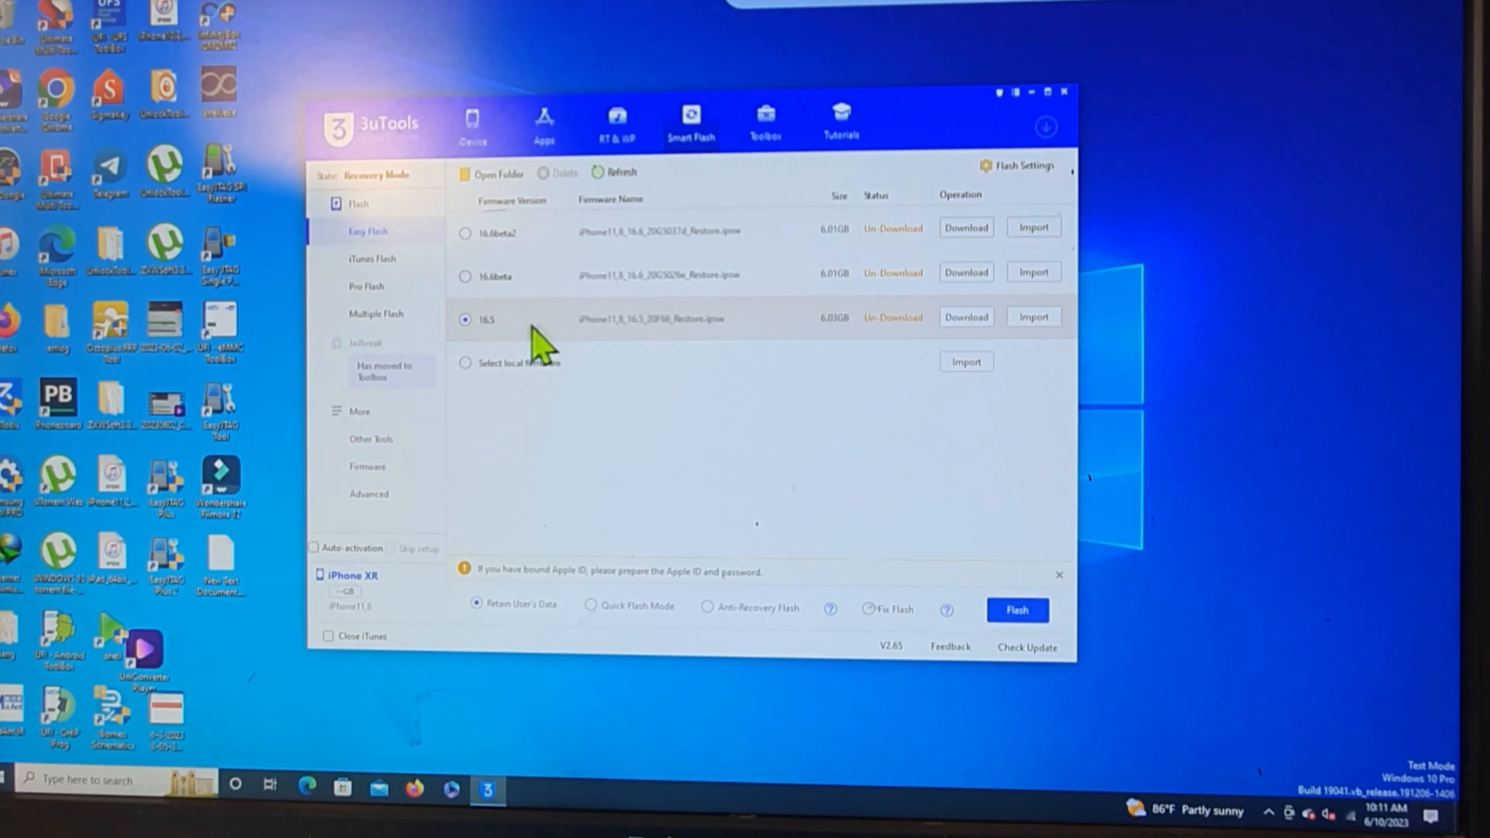
mouse_move(593, 343)
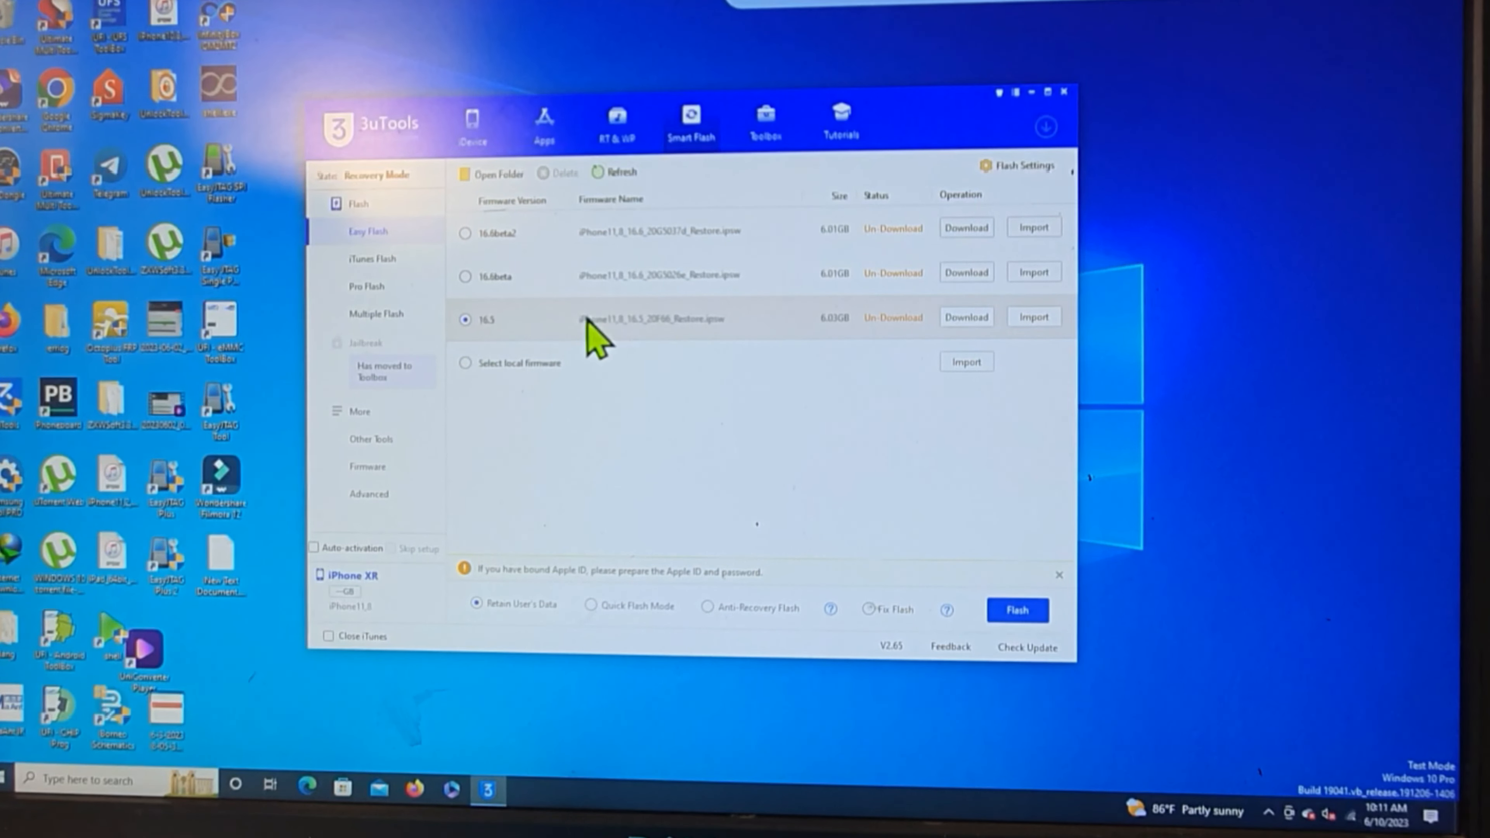
mouse_move(494, 281)
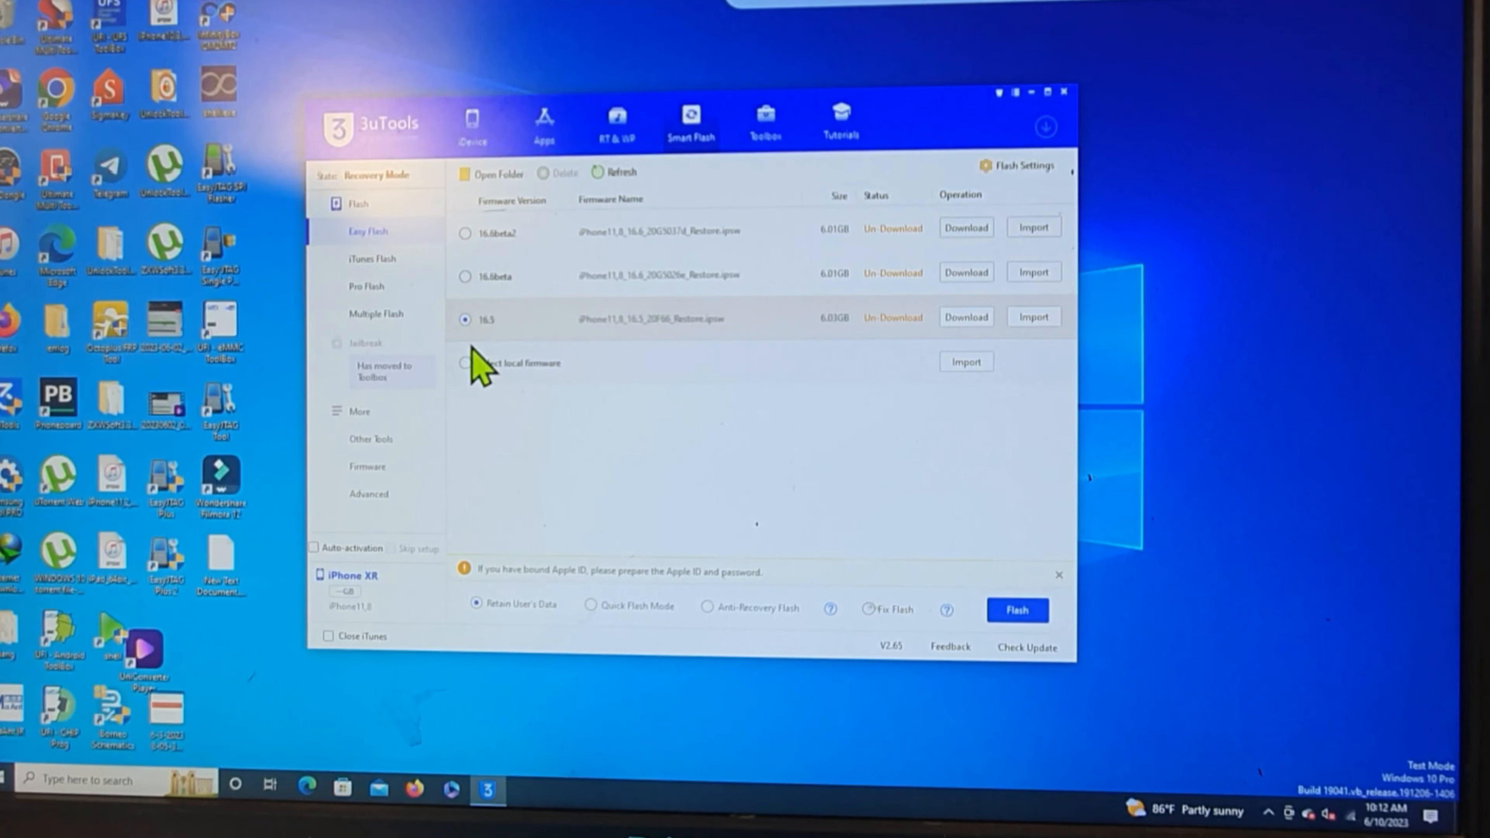
mouse_move(495, 342)
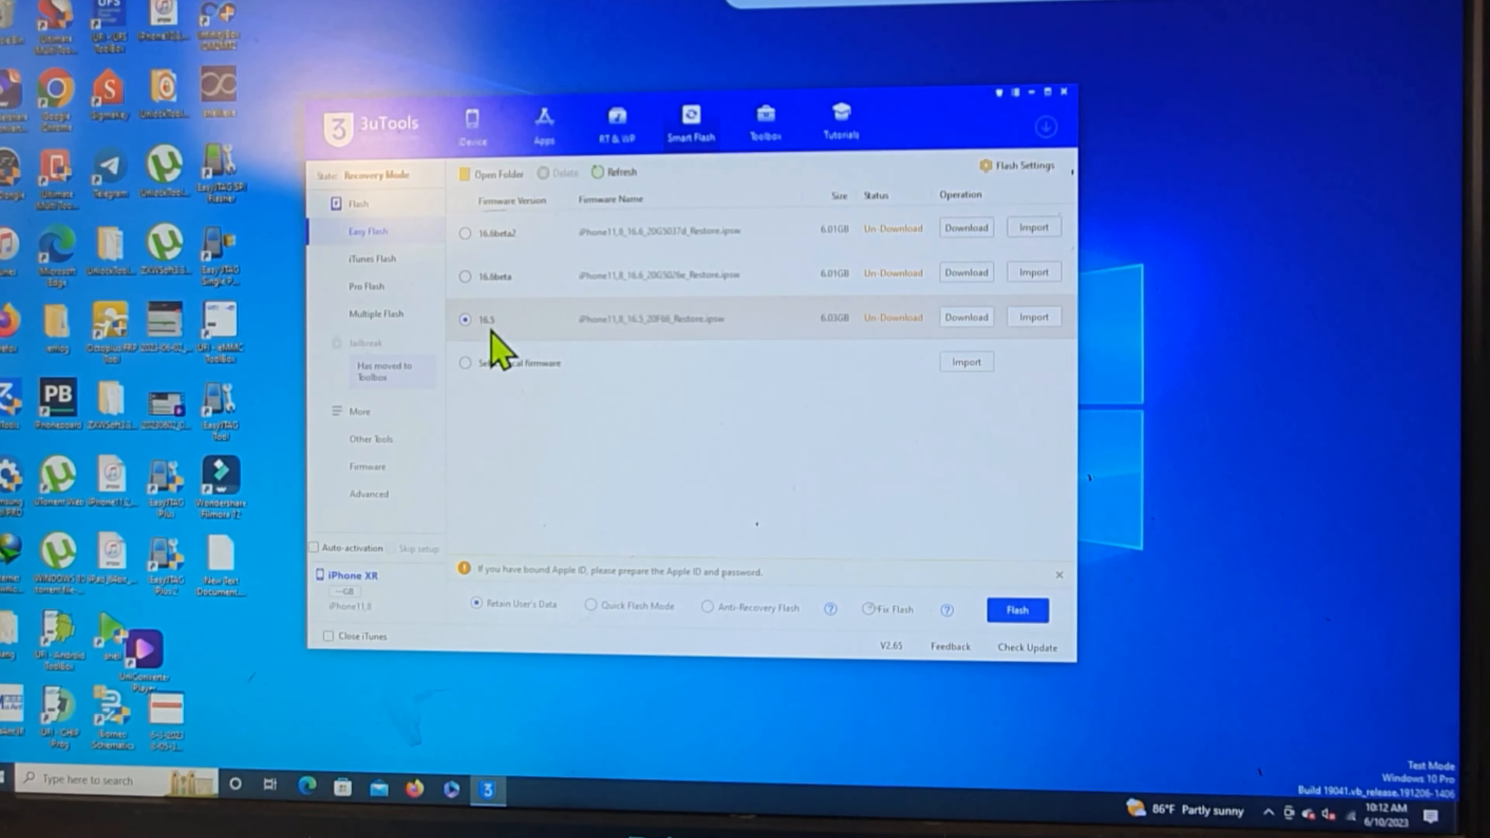
mouse_move(508, 376)
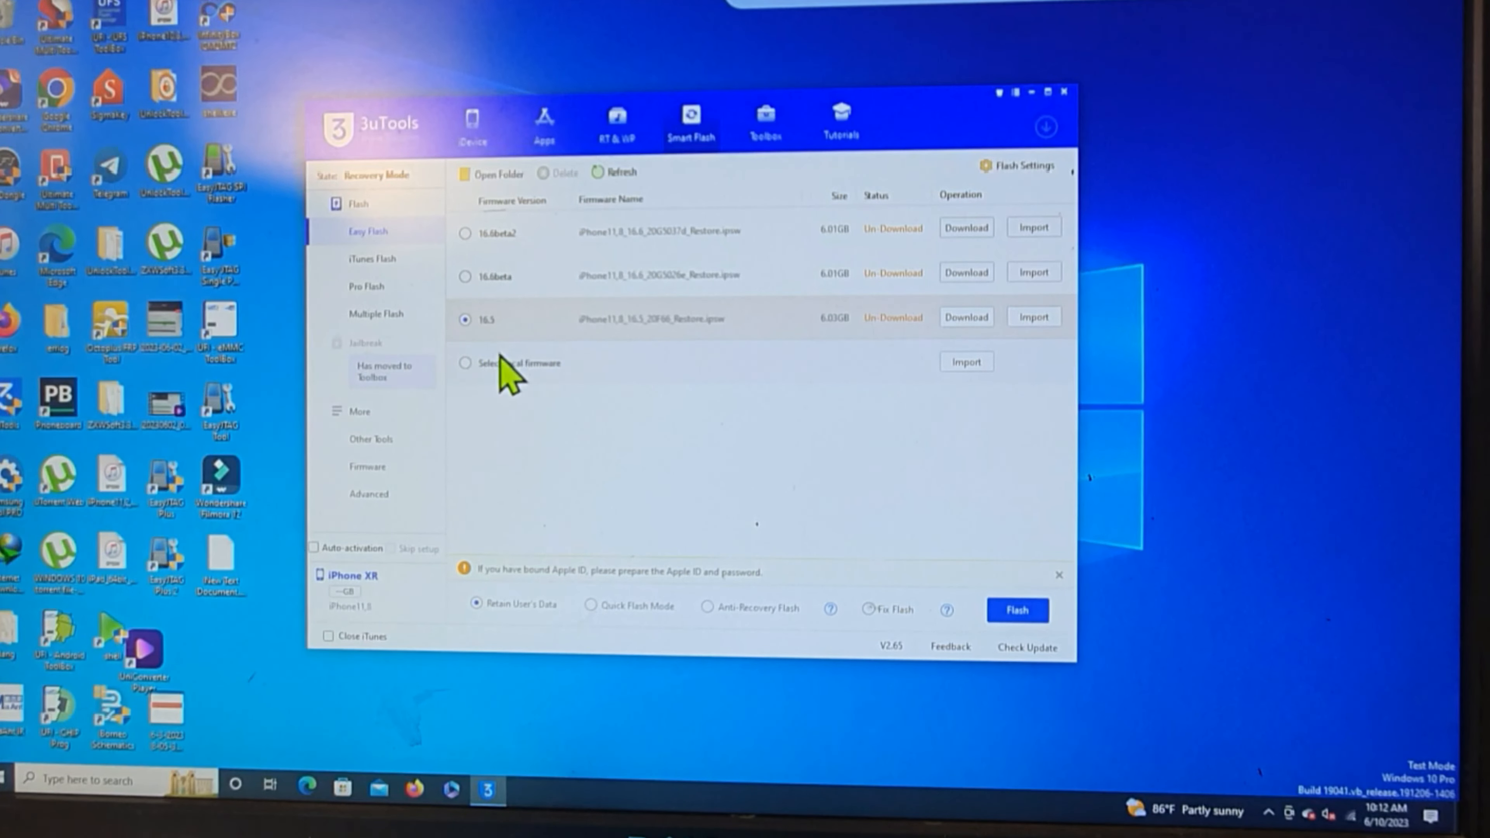
mouse_move(499, 271)
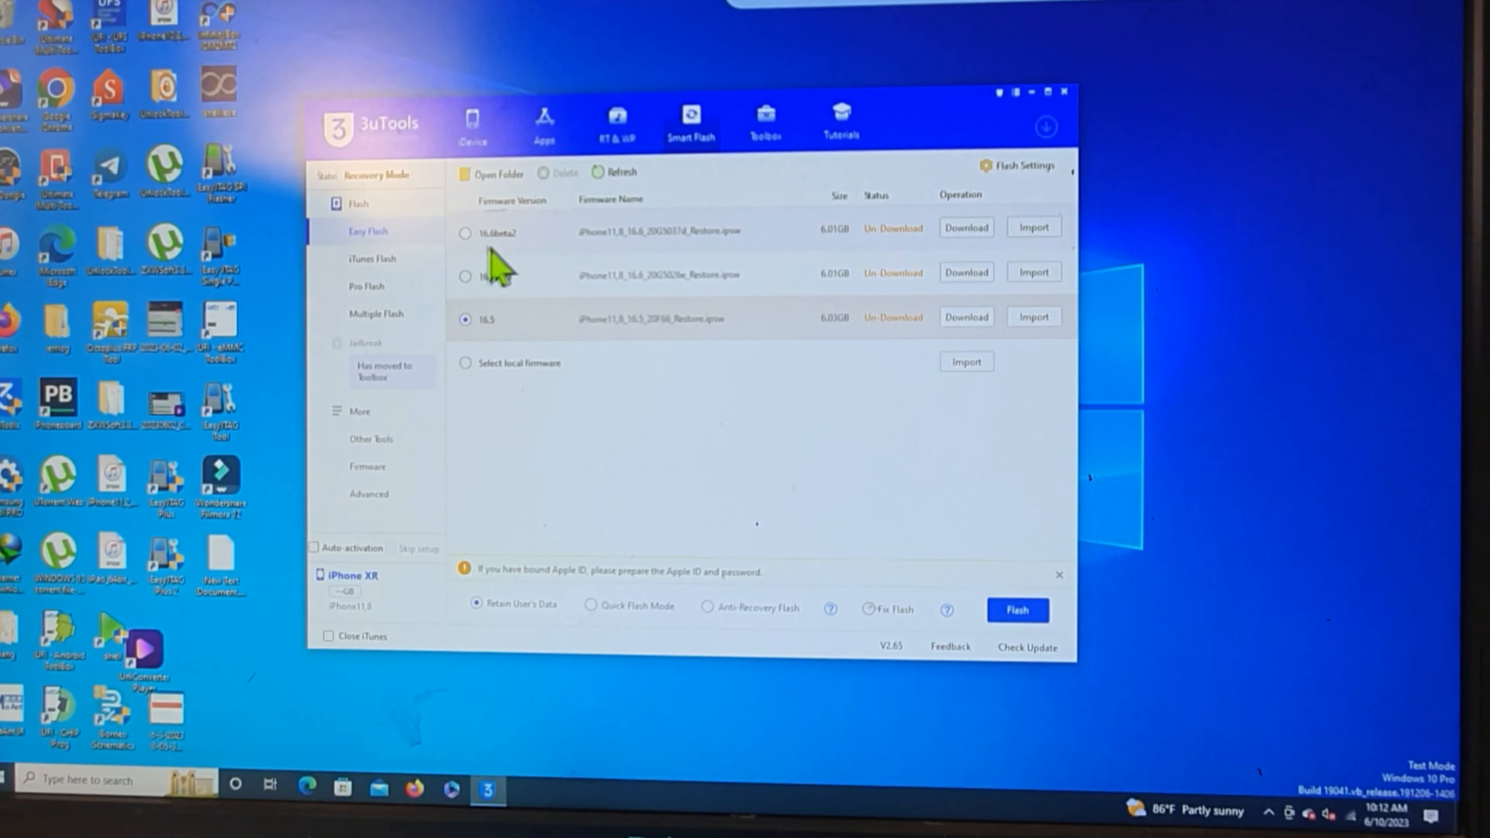
Choose the 16.6beta2 firmware row instead of 16.5 in the Easy Flash list.
left_click(464, 231)
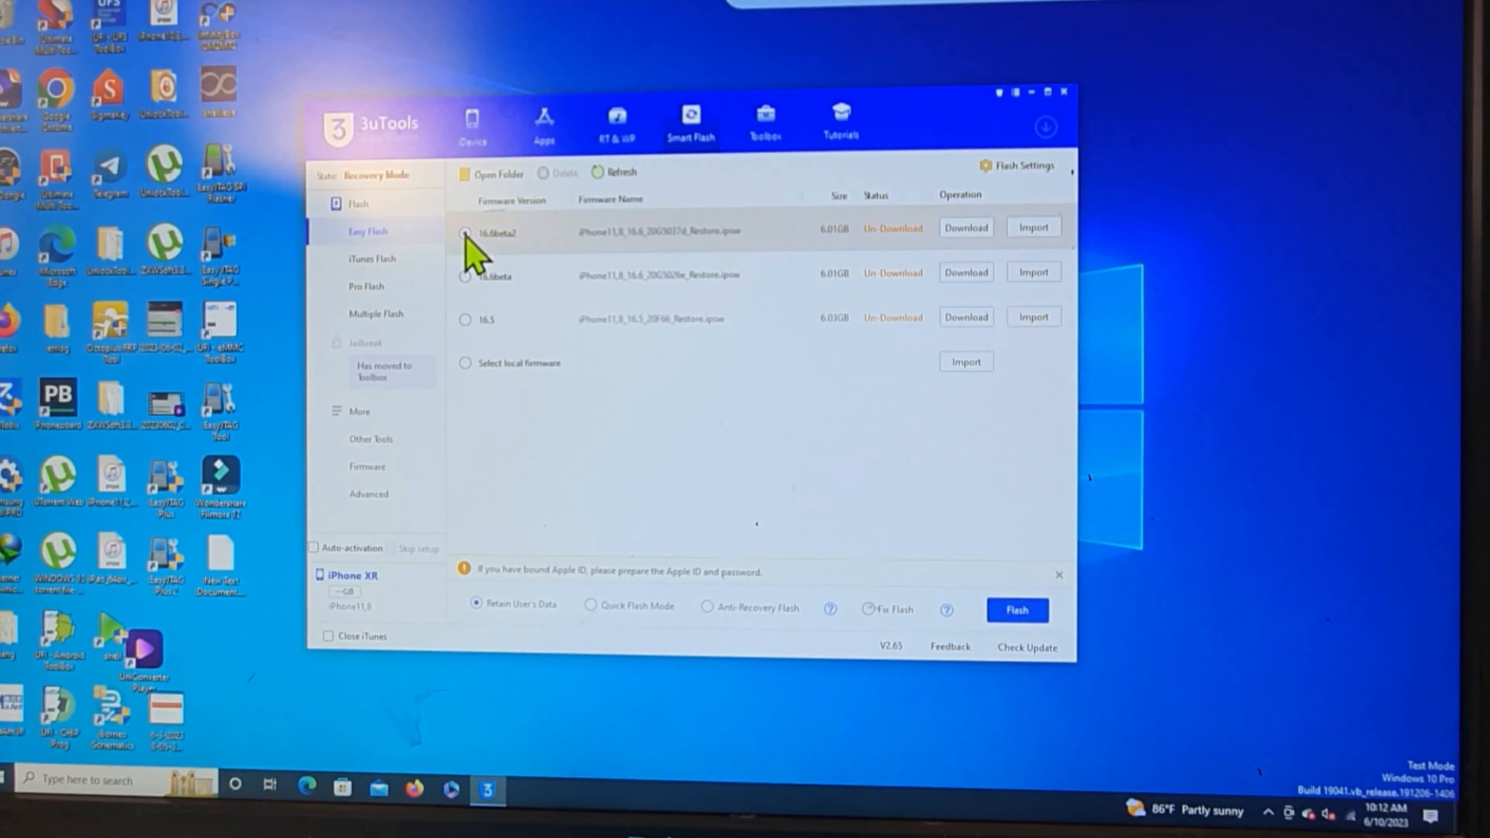
left_click(465, 233)
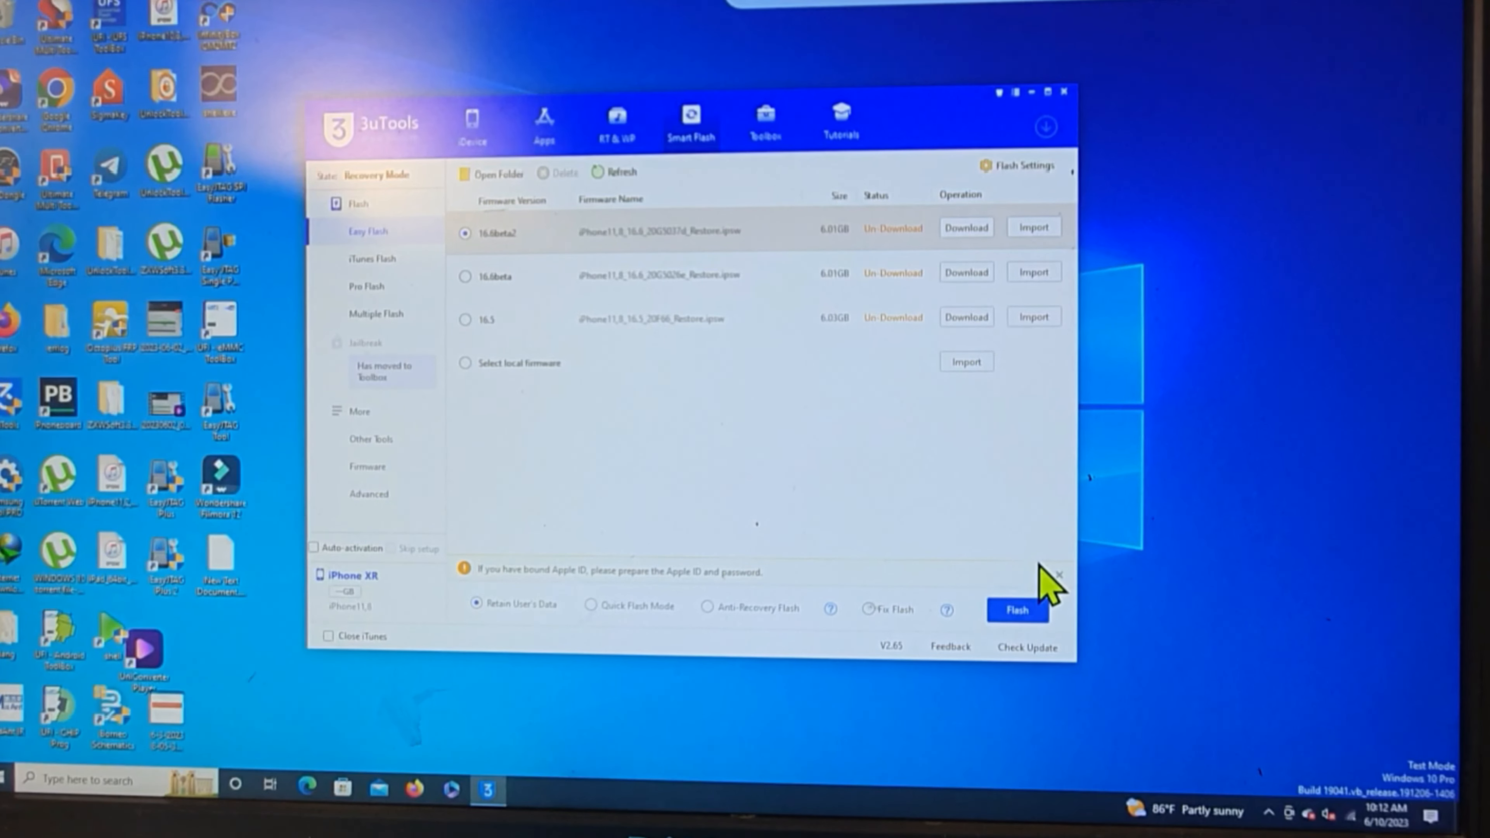
mouse_move(1046, 599)
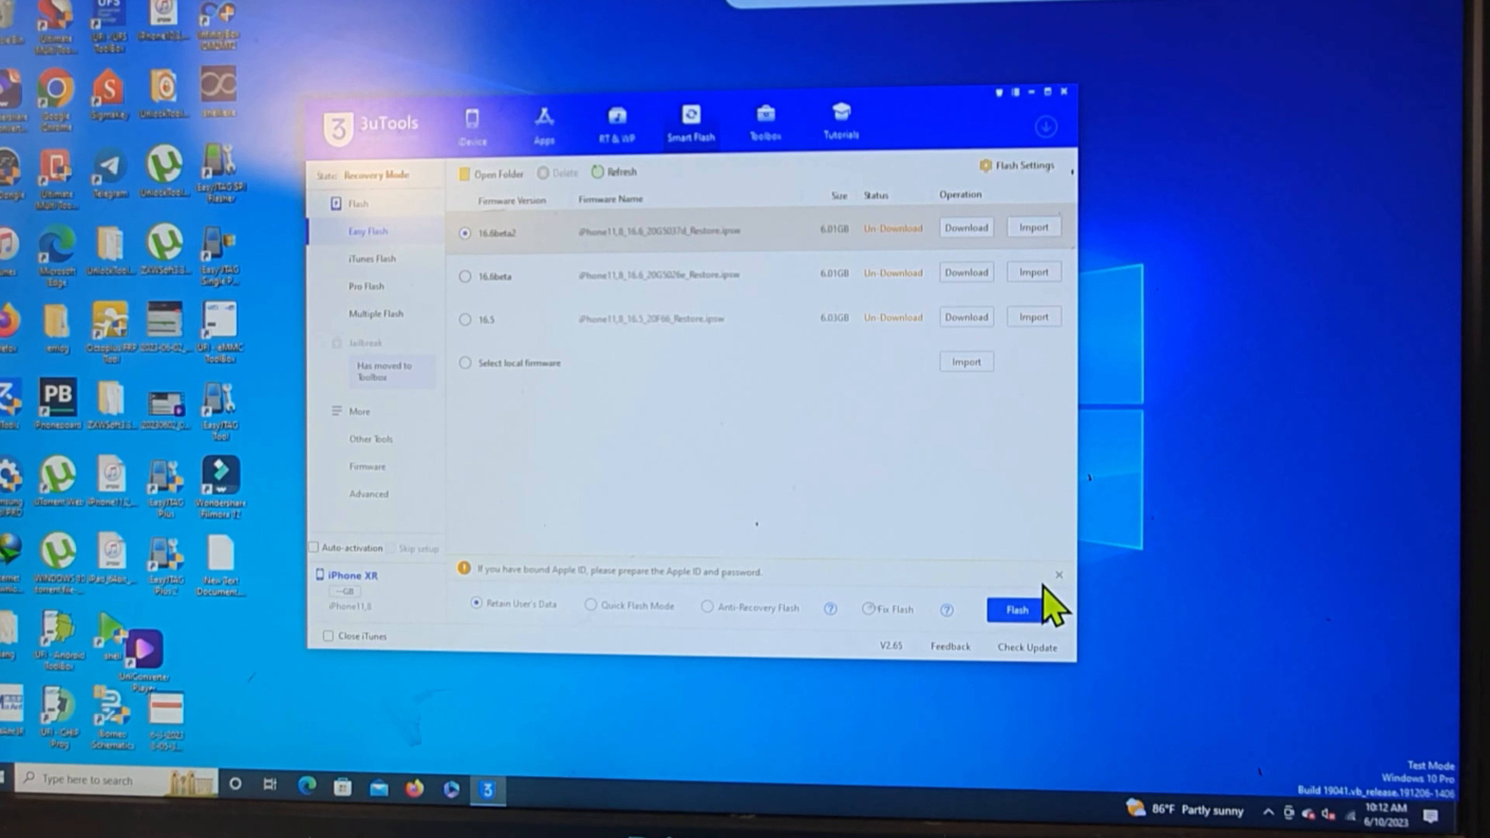
mouse_move(807, 479)
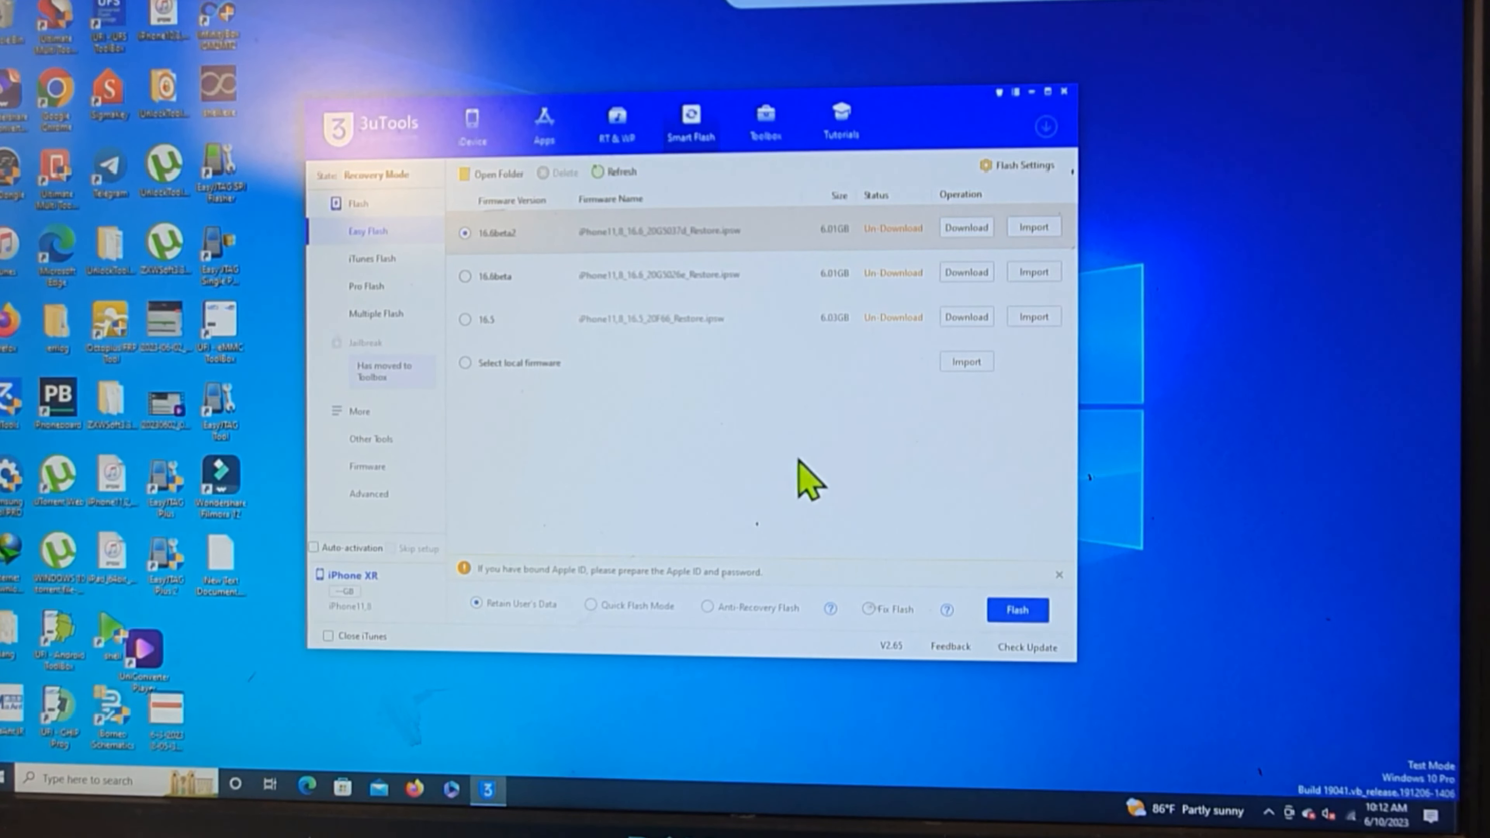
mouse_move(771, 246)
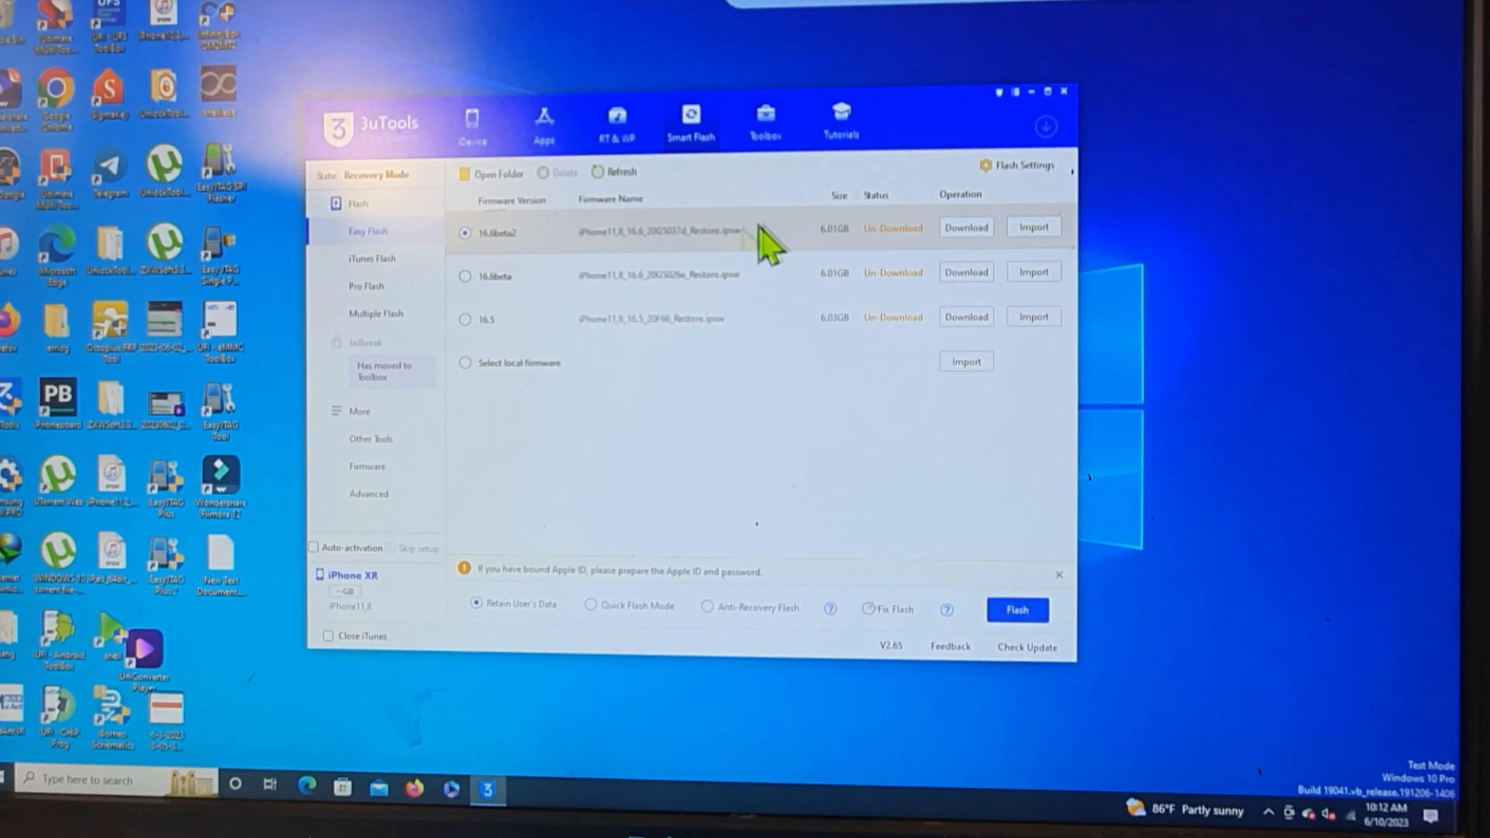
mouse_move(746, 342)
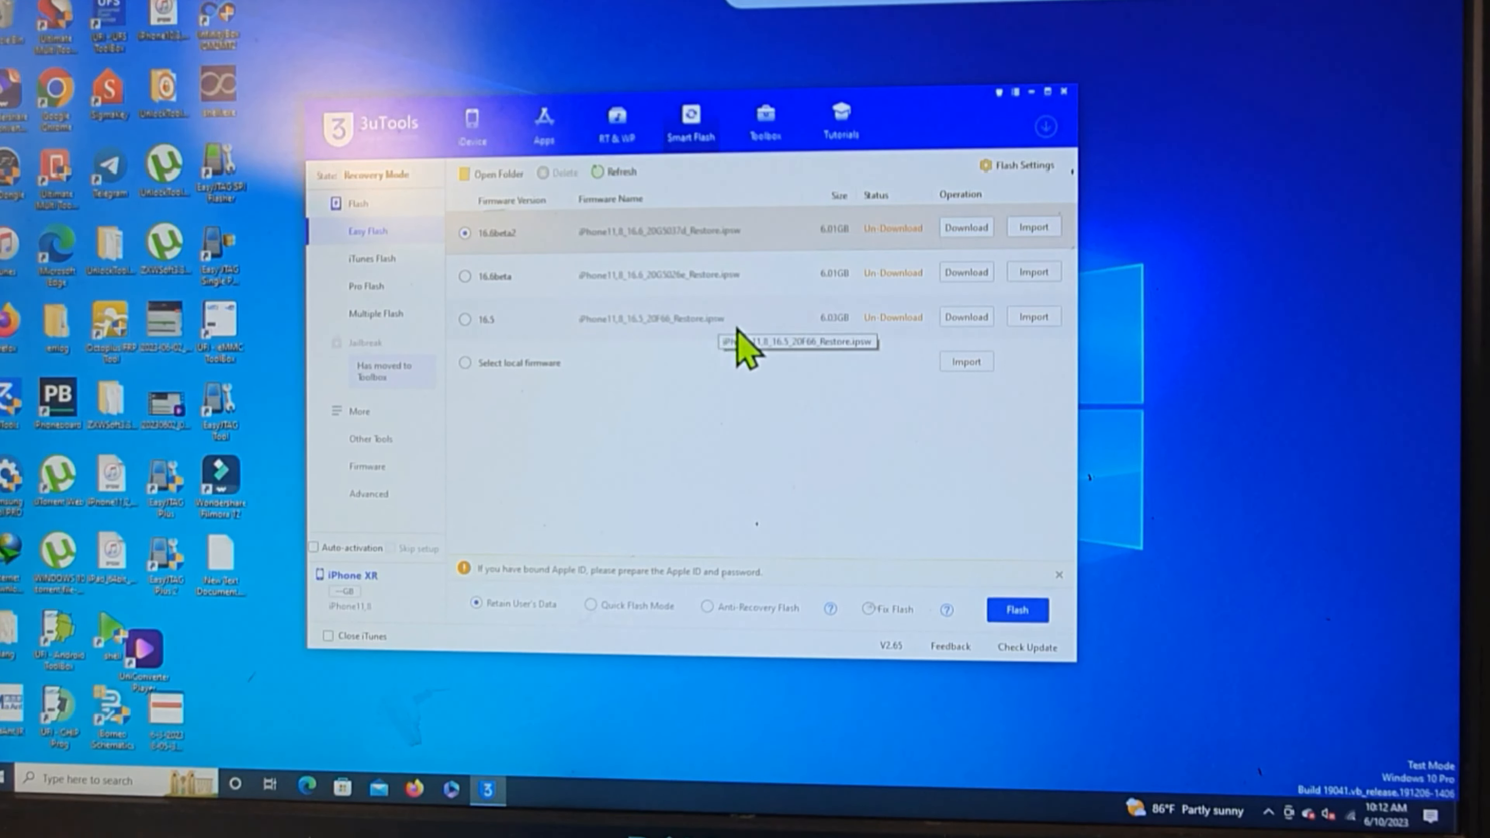
mouse_move(855, 566)
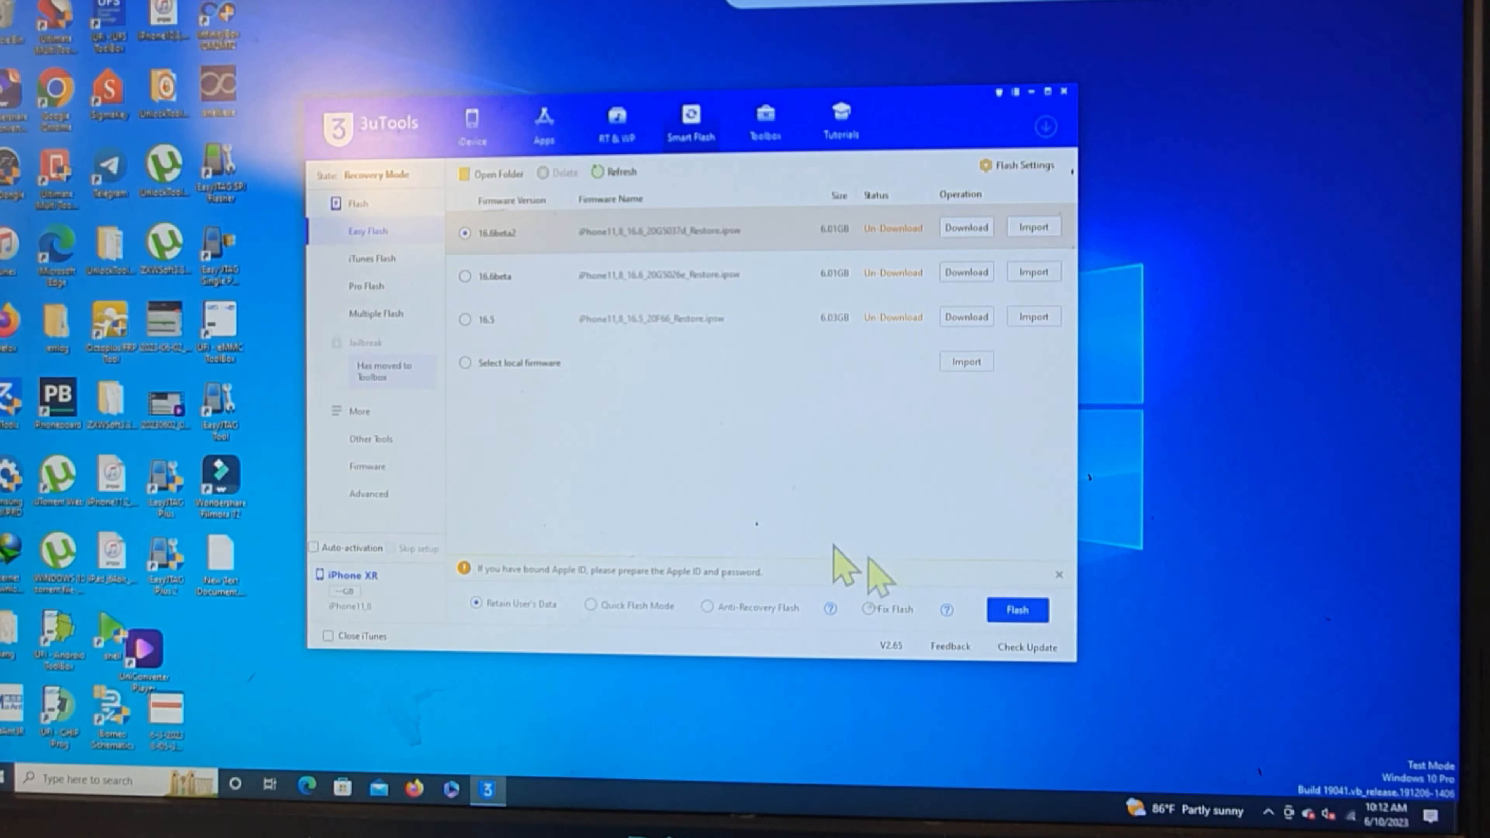
left_click(1016, 609)
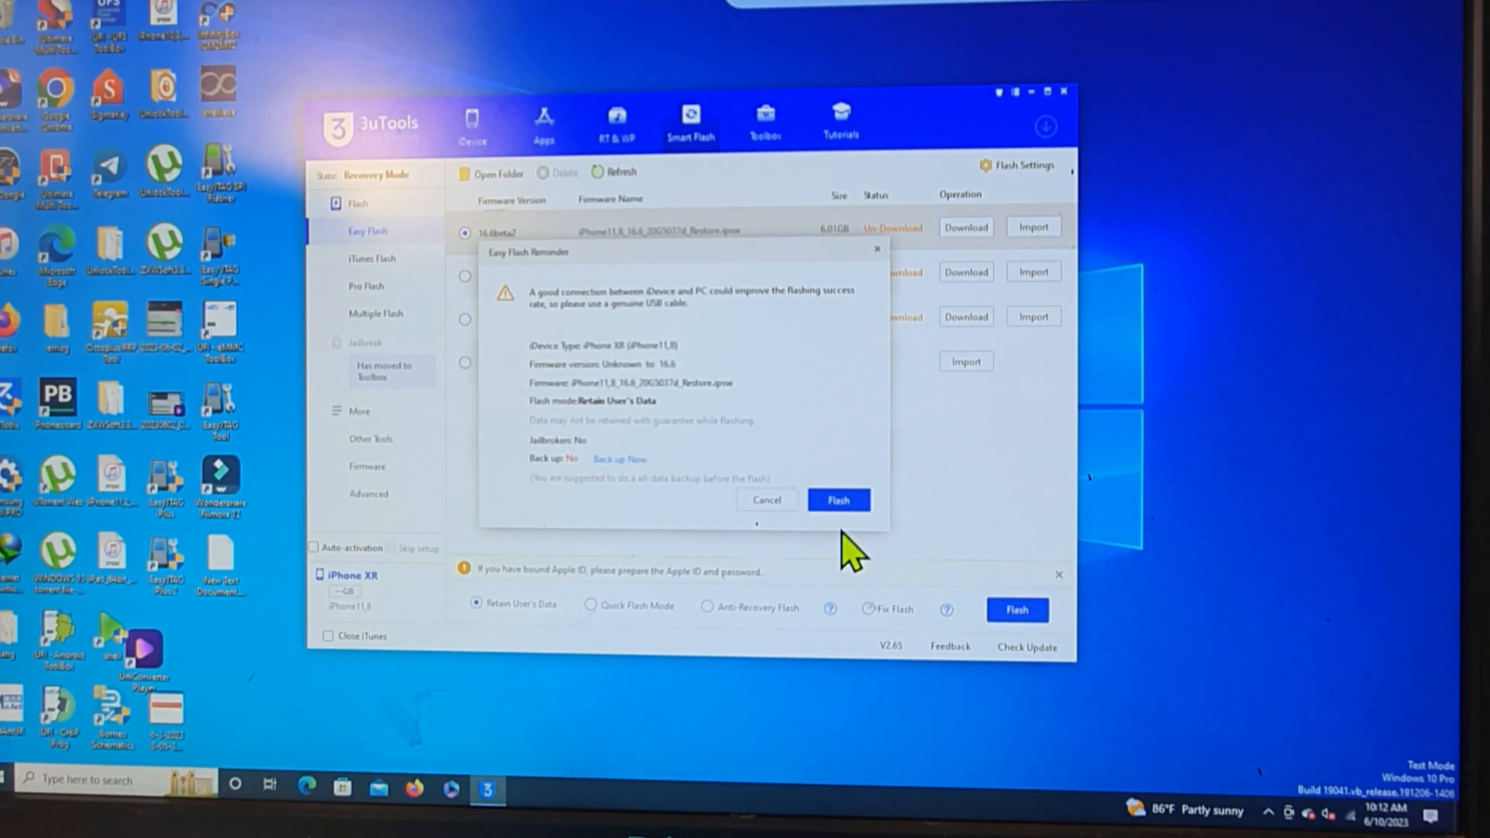
left_click(838, 499)
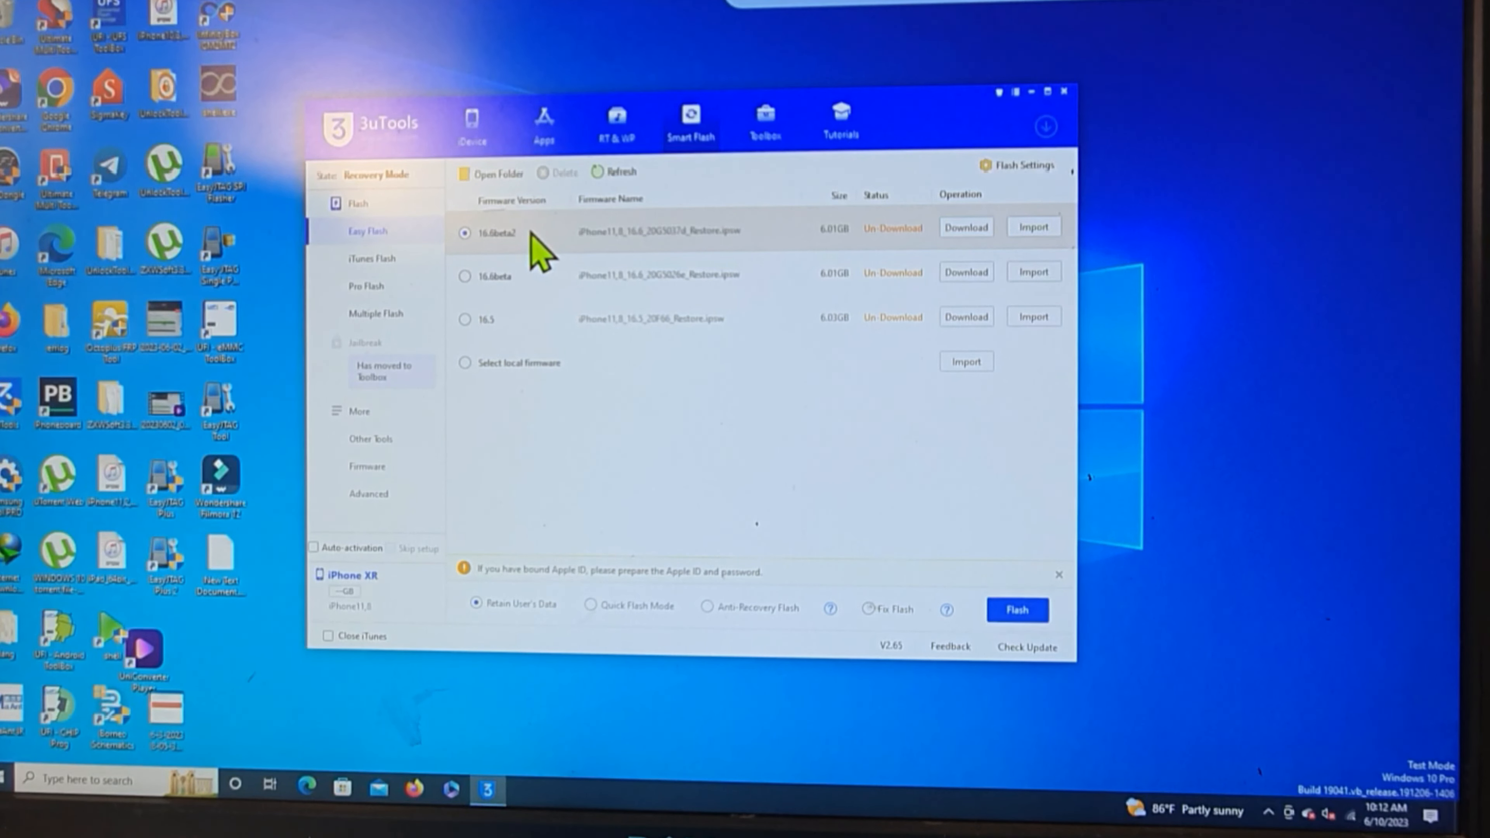
mouse_move(537, 371)
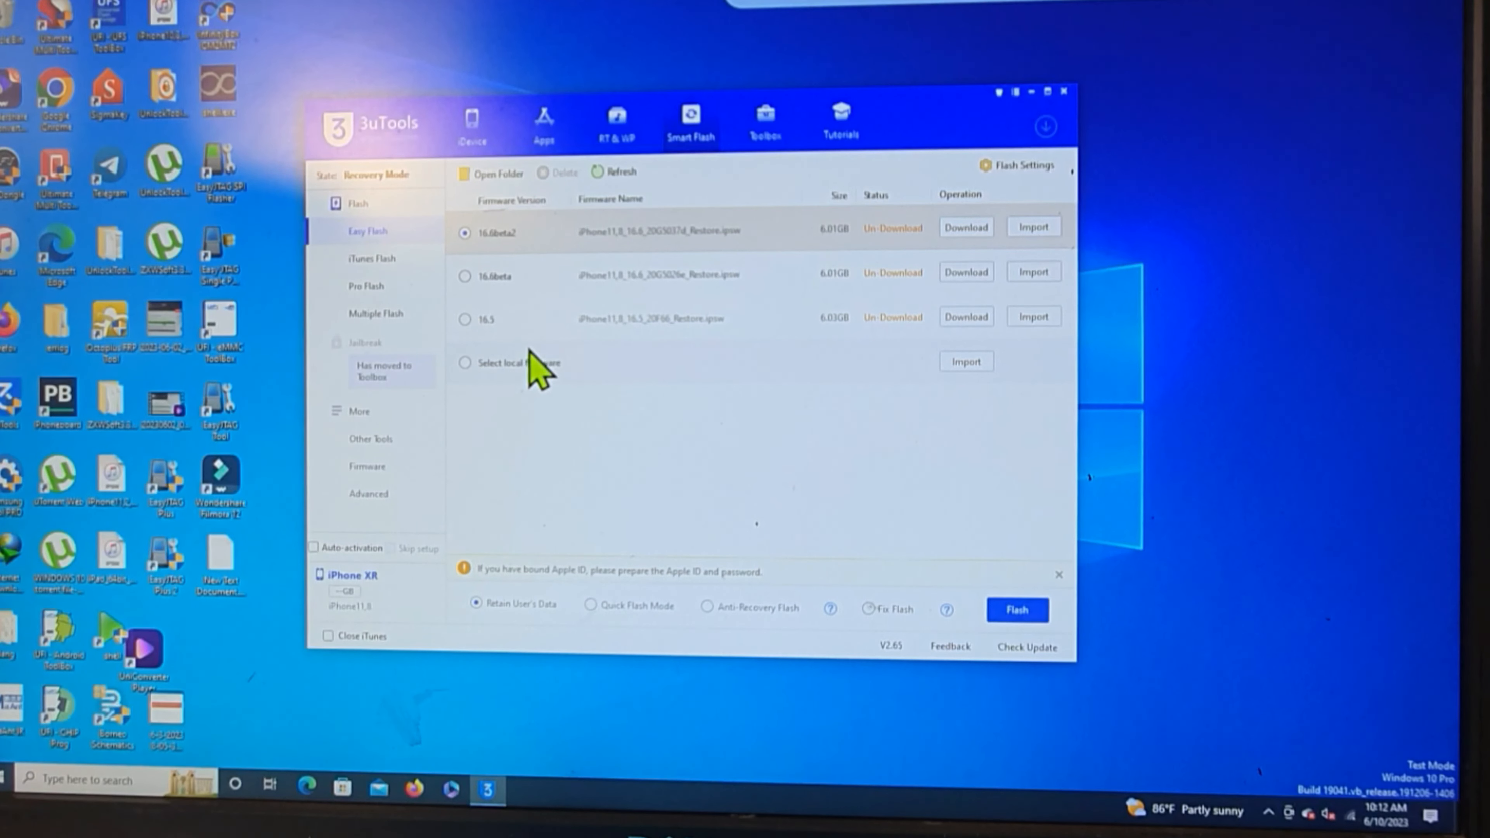
mouse_move(632, 376)
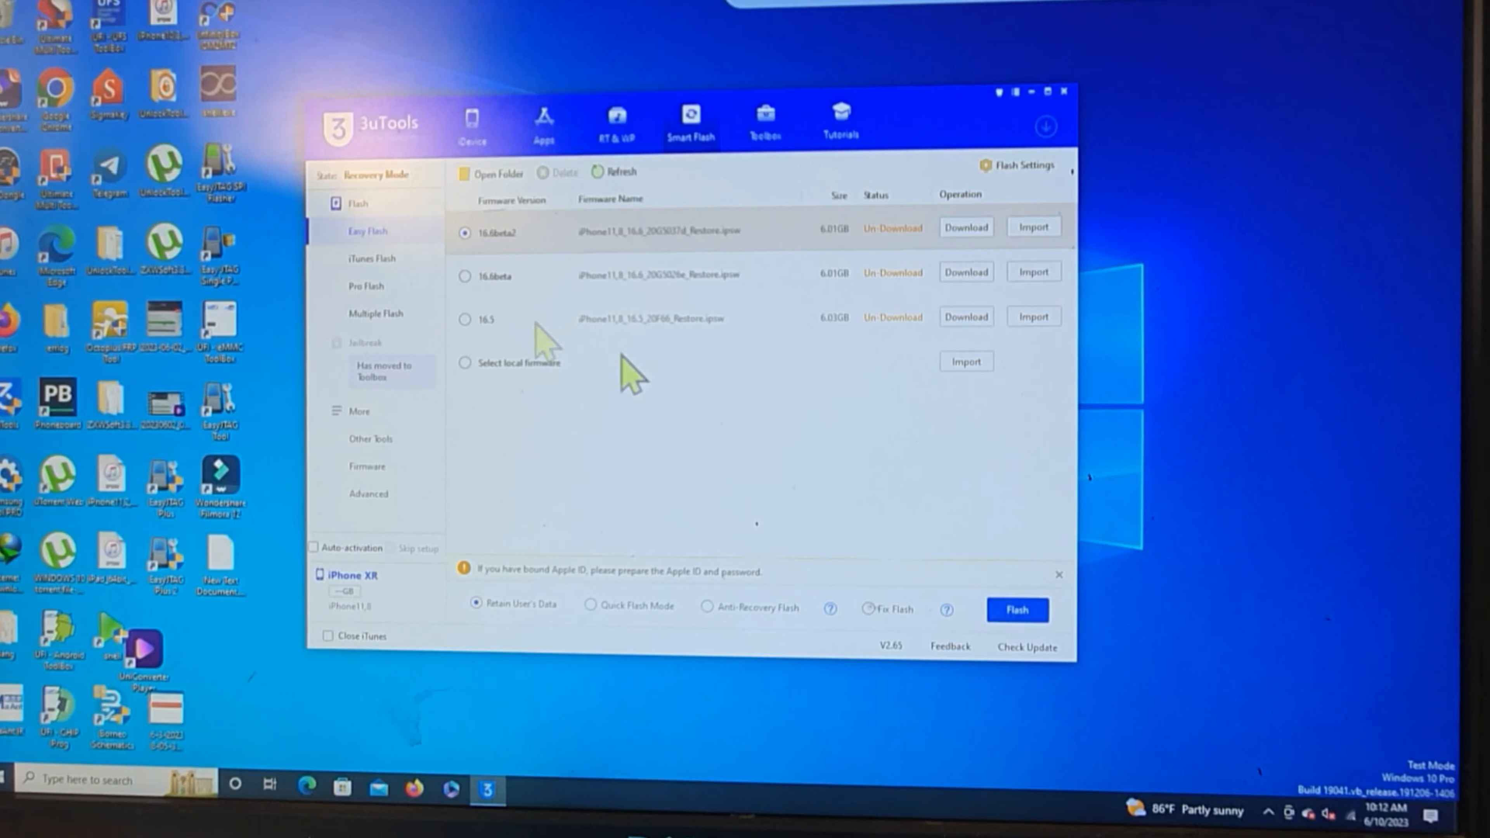
mouse_move(480, 327)
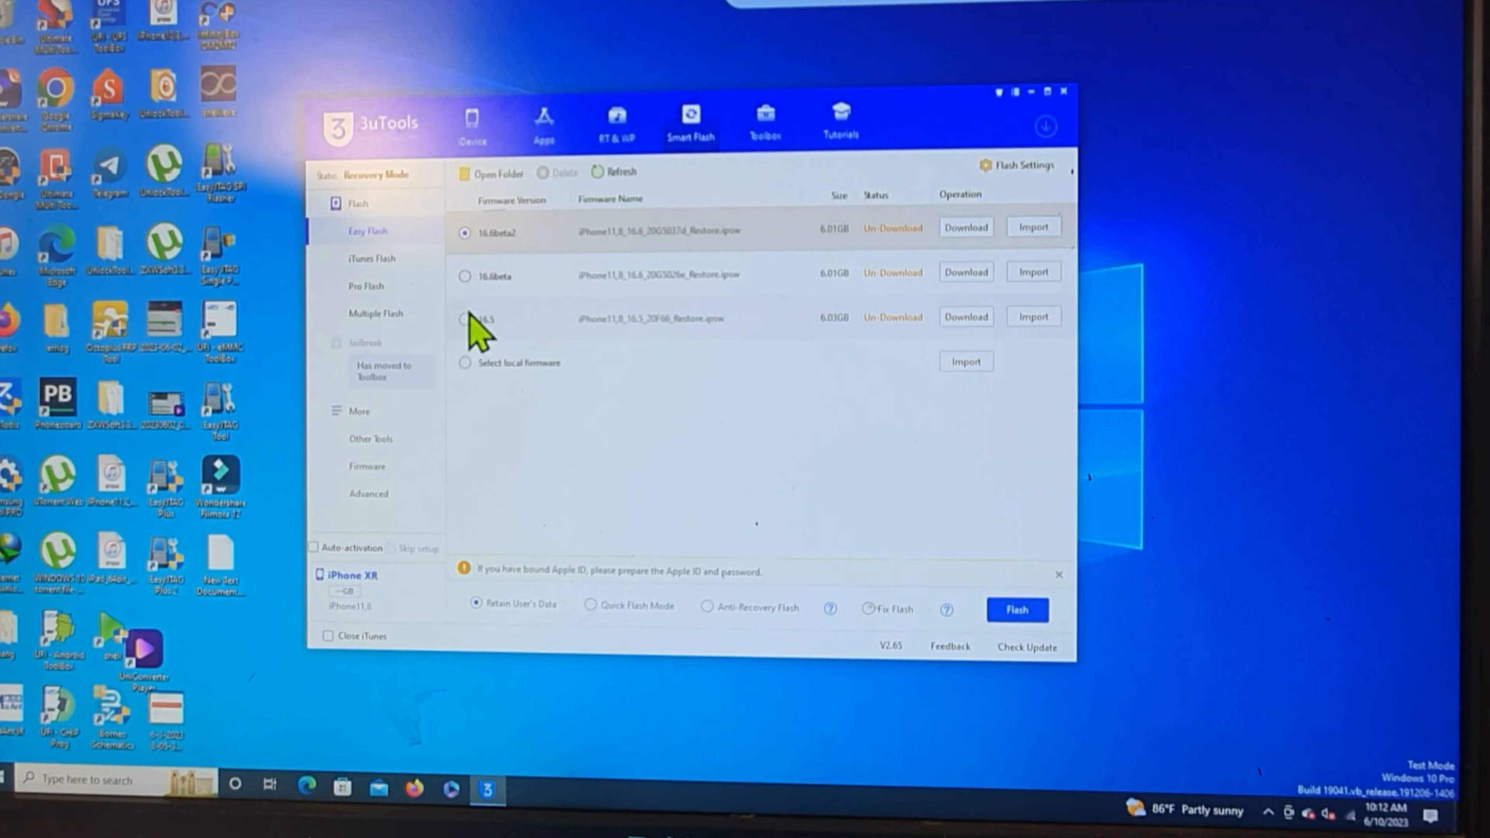
mouse_move(517, 295)
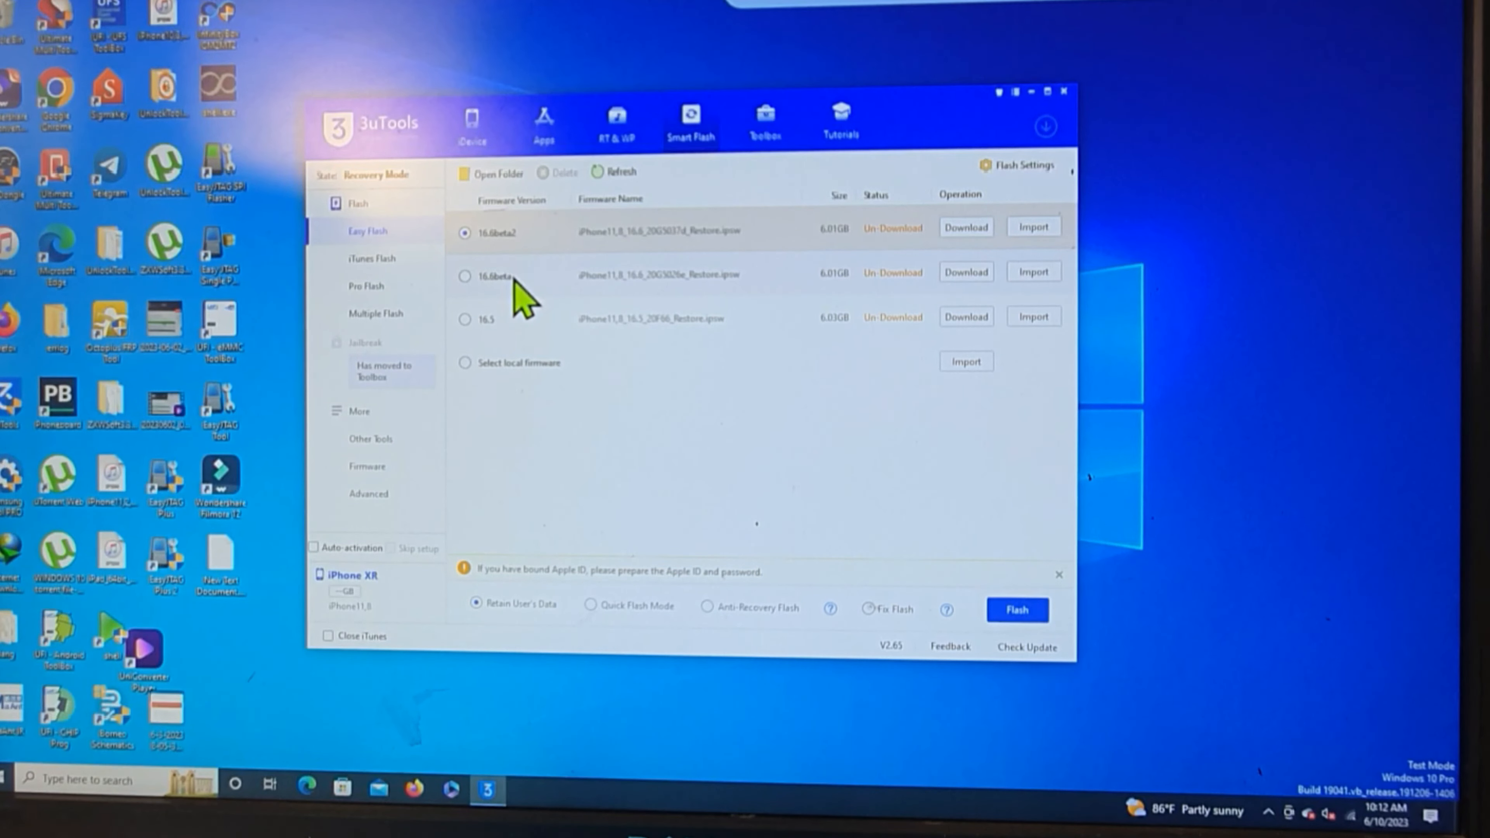
mouse_move(528, 243)
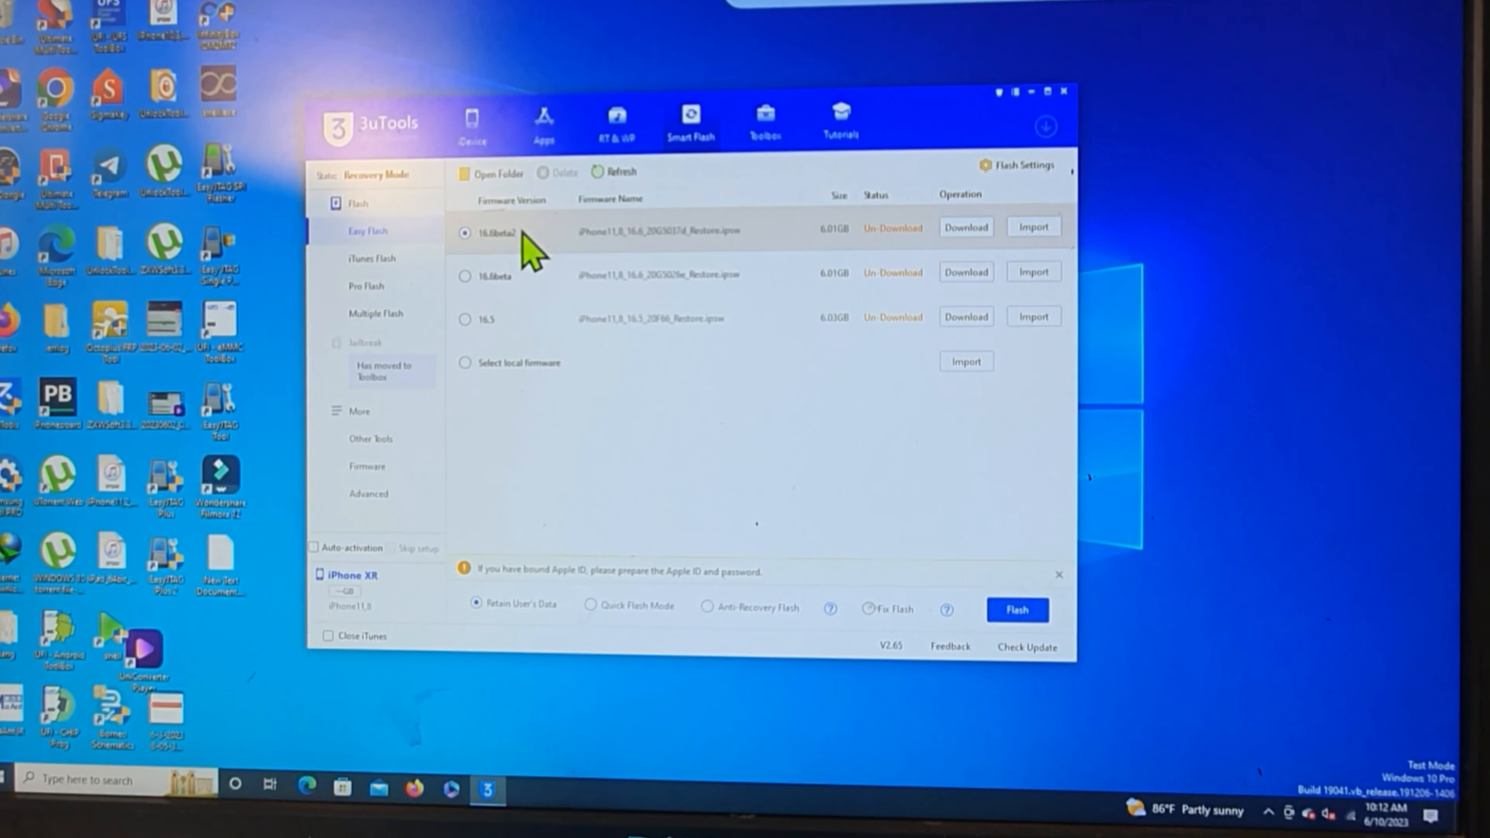
mouse_move(551, 403)
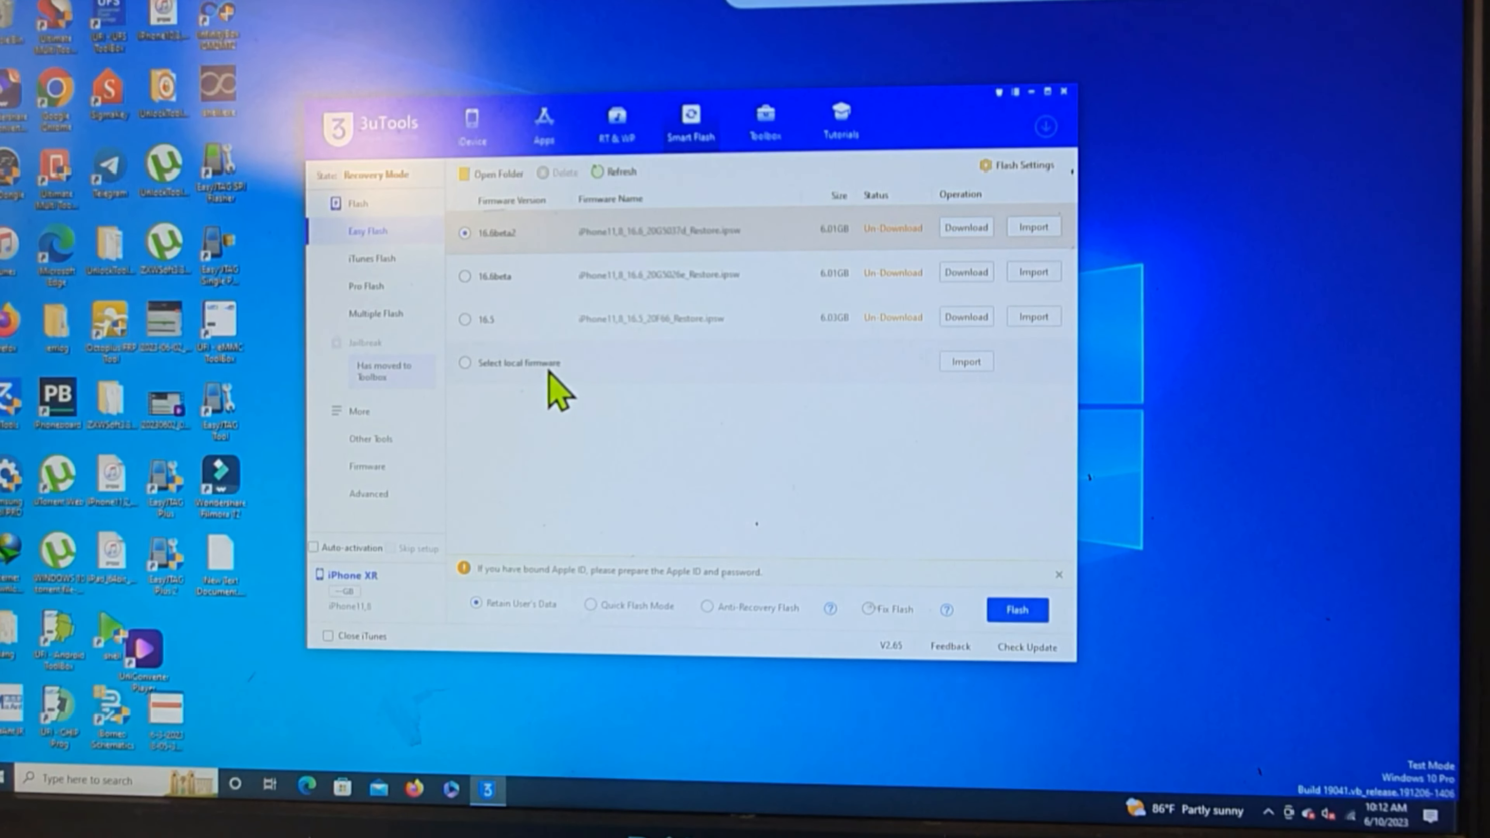
mouse_move(746, 441)
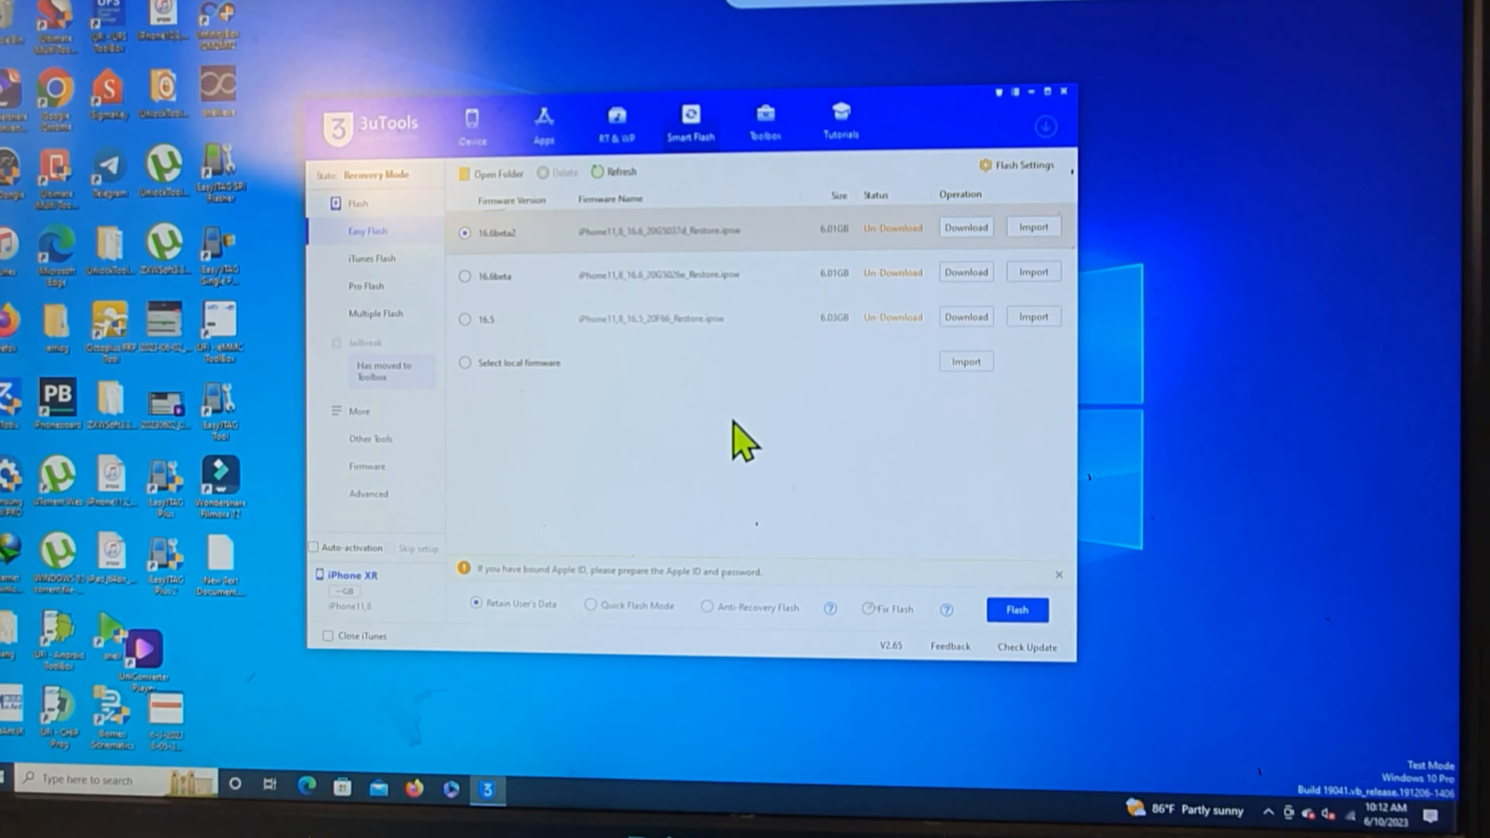
mouse_move(631, 405)
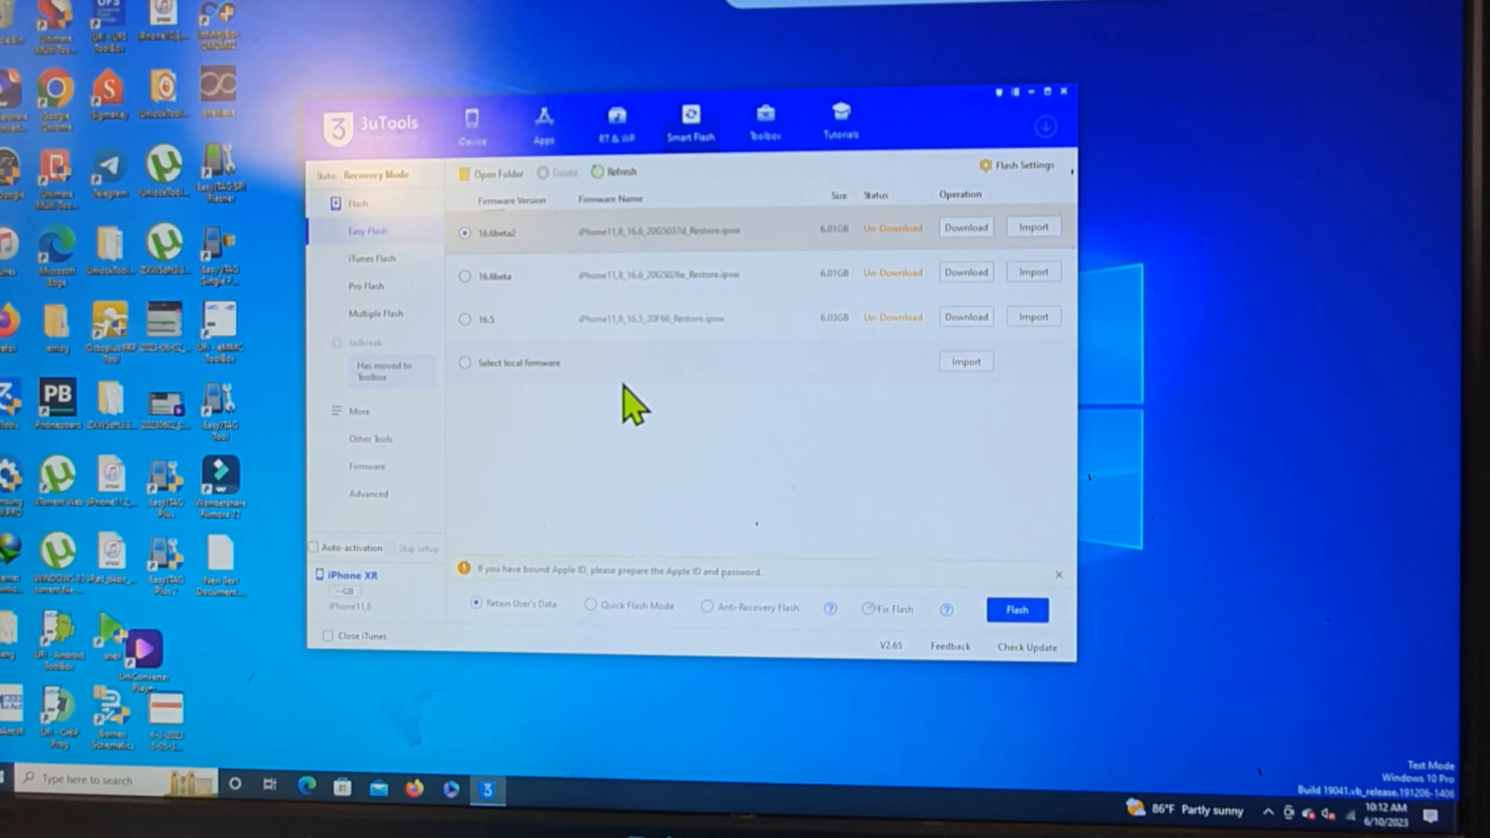
mouse_move(499, 257)
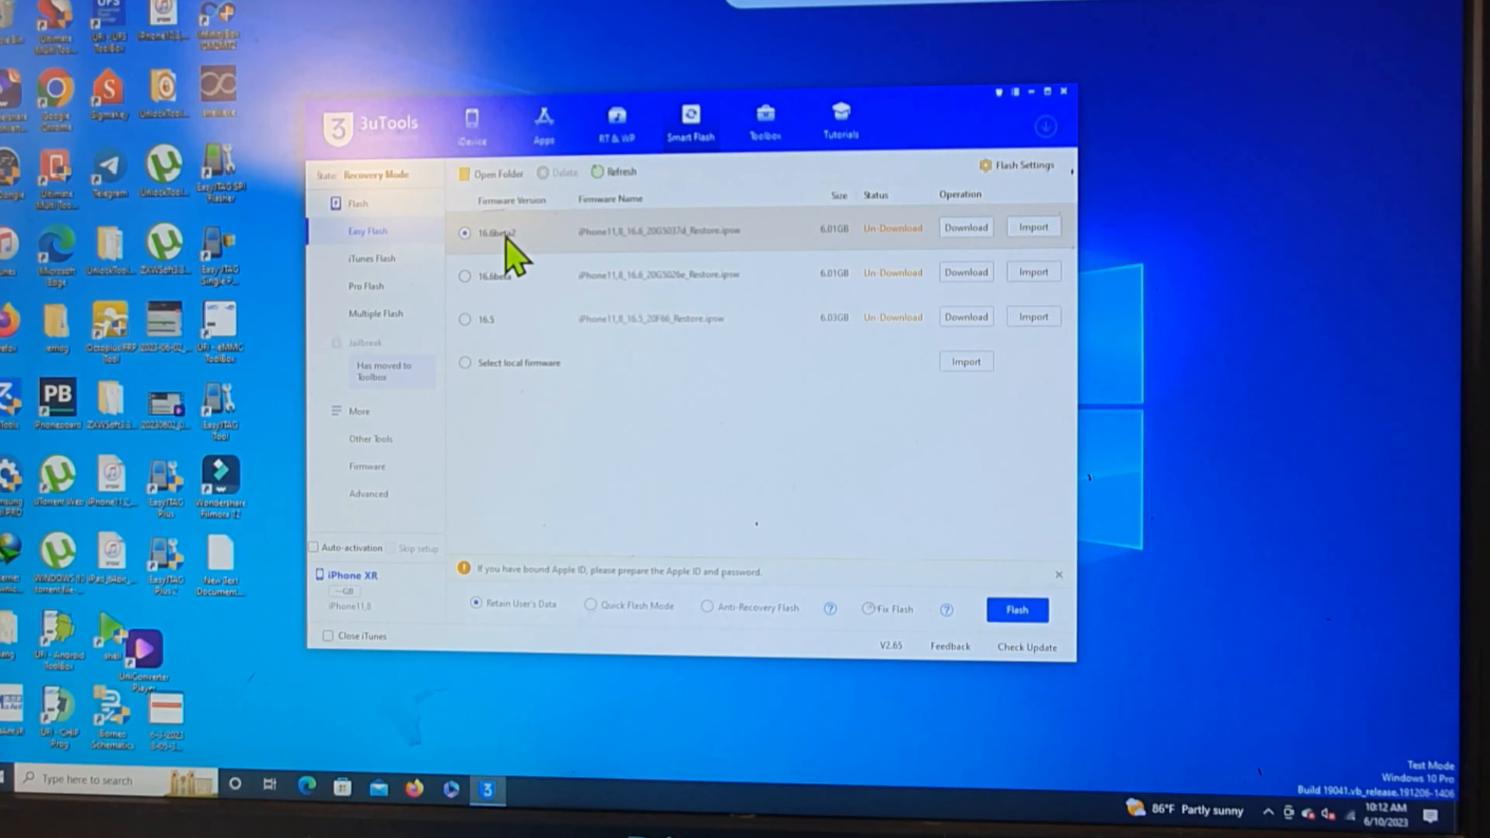
mouse_move(625, 454)
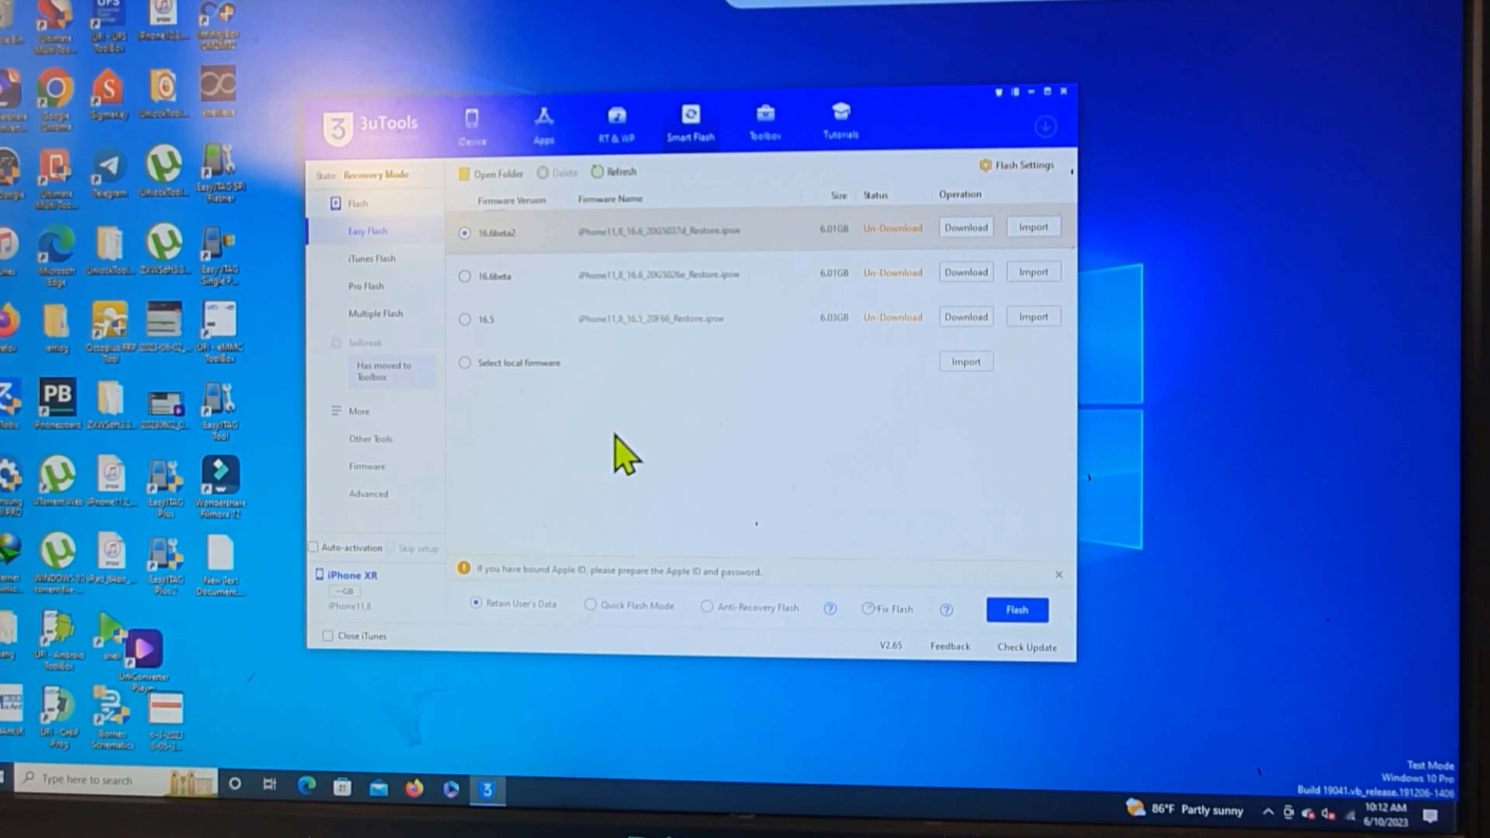
mouse_move(474, 344)
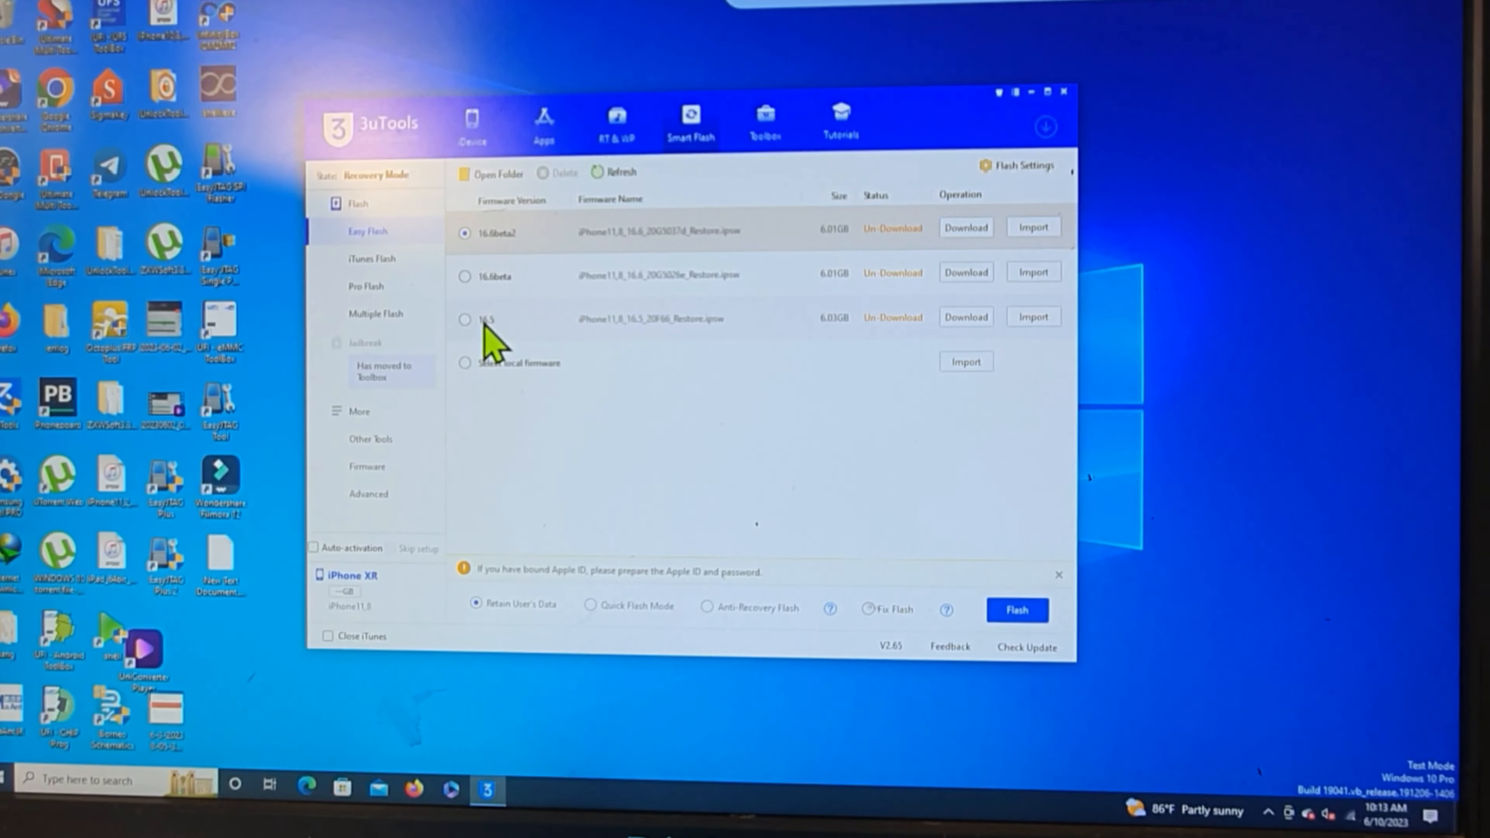
mouse_move(608, 361)
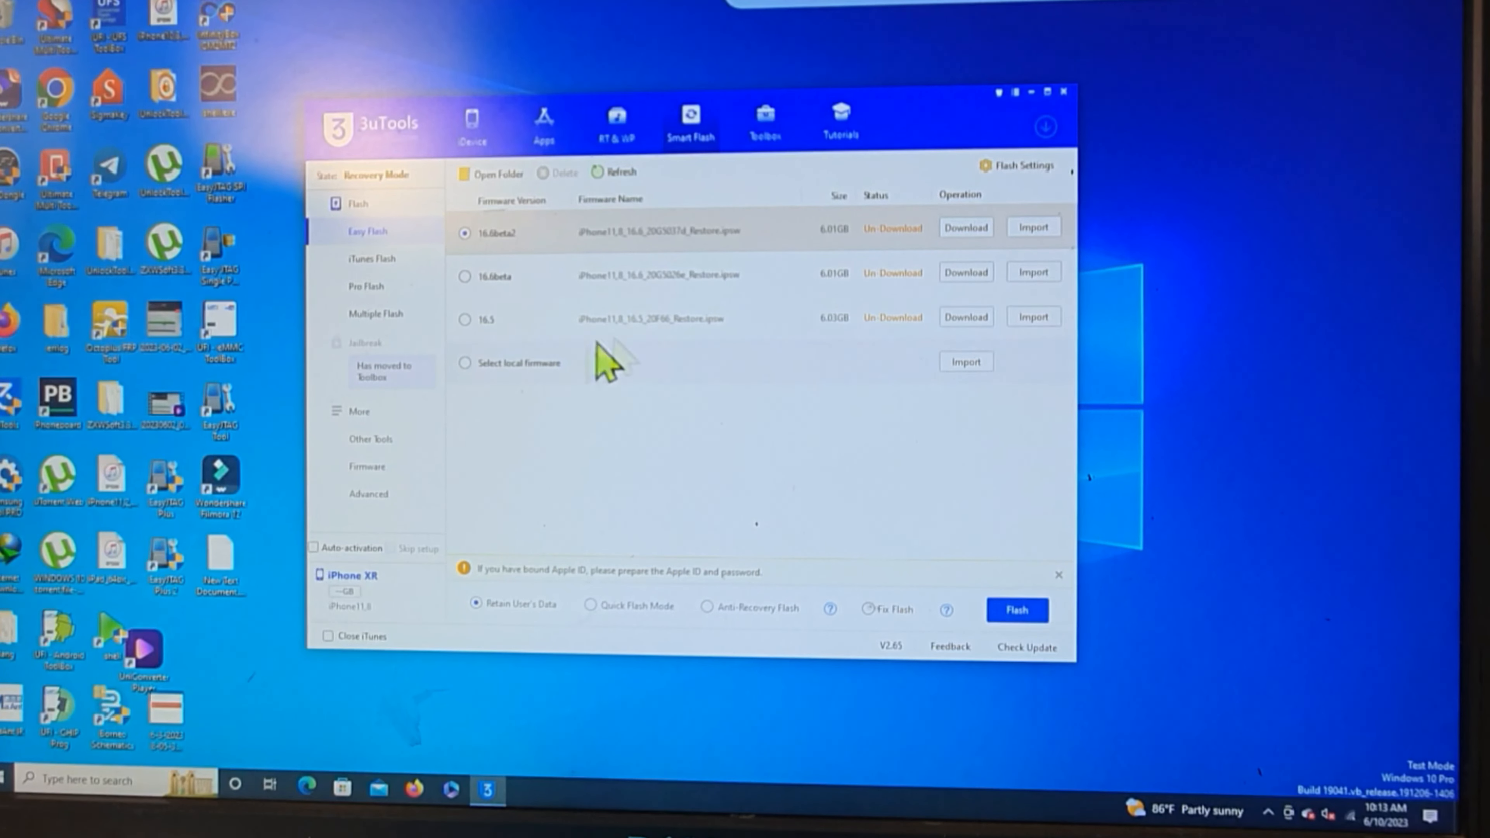
mouse_move(691, 410)
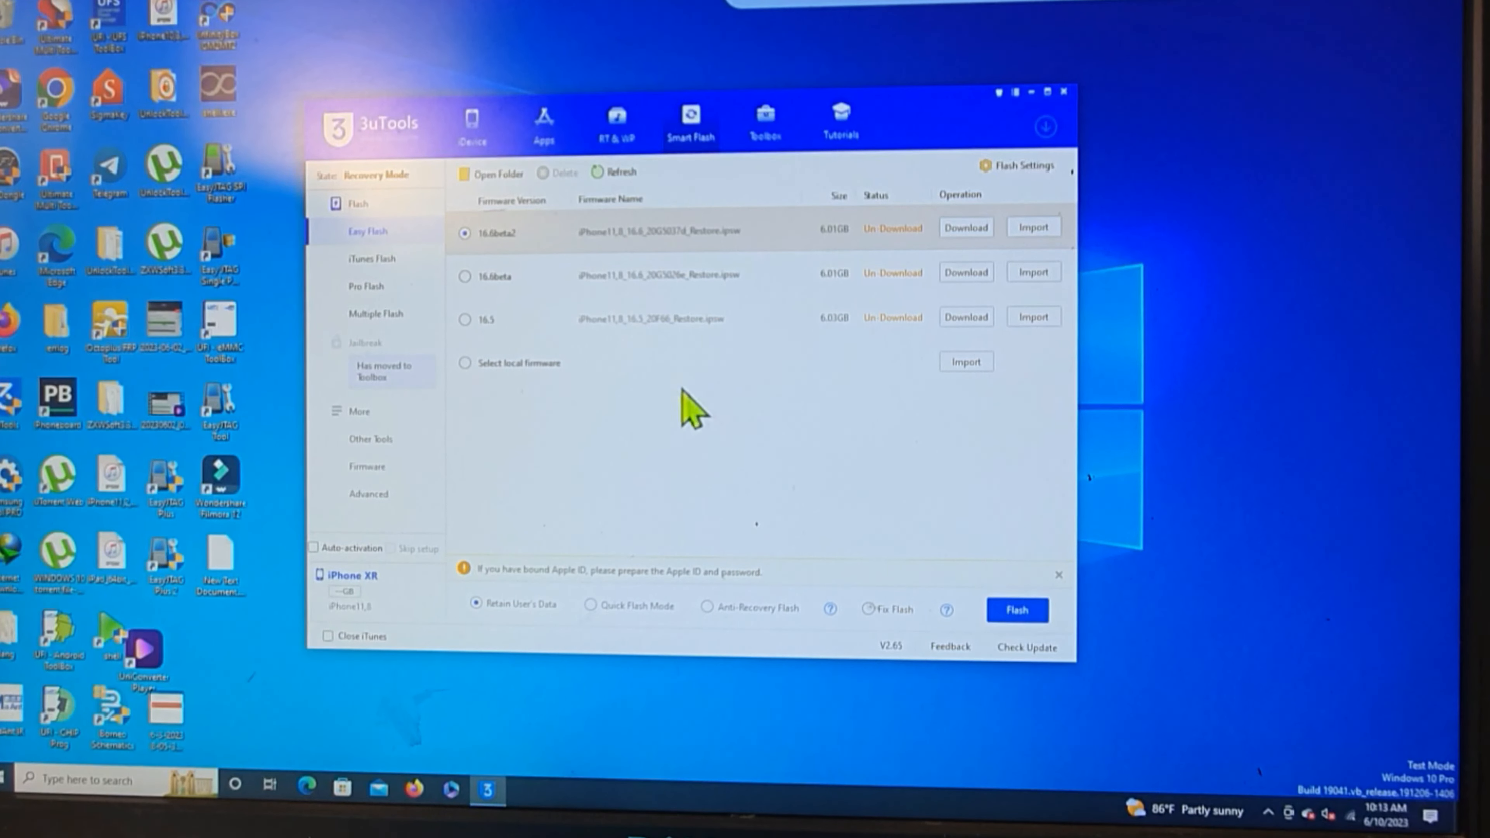
mouse_move(692, 466)
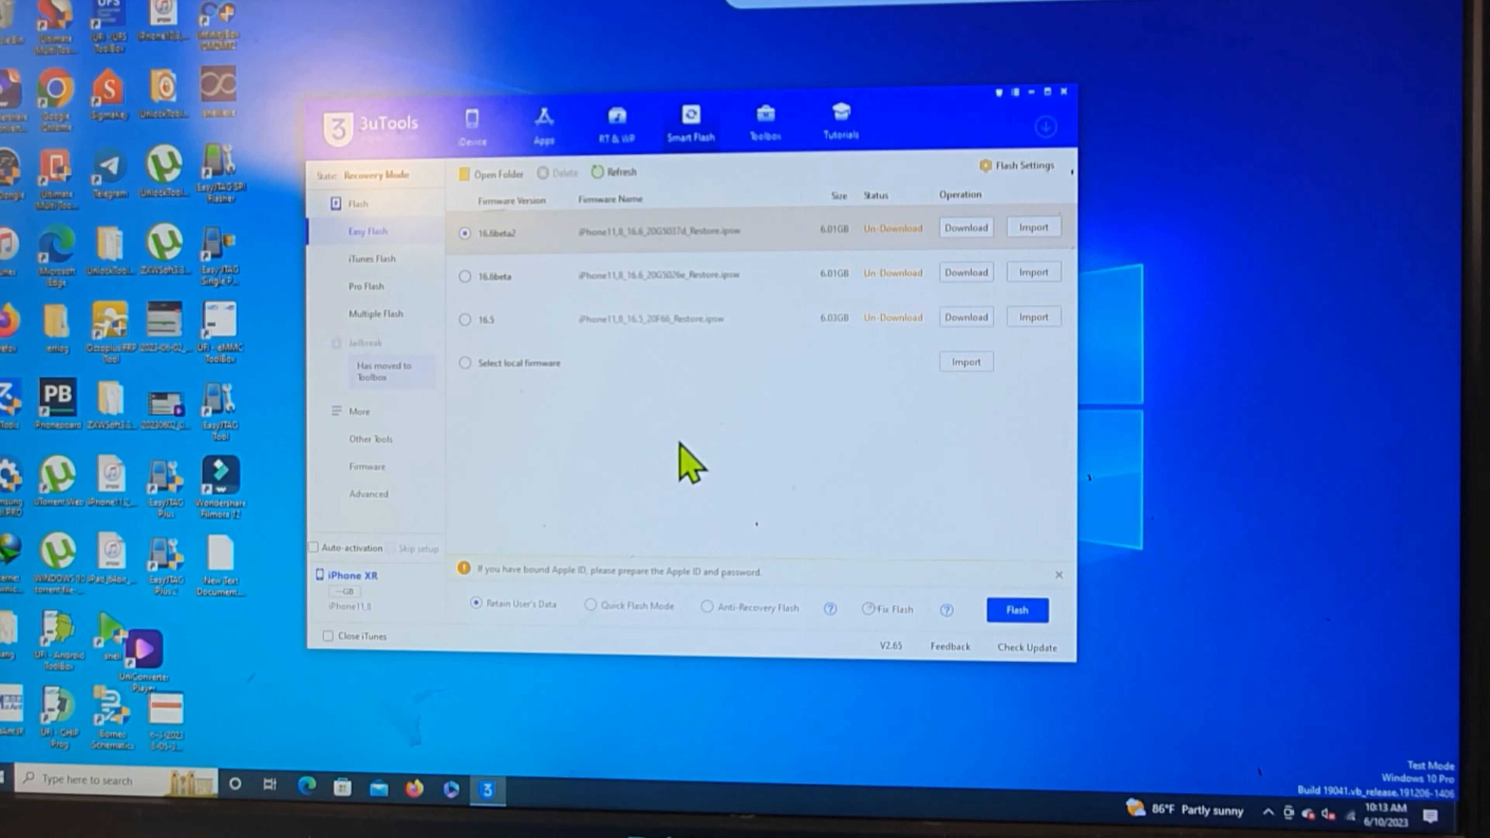
mouse_move(705, 454)
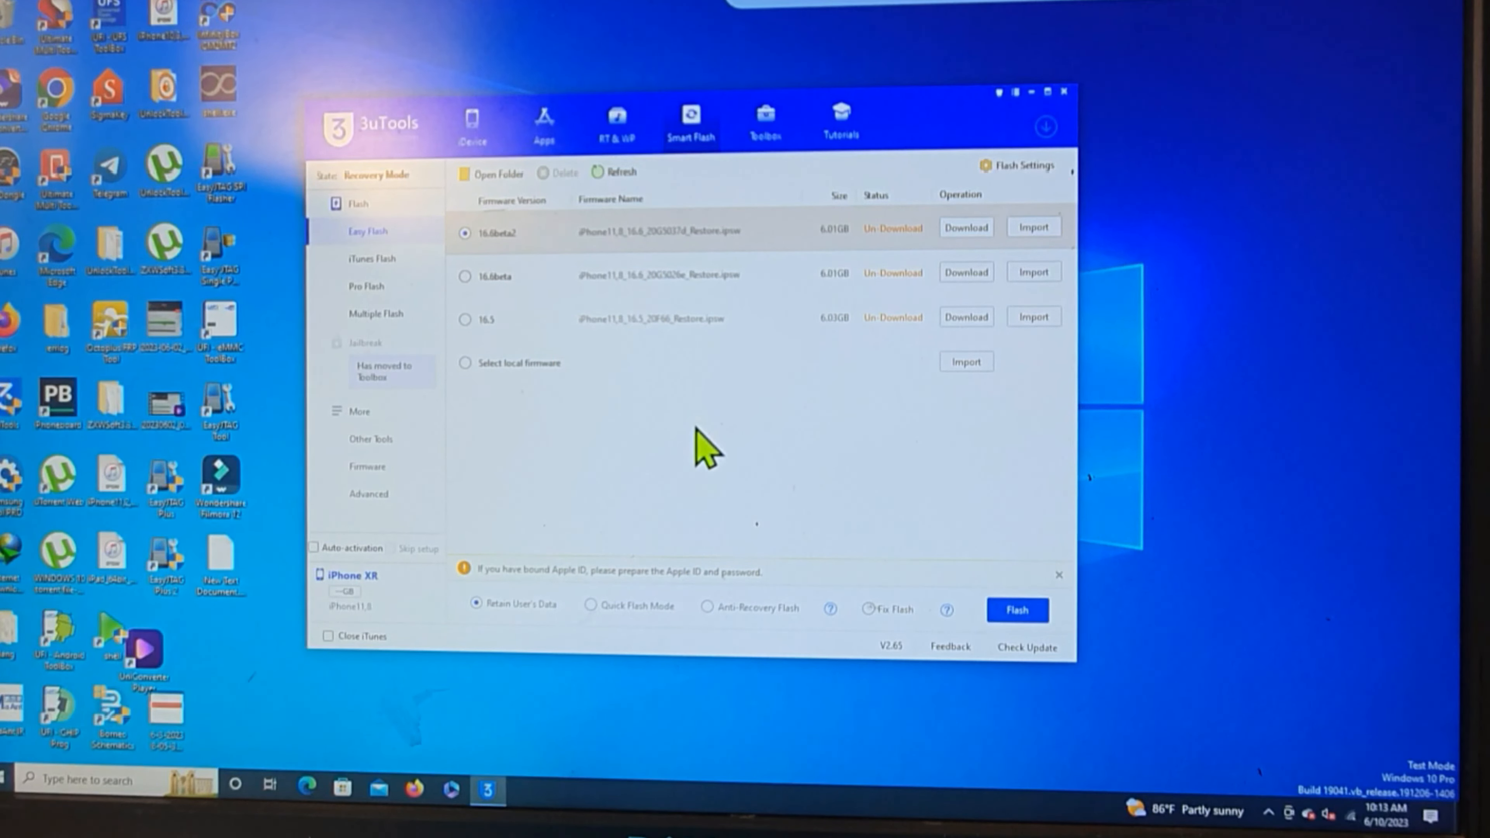
mouse_move(665, 356)
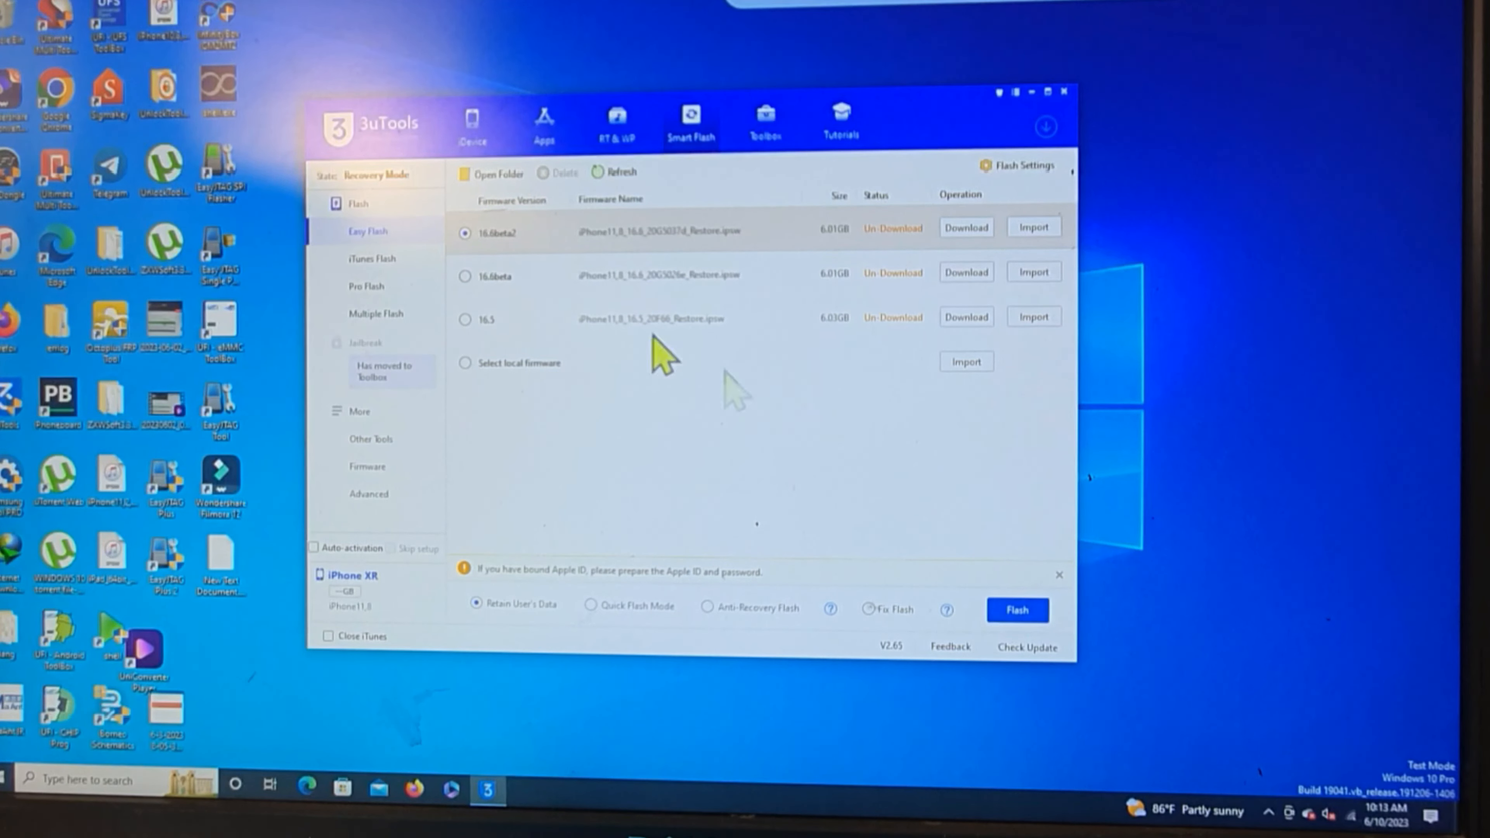
mouse_move(509, 251)
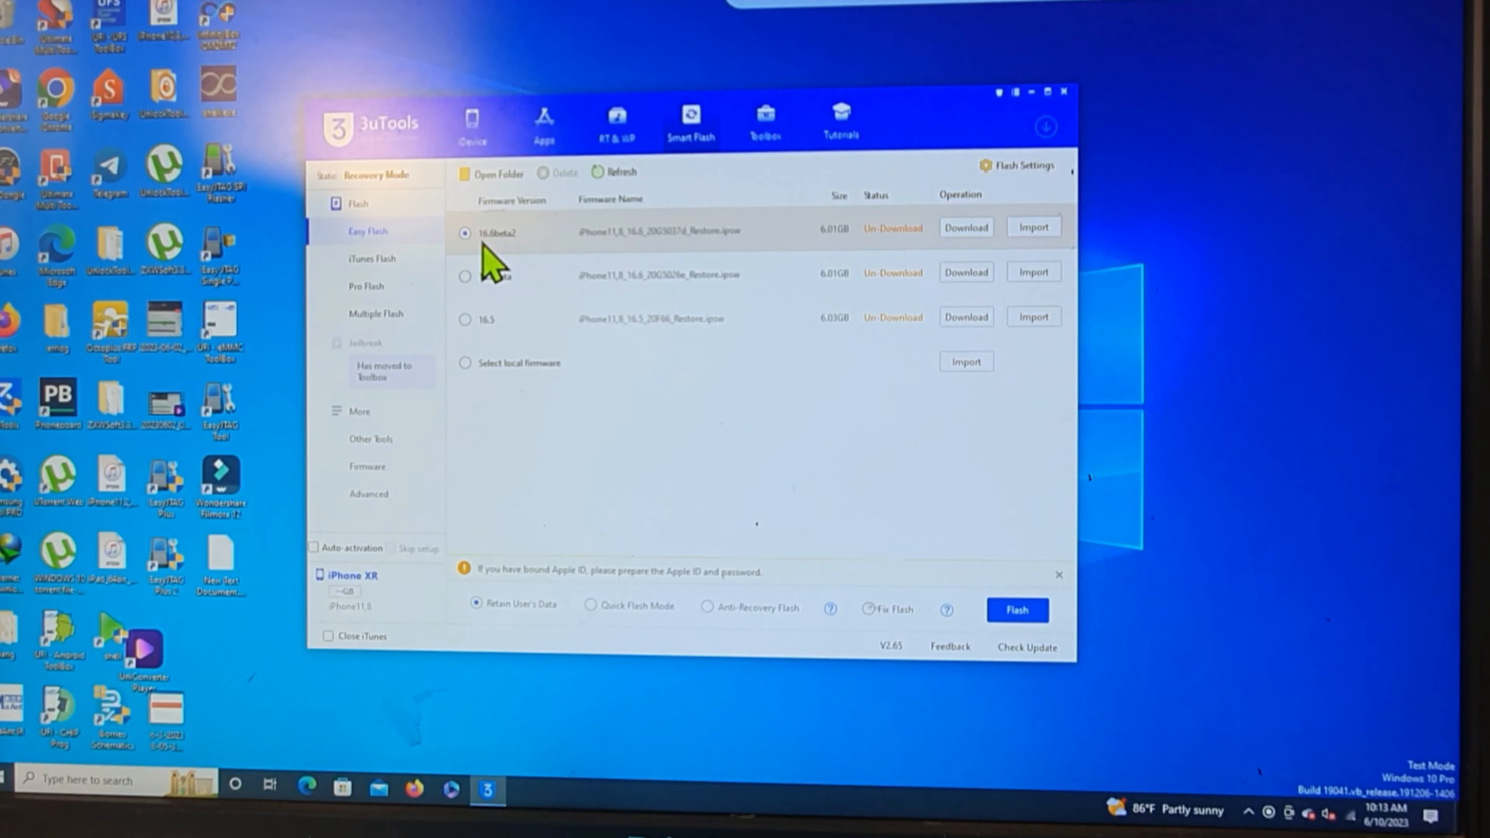
mouse_move(509, 262)
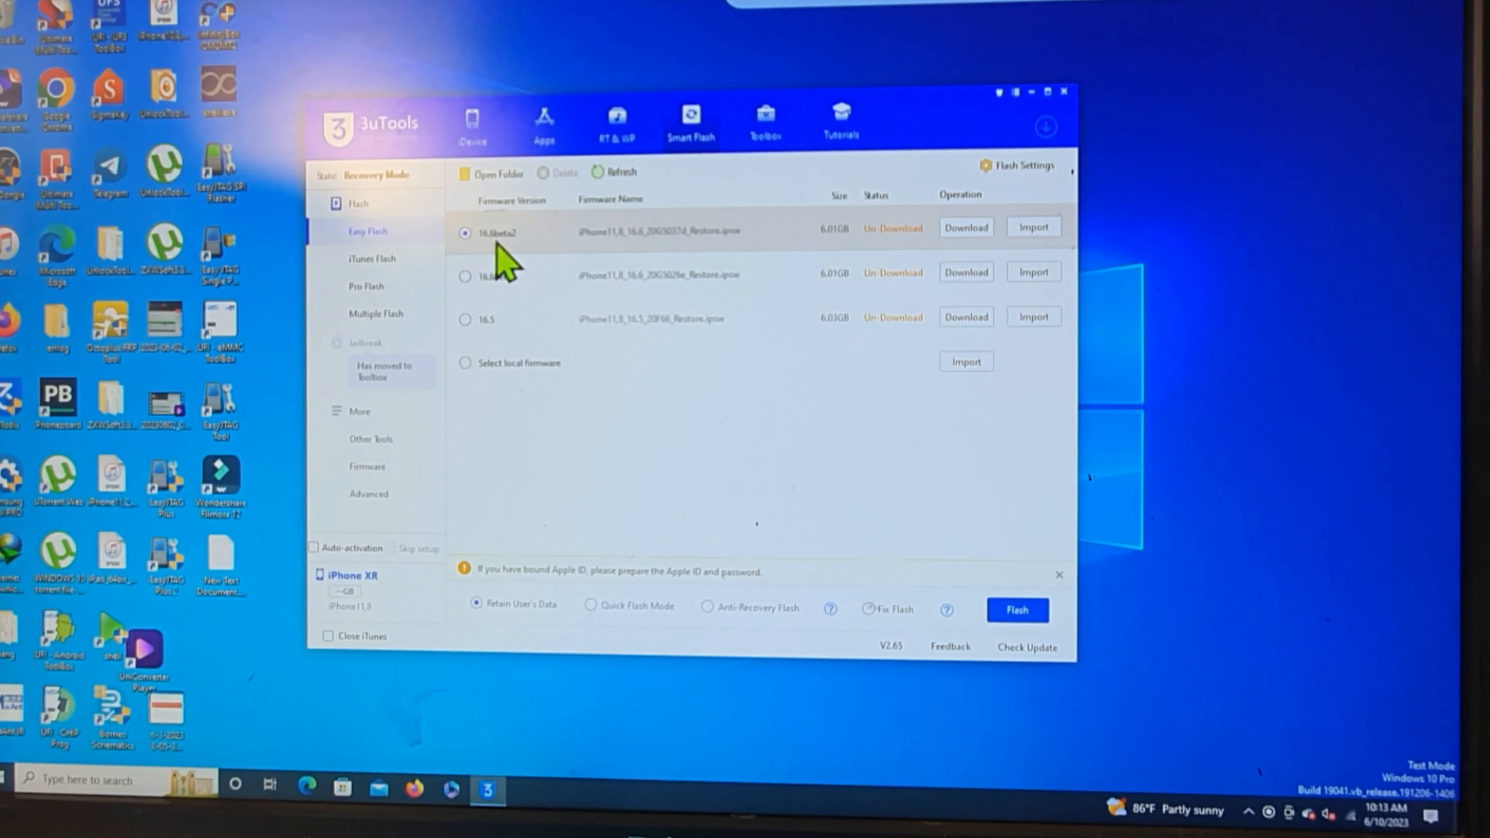
mouse_move(1017, 613)
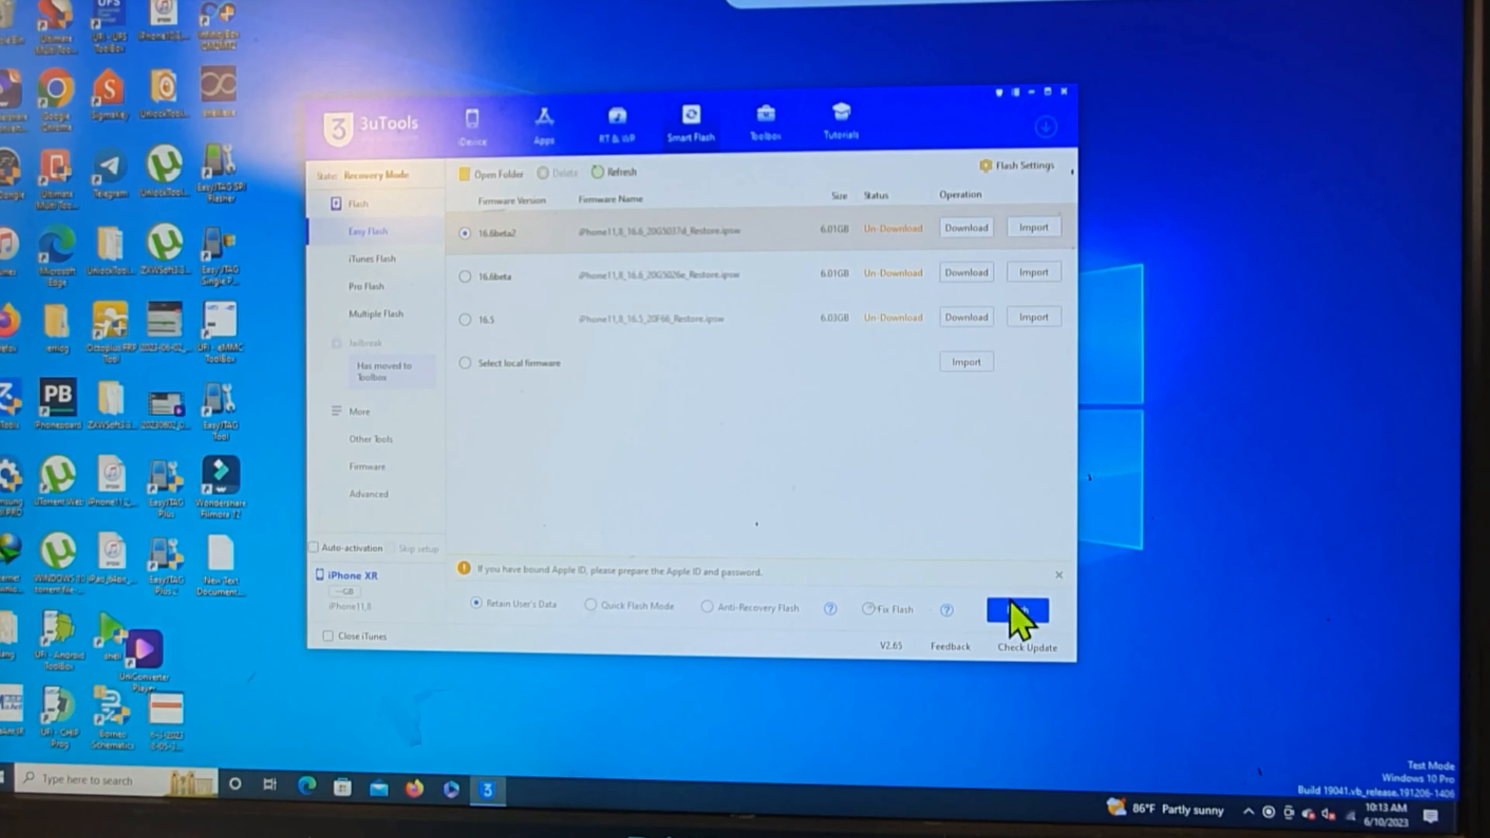
Flash with 16.6beta2 and confirm the Easy Flash Reminder so the firmware download starts.
left_click(1016, 609)
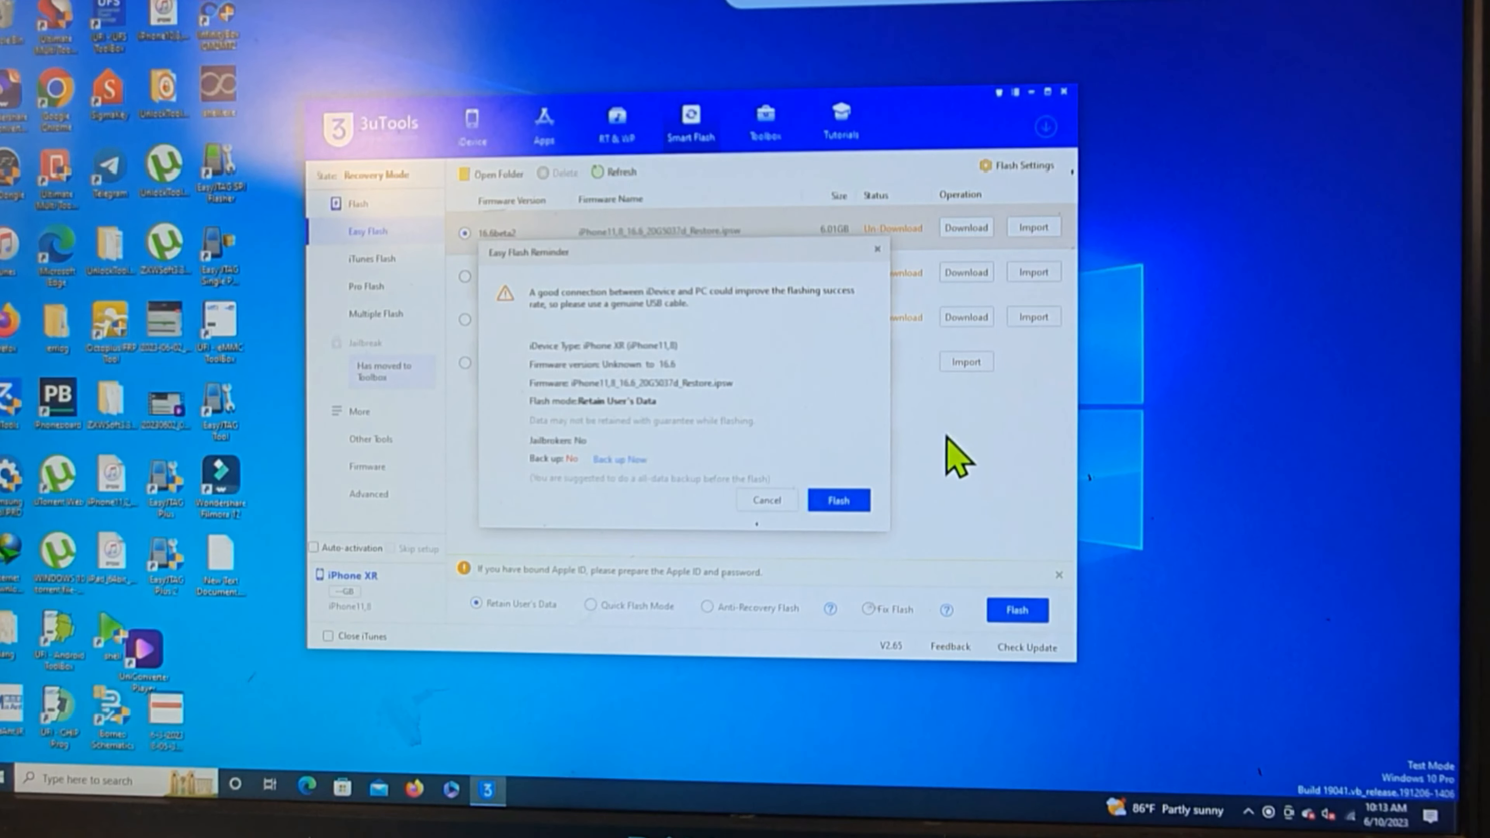
left_click(837, 500)
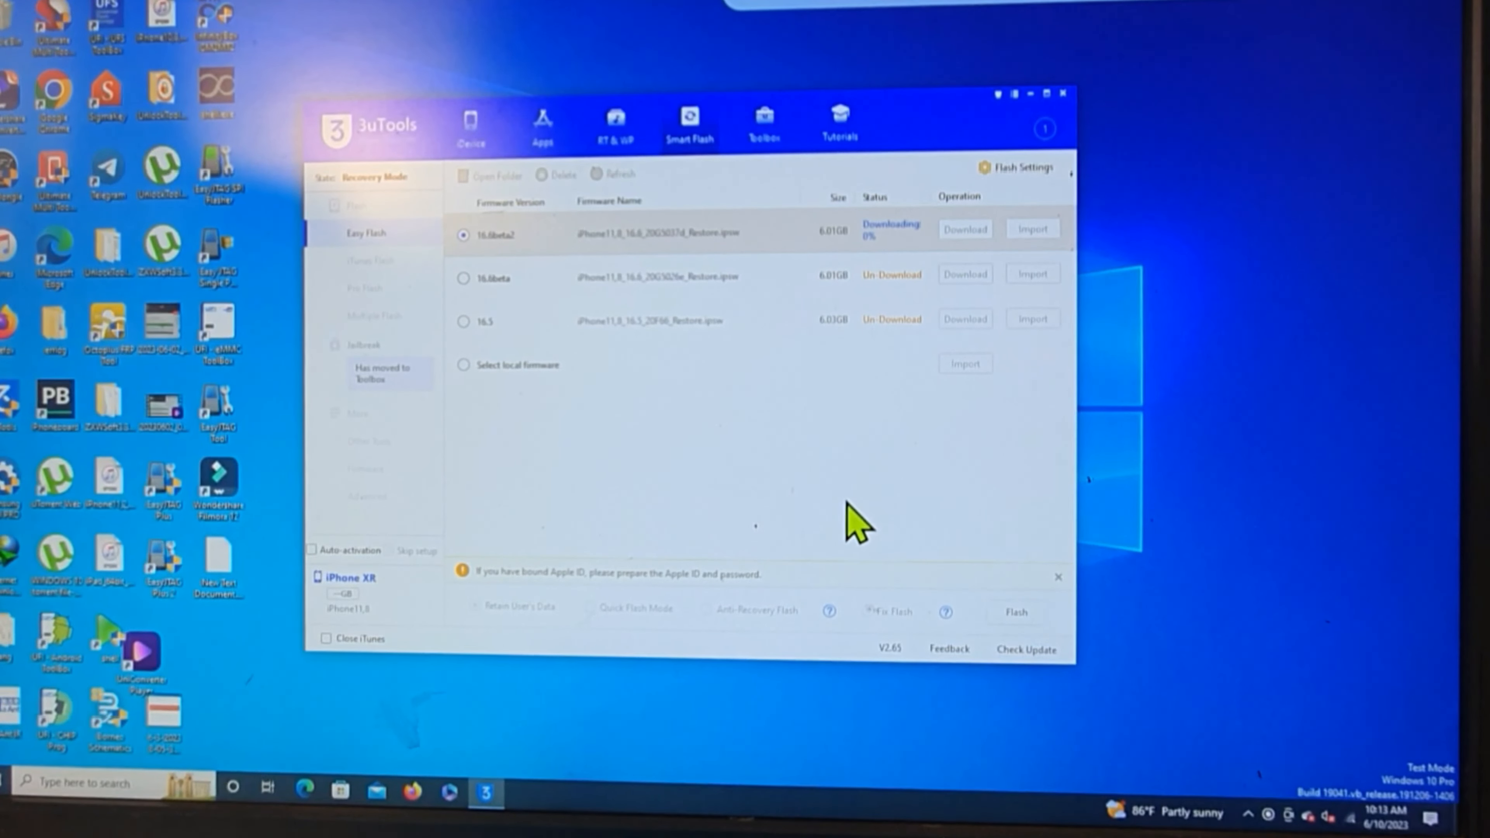
mouse_move(1131, 452)
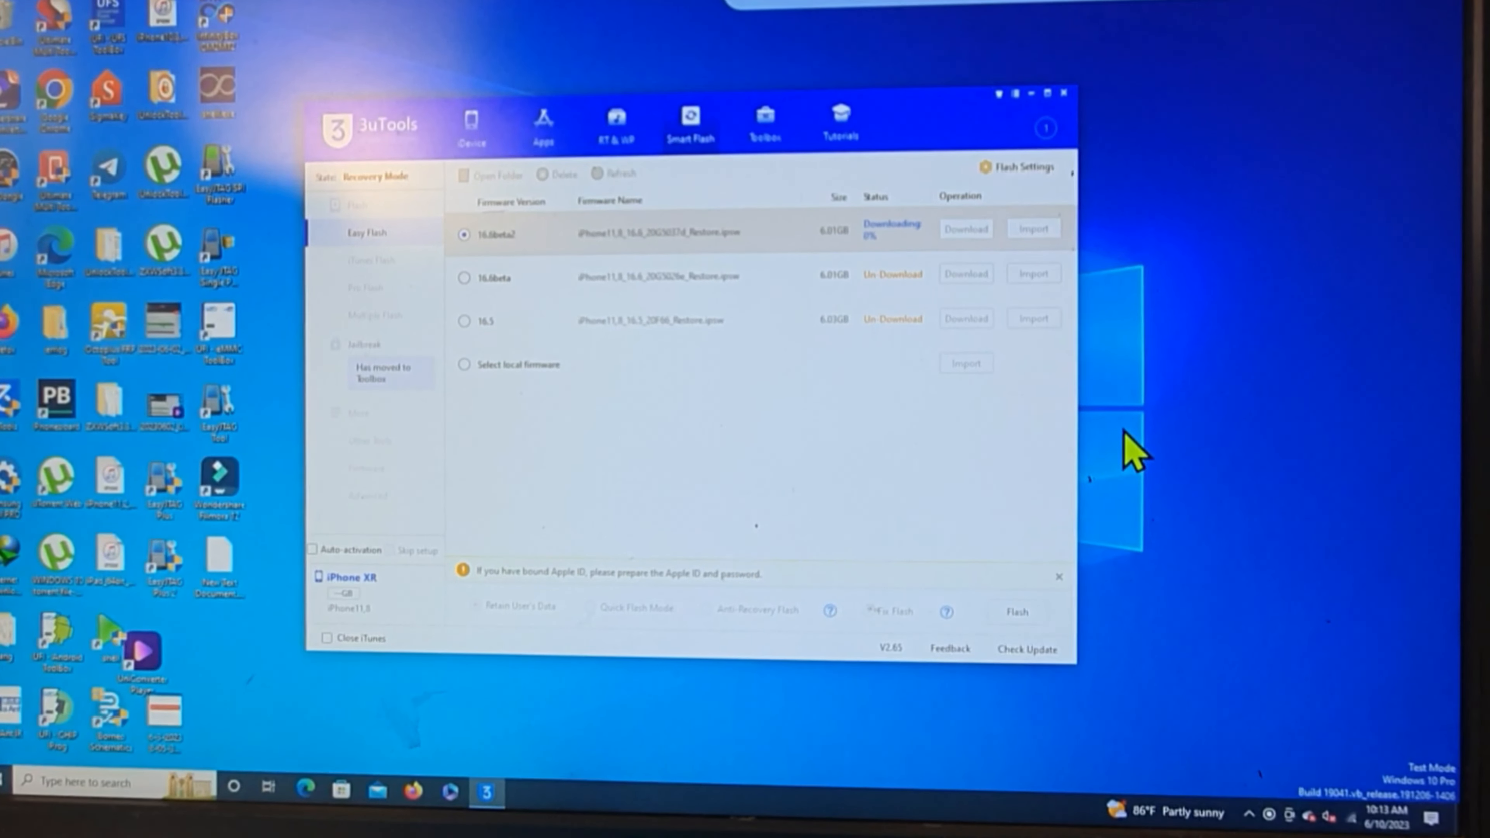
mouse_move(851, 394)
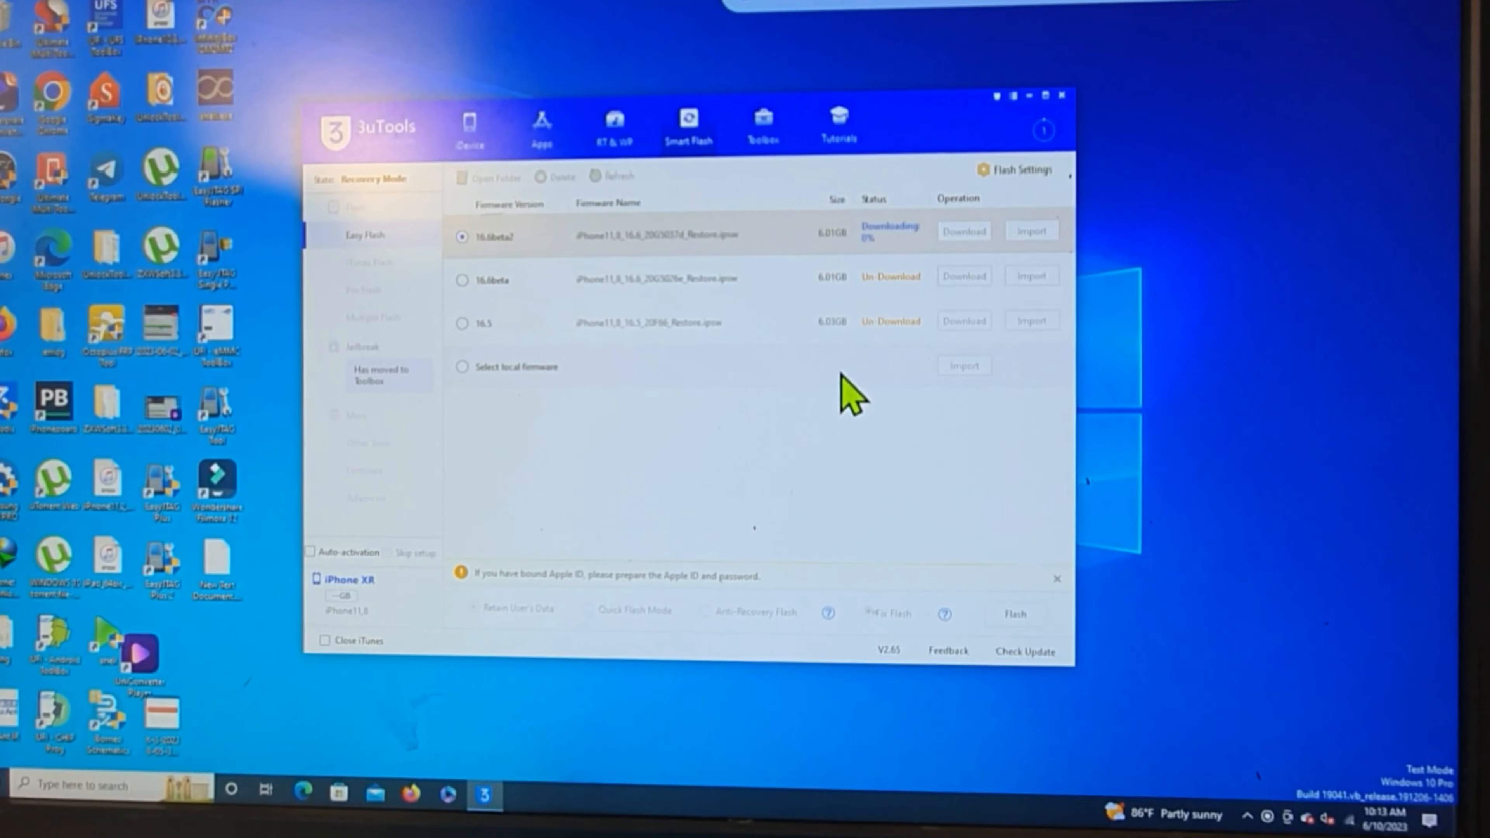
mouse_move(965, 447)
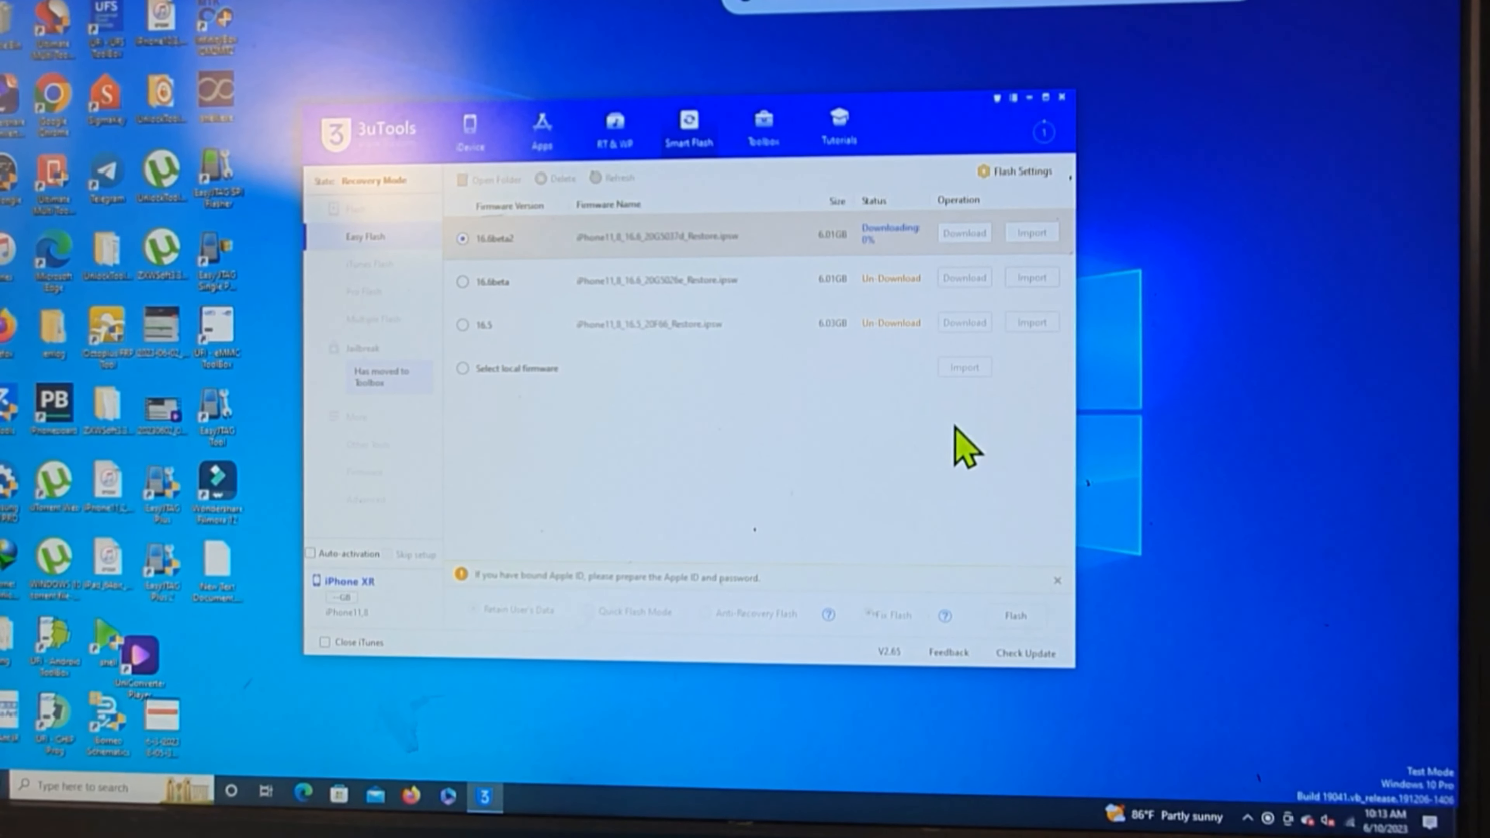